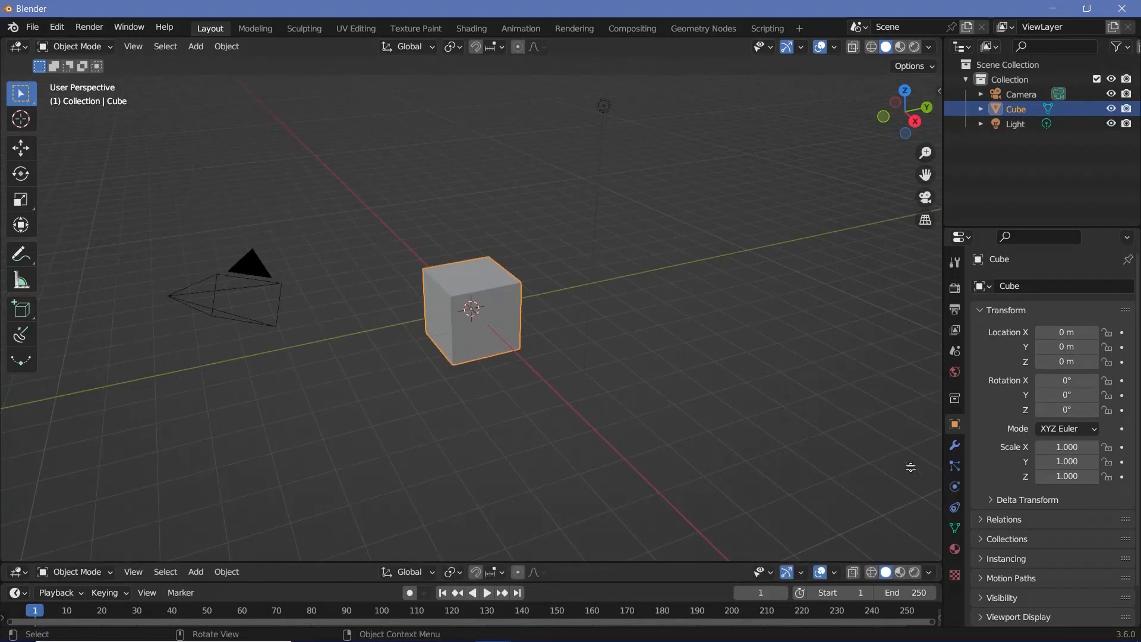
Turn the area below the 3D view into a geometry node editor and create a new node tree for the cube.
{"action": "left_click", "coordinate": [16, 360]}
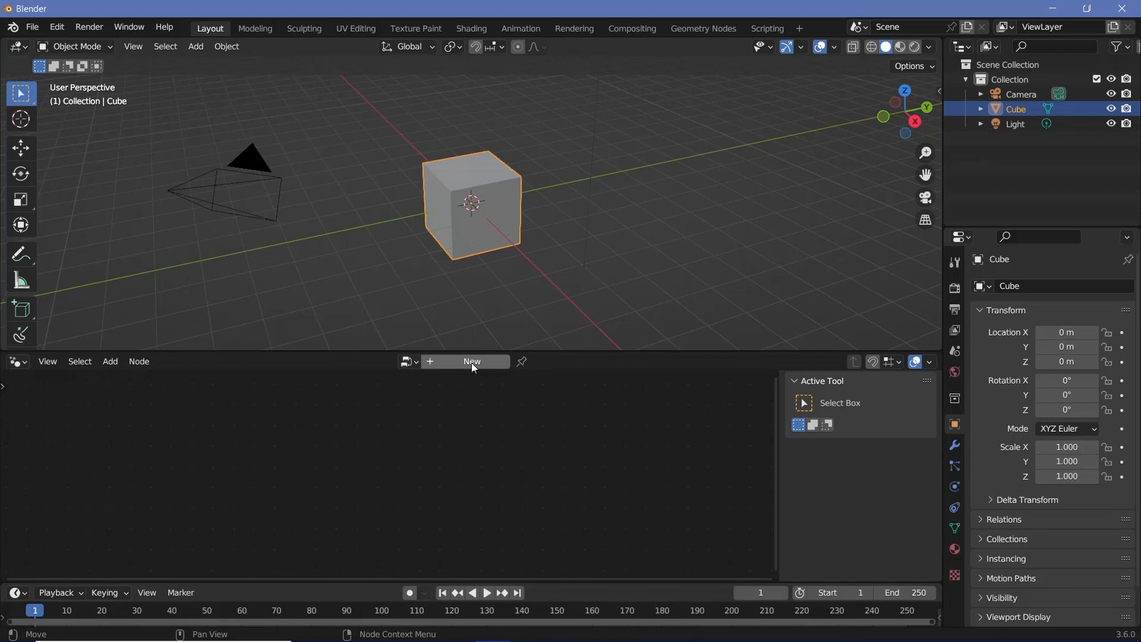
{"action": "left_click", "coordinate": [472, 361]}
{"action": "type", "text": "c"}
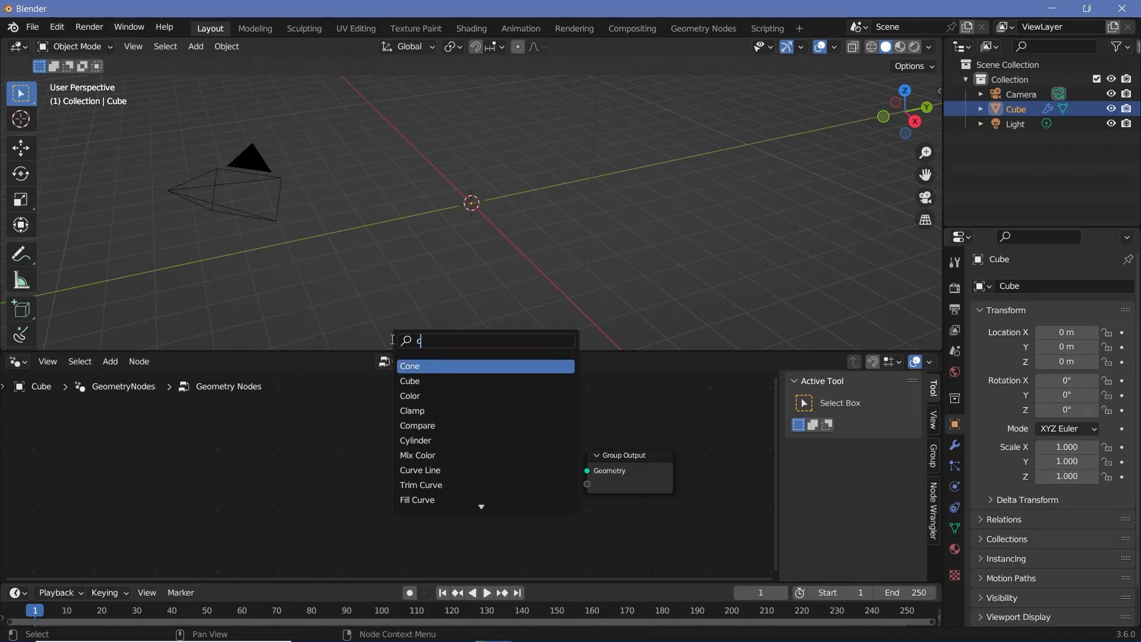
Add a Cube node wired to Group Output and size it 5 × 10 × 5 m.
{"action": "left_click", "coordinate": [409, 381]}
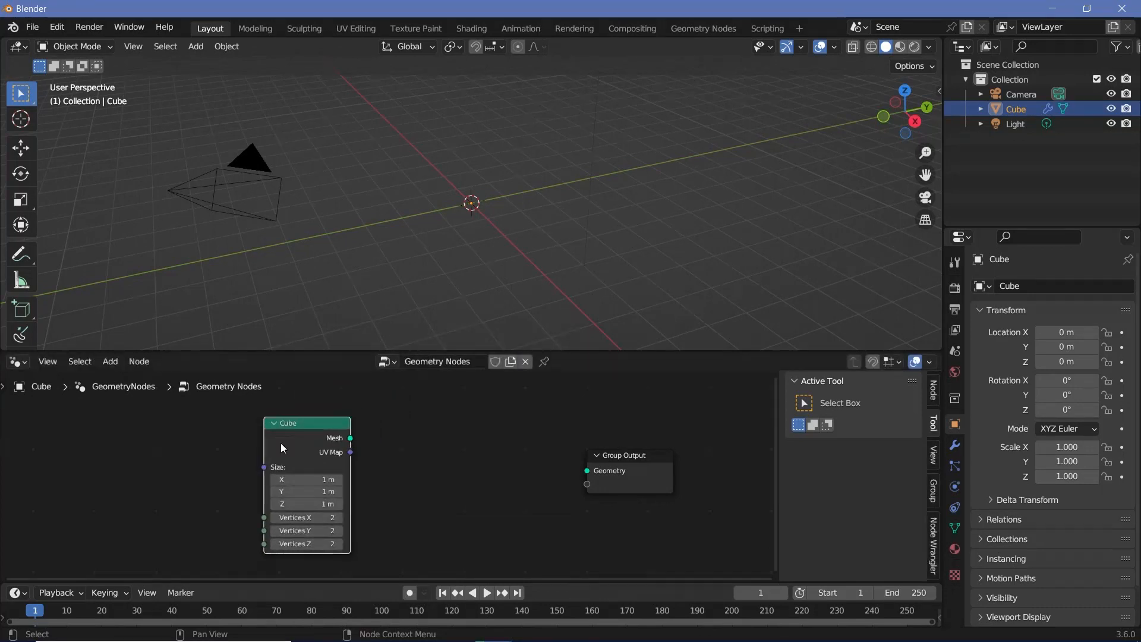
{"action": "left_click_drag", "start_coordinate": [350, 438], "coordinate": [587, 471]}
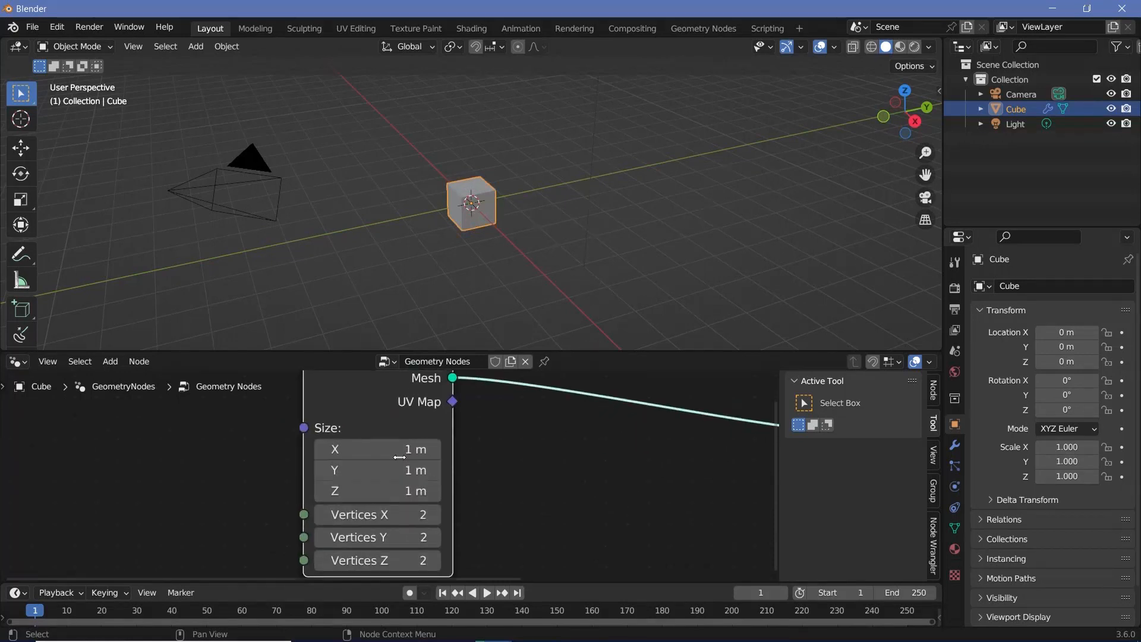
{"action": "double_click", "coordinate": [377, 449]}
{"action": "type", "text": "5"}
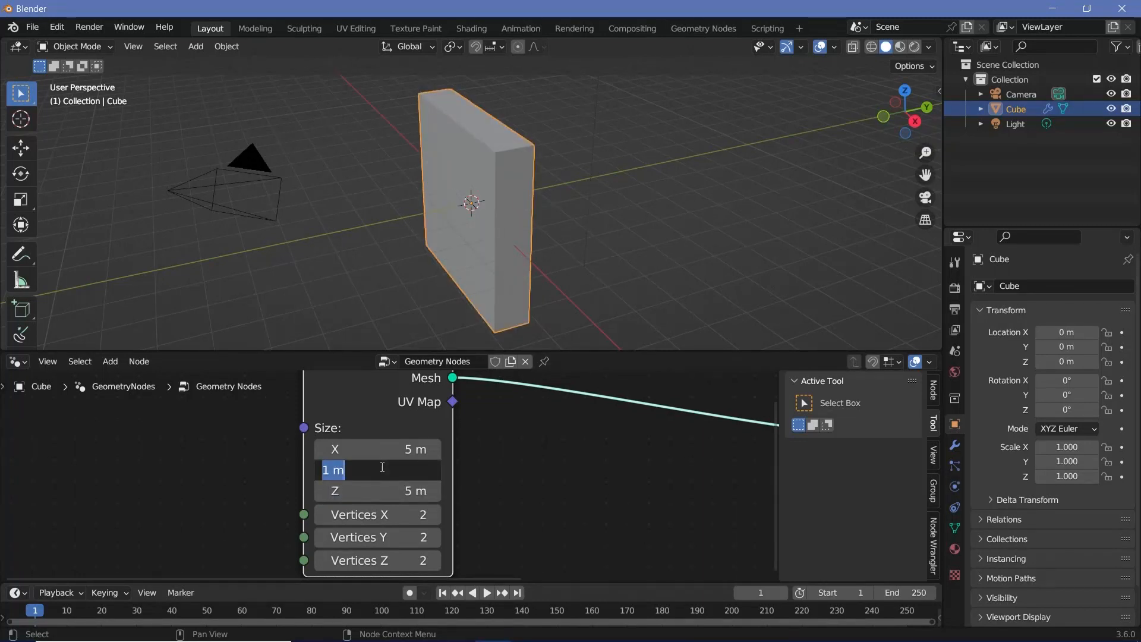
{"action": "type", "text": "10"}
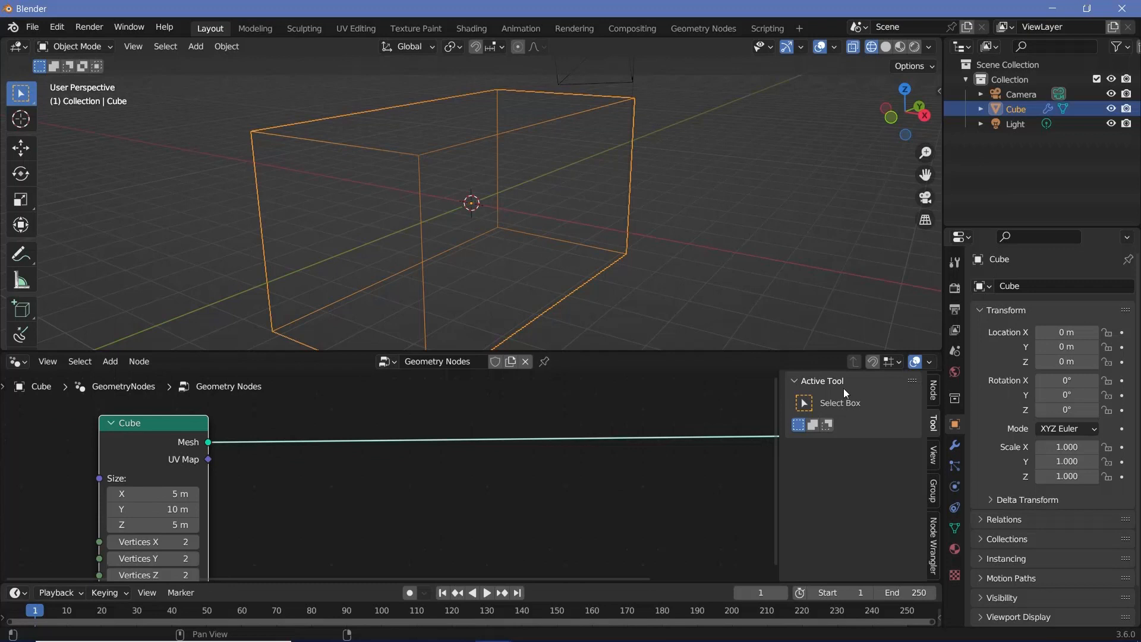
Insert a level-3 Subdivide Mesh node between Cube and Group Output.
{"action": "left_click", "coordinate": [110, 362]}
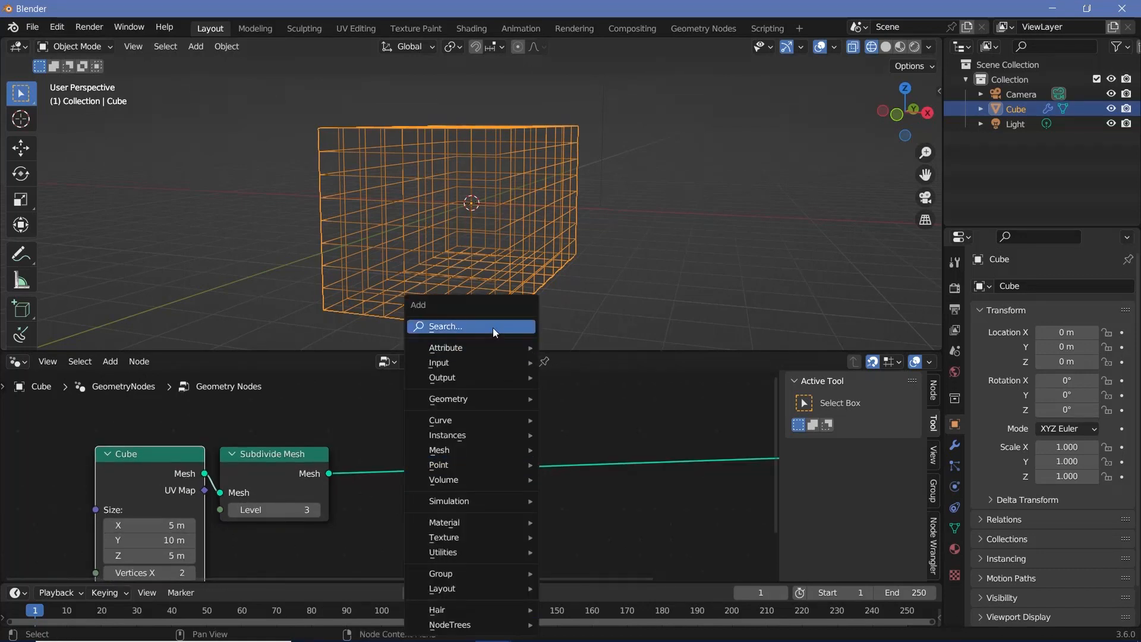
Add a Set Position node after Subdivide Mesh, plus a Noise Texture node.
{"action": "type", "text": "set"}
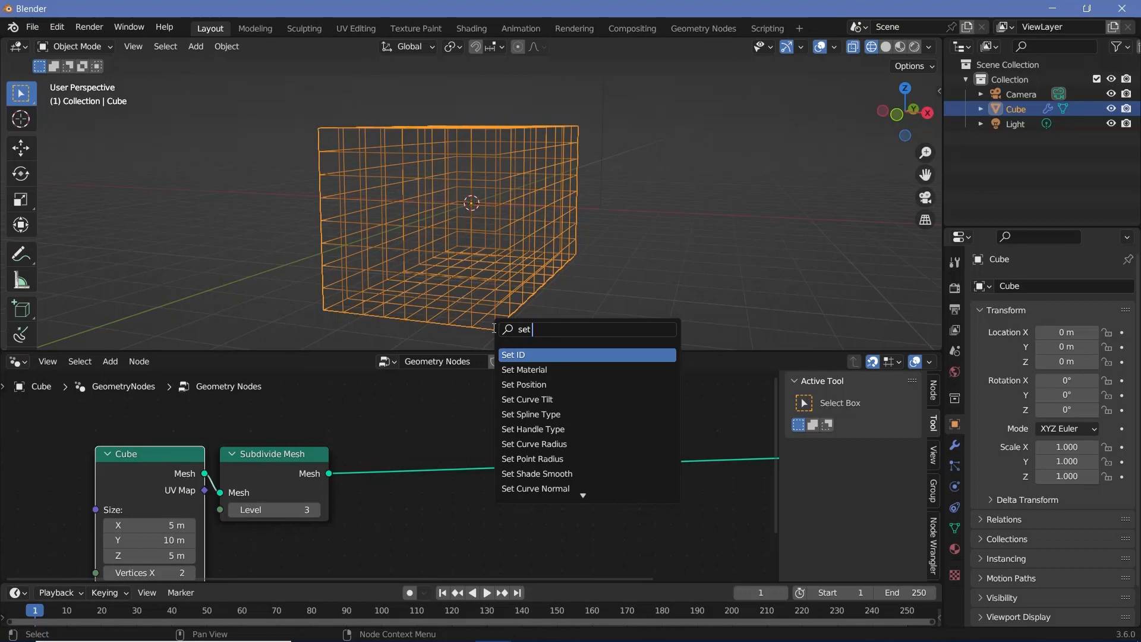
{"action": "left_click", "coordinate": [524, 385]}
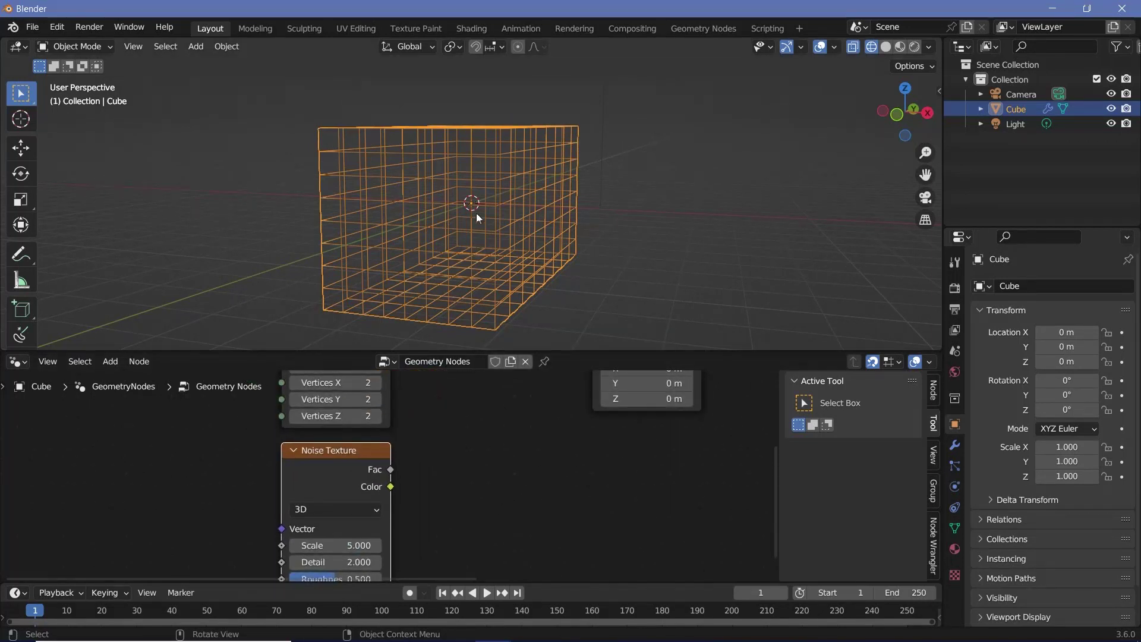
{"action": "left_click", "coordinate": [110, 361]}
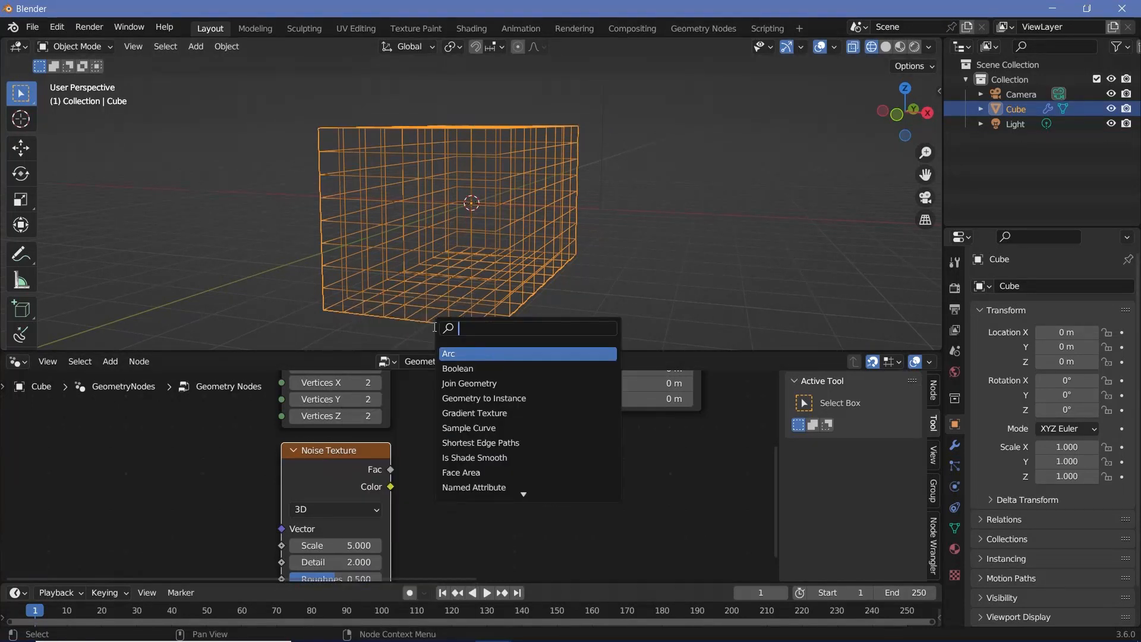
Feed Noise color through a Vector Math Subtract of 0.5 and a Scale node.
{"action": "type", "text": "vec"}
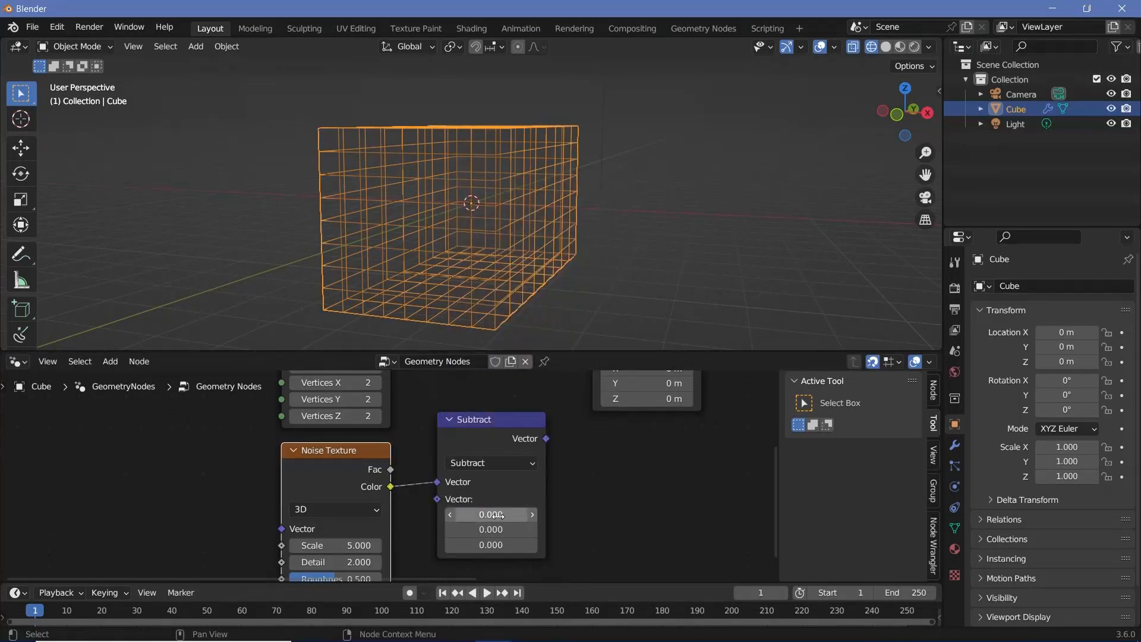
{"action": "type", "text": "0.5"}
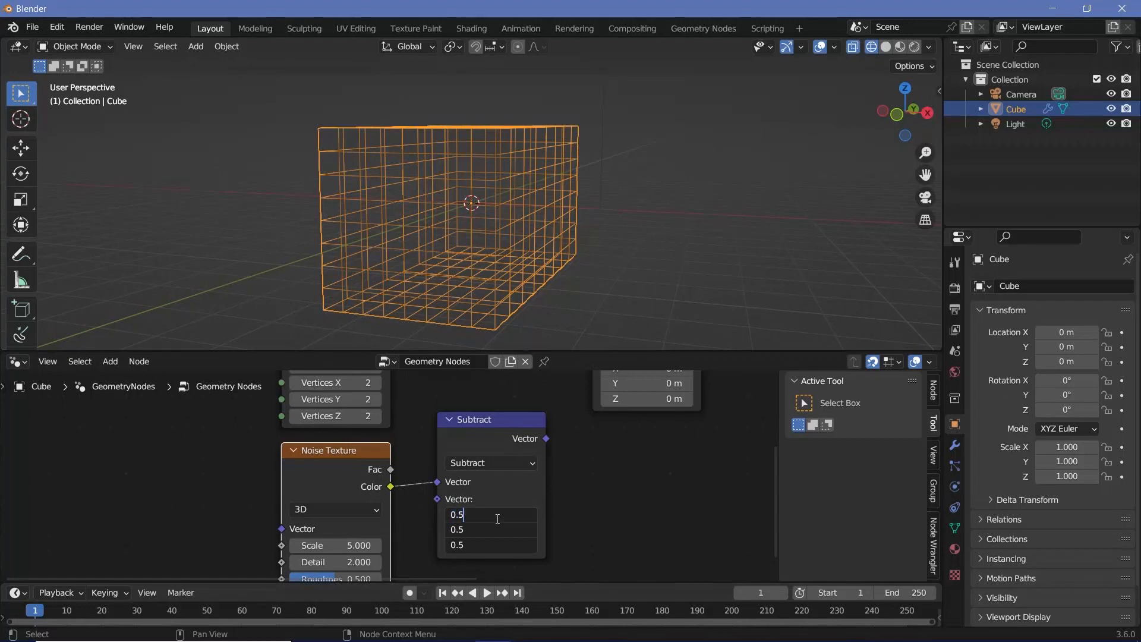
{"action": "key", "text": "Return"}
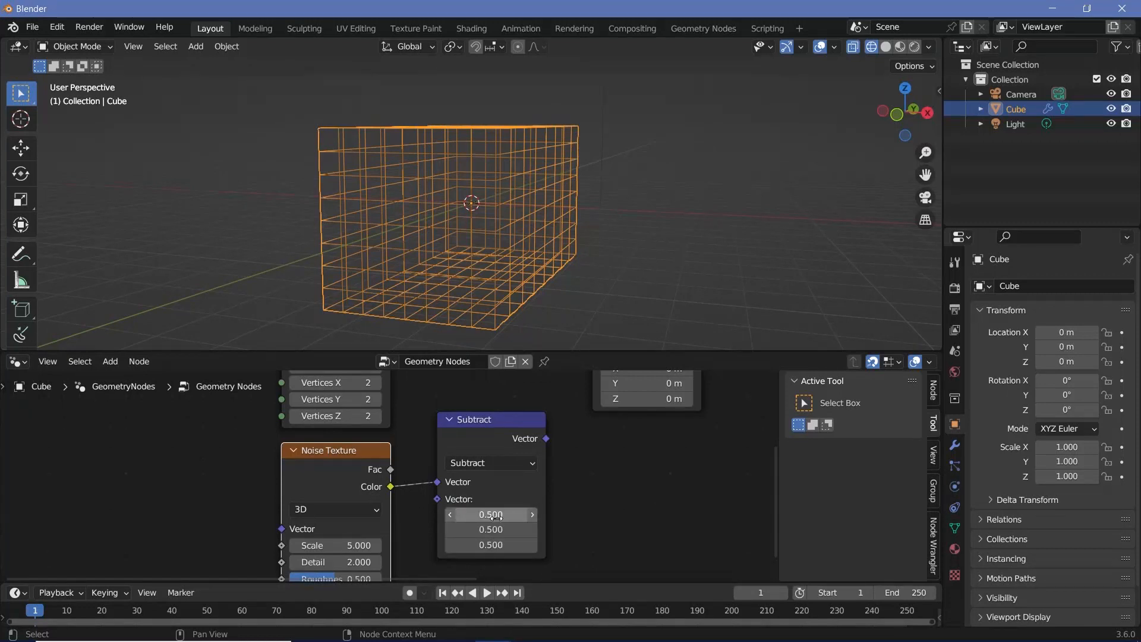
{"action": "left_click_drag", "start_coordinate": [491, 419], "coordinate": [460, 450]}
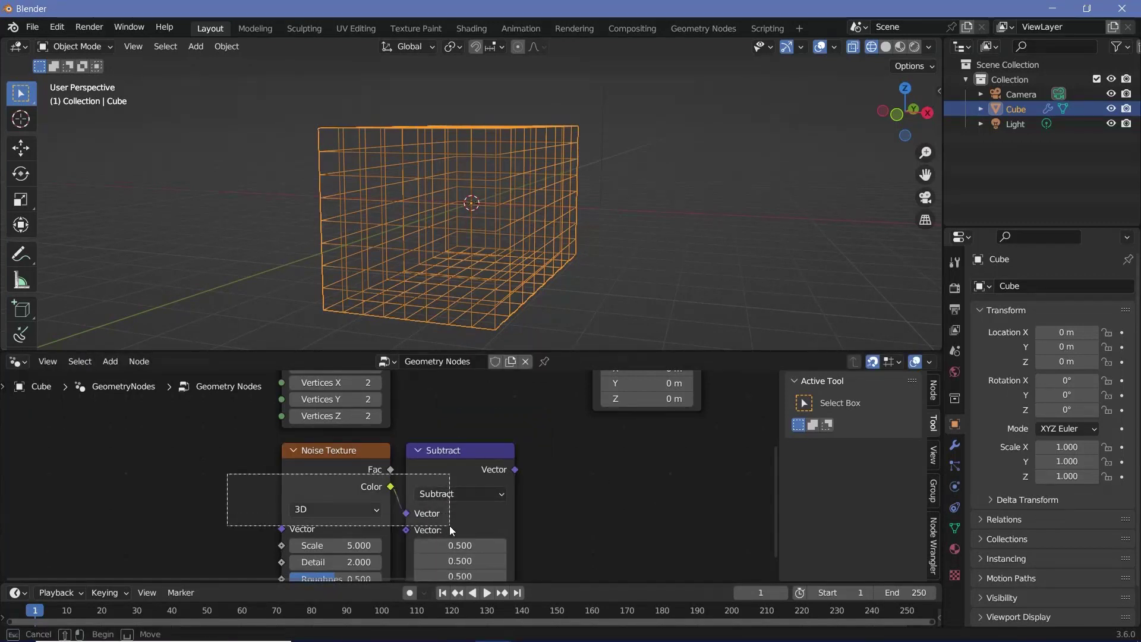
{"action": "left_click", "coordinate": [109, 361]}
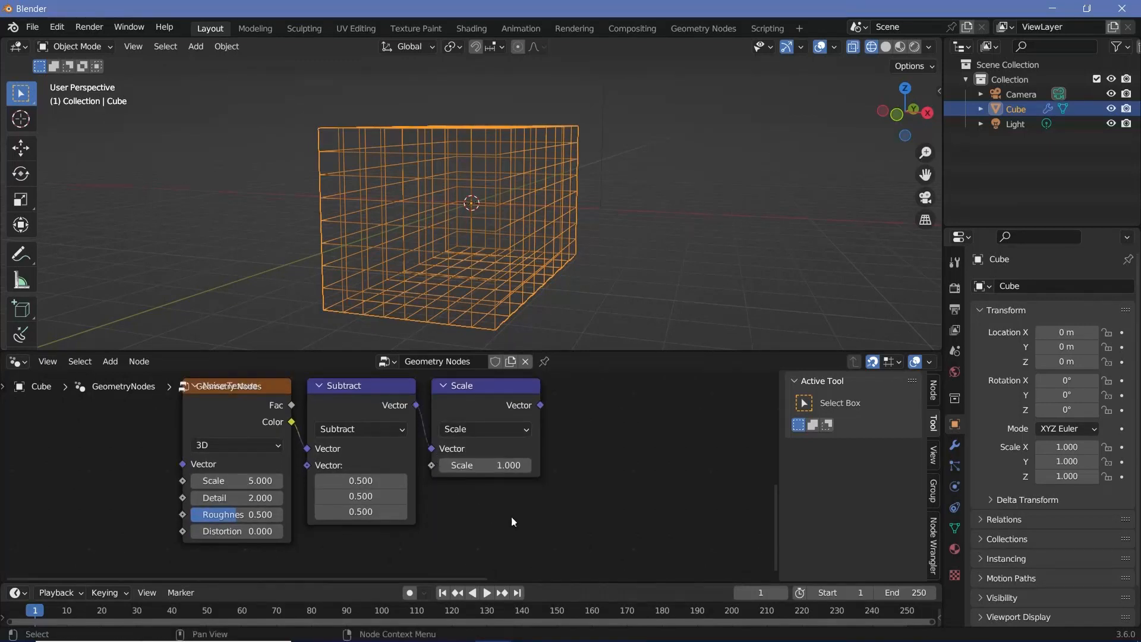
{"action": "mouse_move", "coordinate": [246, 470]}
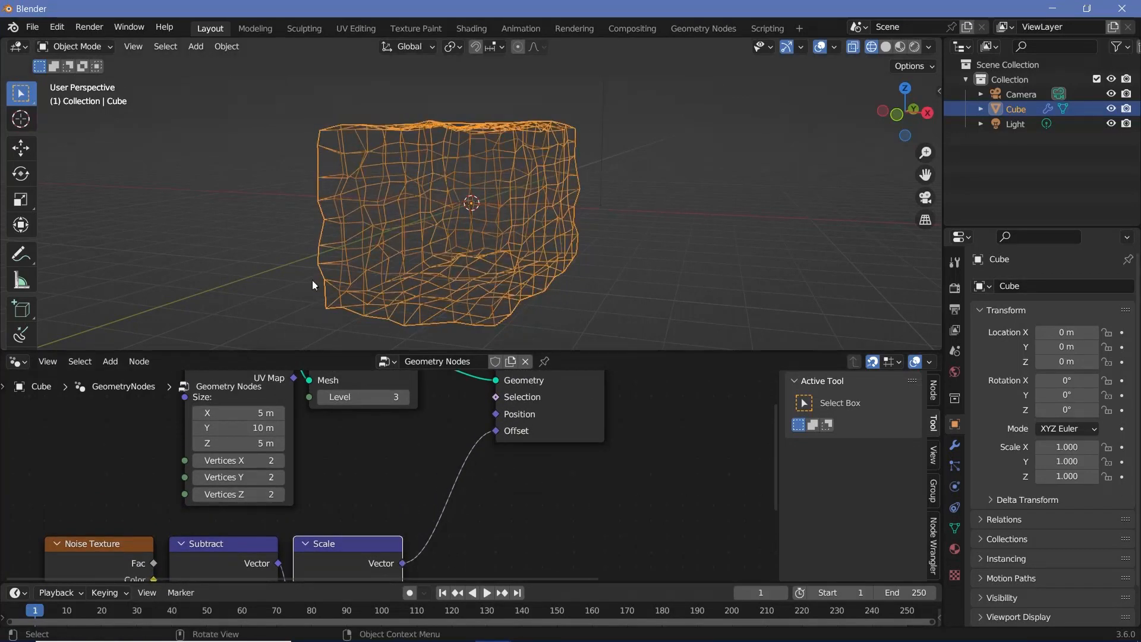
Set the Noise Texture Scale to 8.54 while viewing the box head-on.
{"action": "left_click_drag", "start_coordinate": [313, 284], "coordinate": [428, 174]}
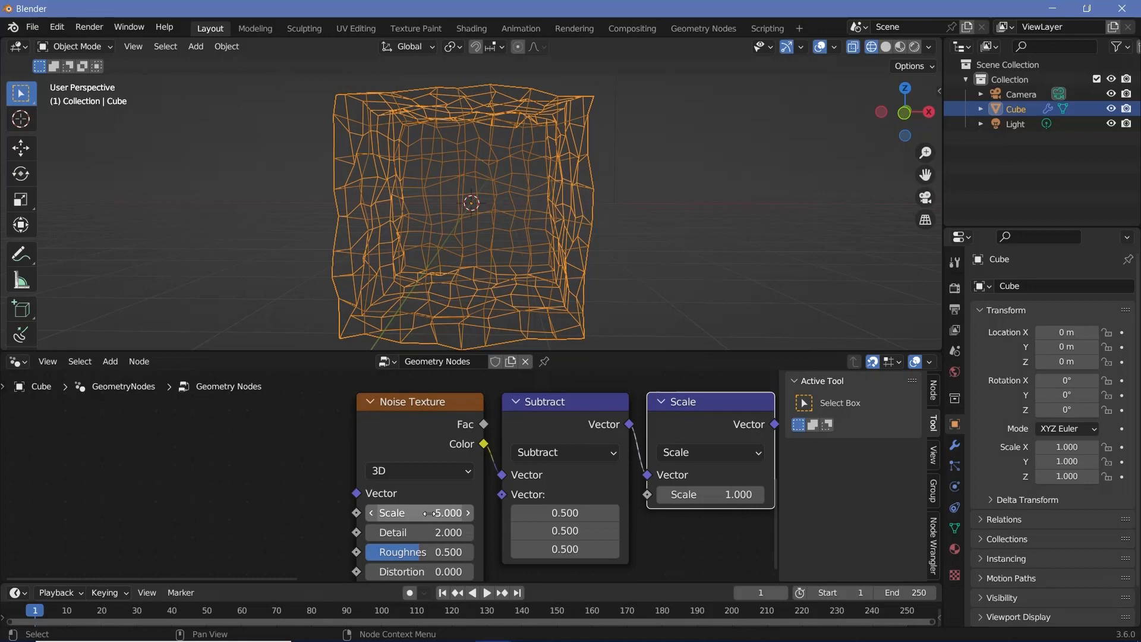
{"action": "double_click", "coordinate": [419, 513]}
{"action": "type", "text": "8.540"}
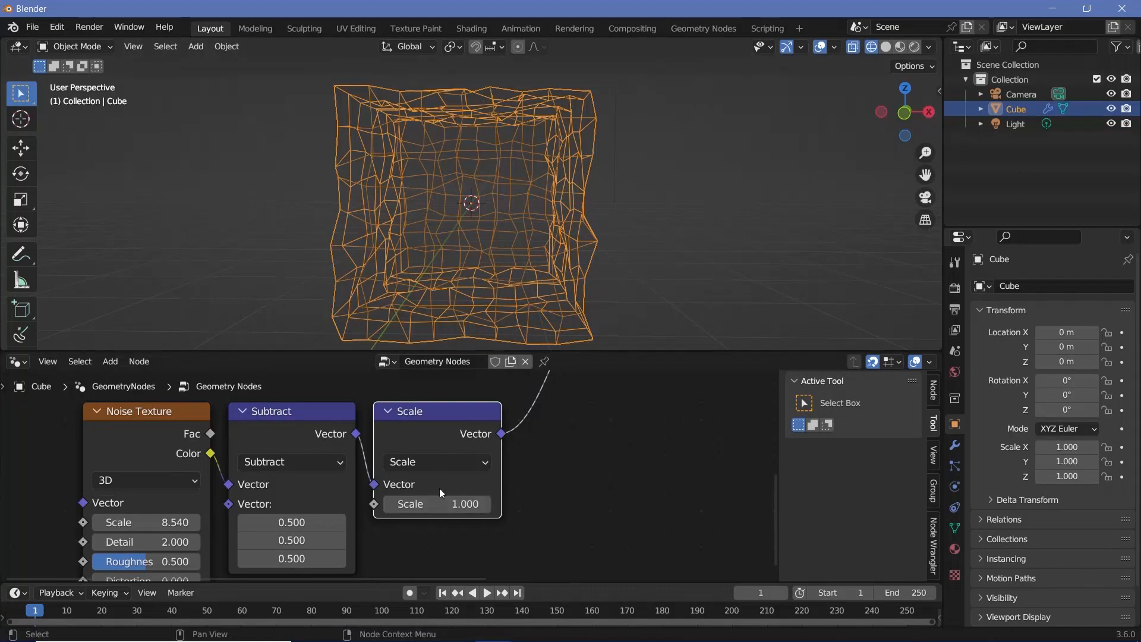
{"action": "left_click_drag", "start_coordinate": [437, 503], "coordinate": [480, 504]}
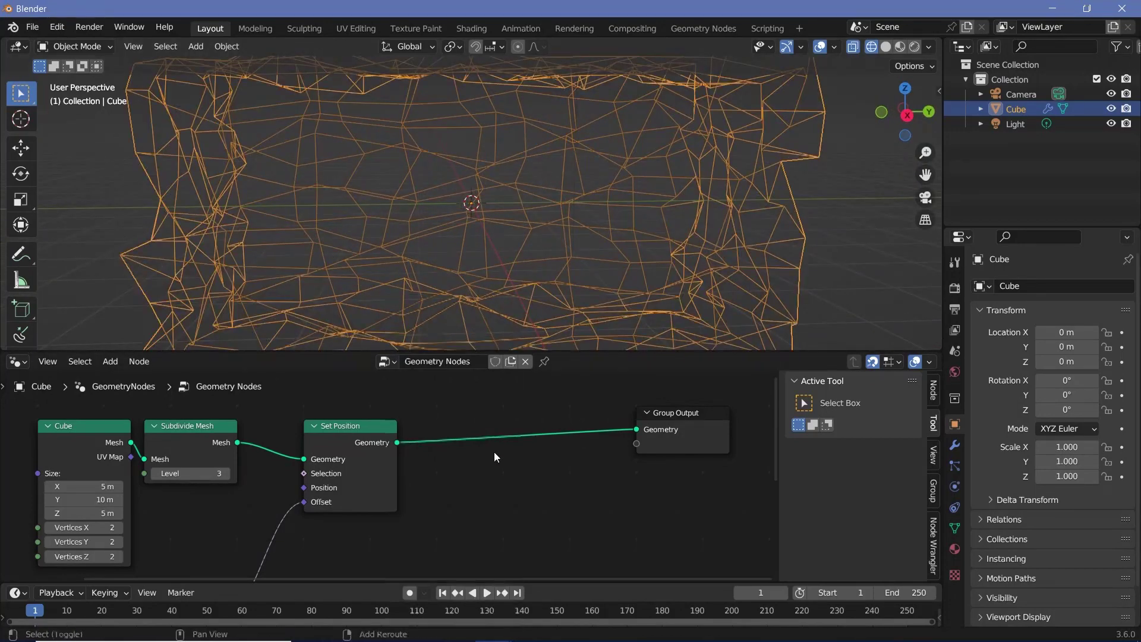
Add Triangulate and Dual Mesh nodes after Set Position.
{"action": "type", "text": "tr"}
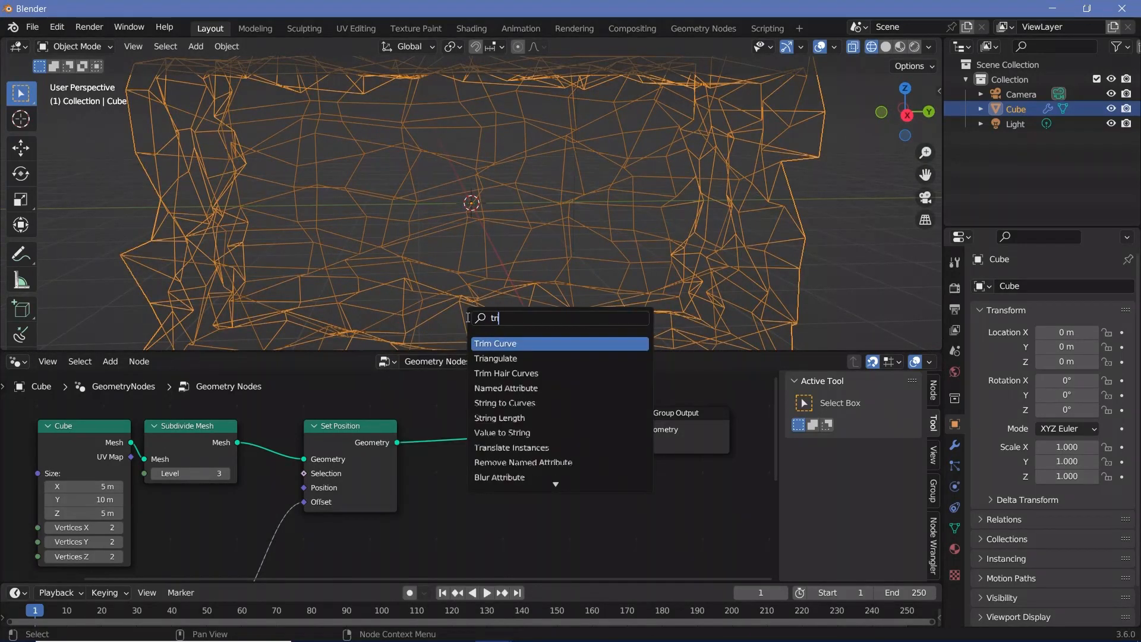
{"action": "left_click", "coordinate": [495, 358]}
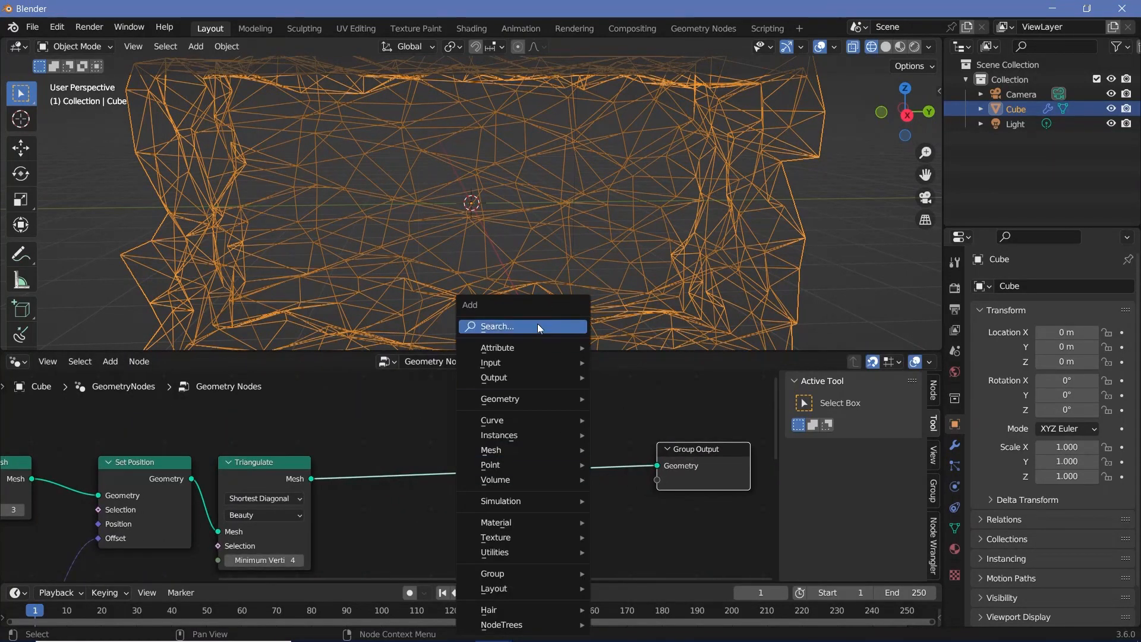
{"action": "type", "text": "dula"}
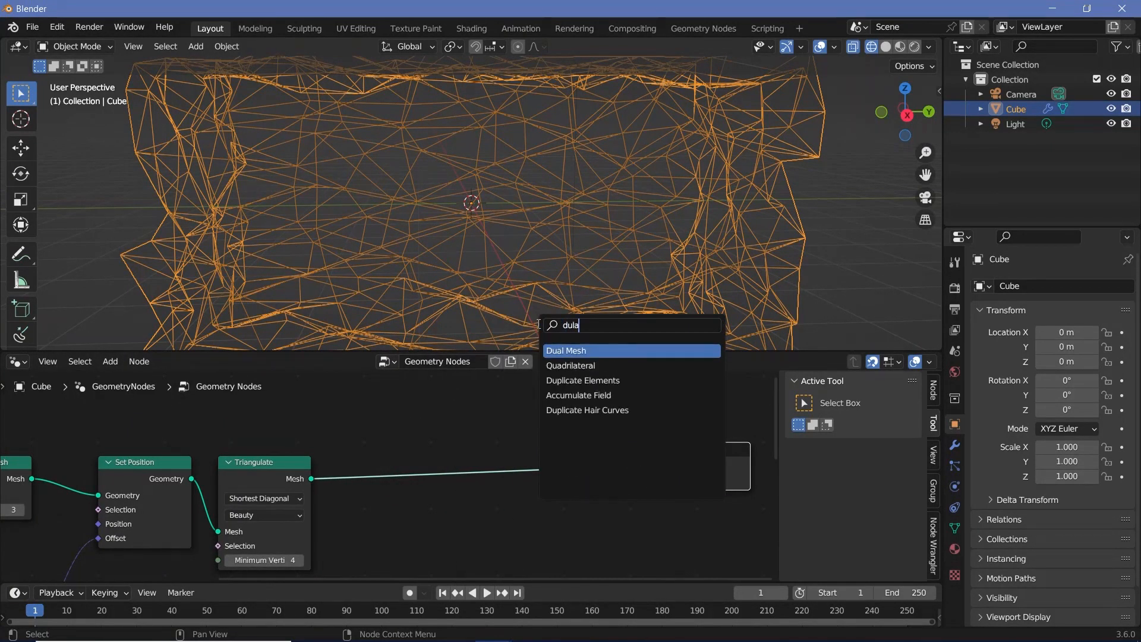
{"action": "left_click", "coordinate": [567, 351]}
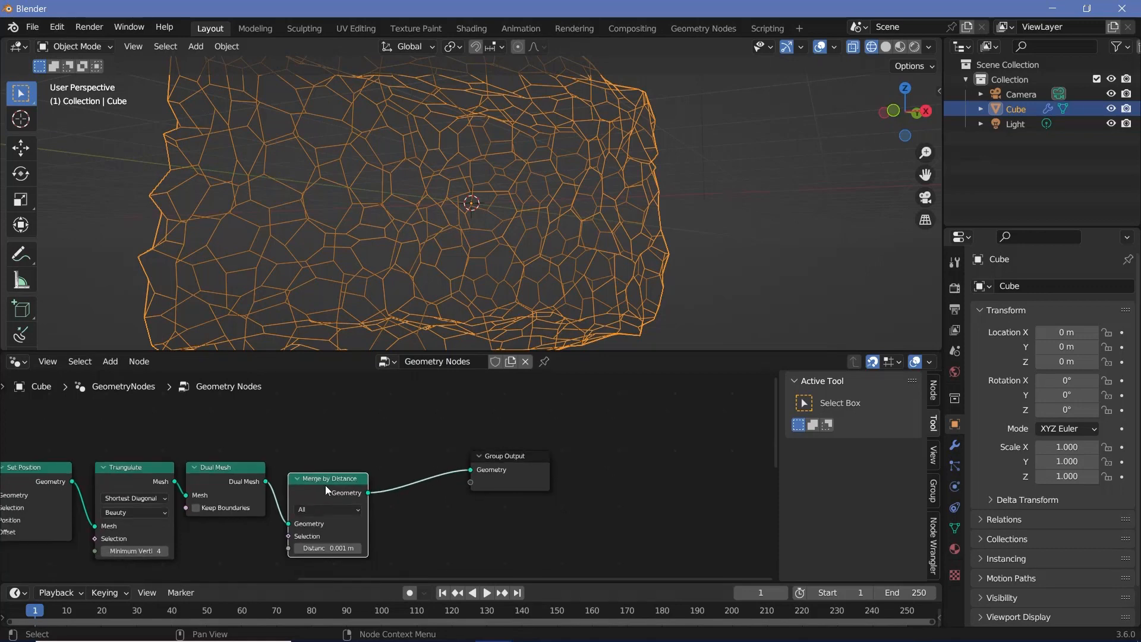
Place Merge by Distance ahead of Dual Mesh with a 0.93 m distance.
{"action": "left_click_drag", "start_coordinate": [327, 548], "coordinate": [433, 512]}
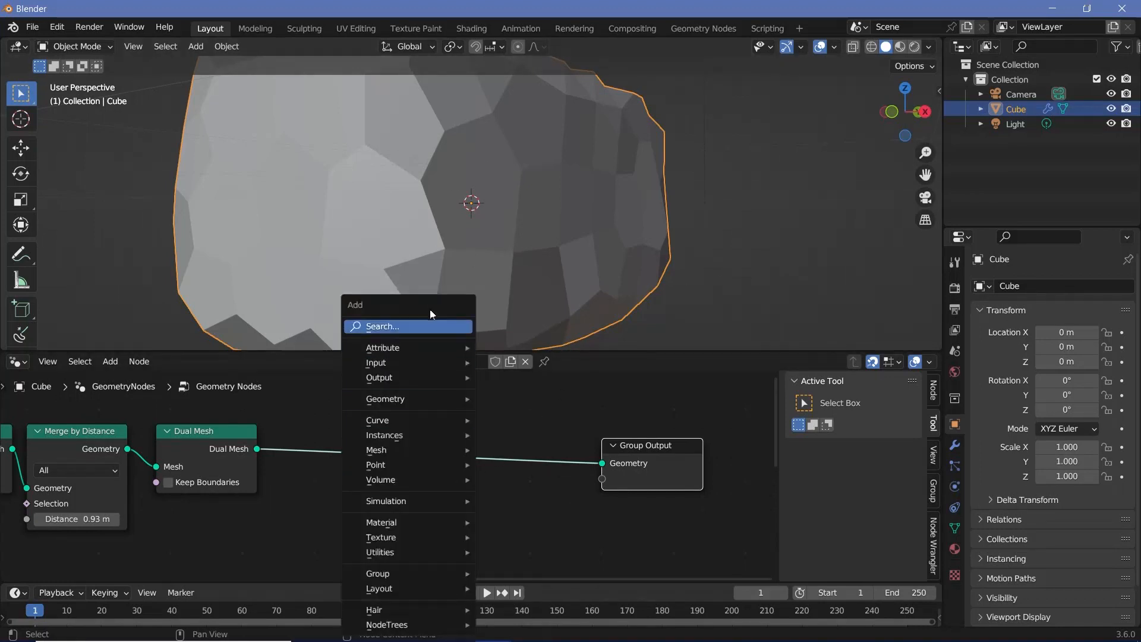
Add a Mesh to Curve node after Dual Mesh, then a Curve Line node.
{"action": "type", "text": "mesh"}
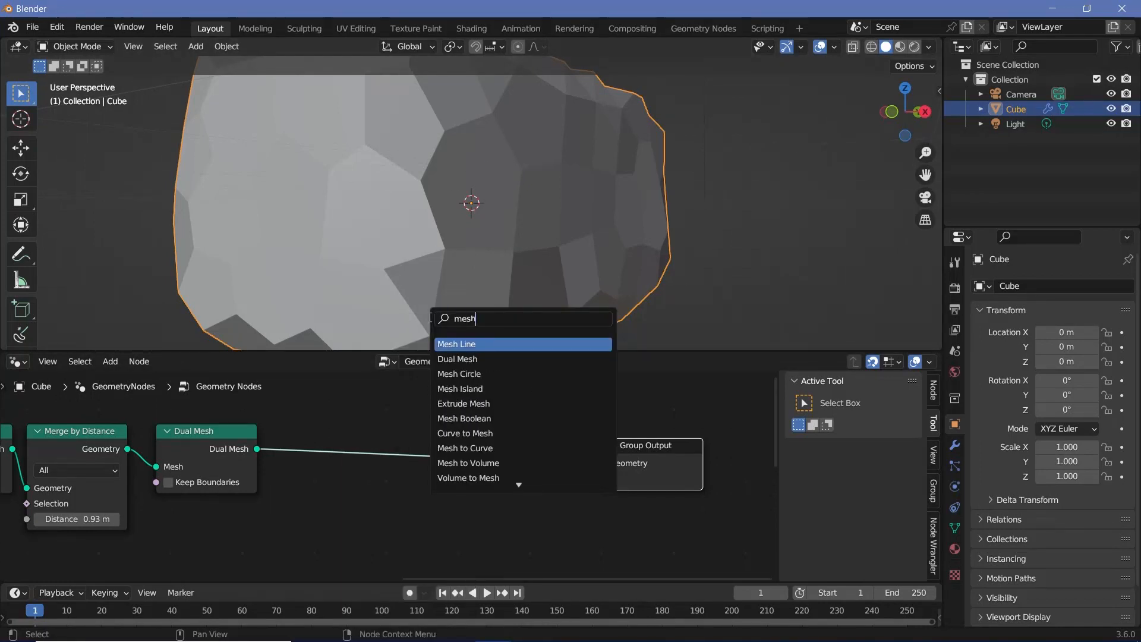
{"action": "left_click", "coordinate": [465, 449]}
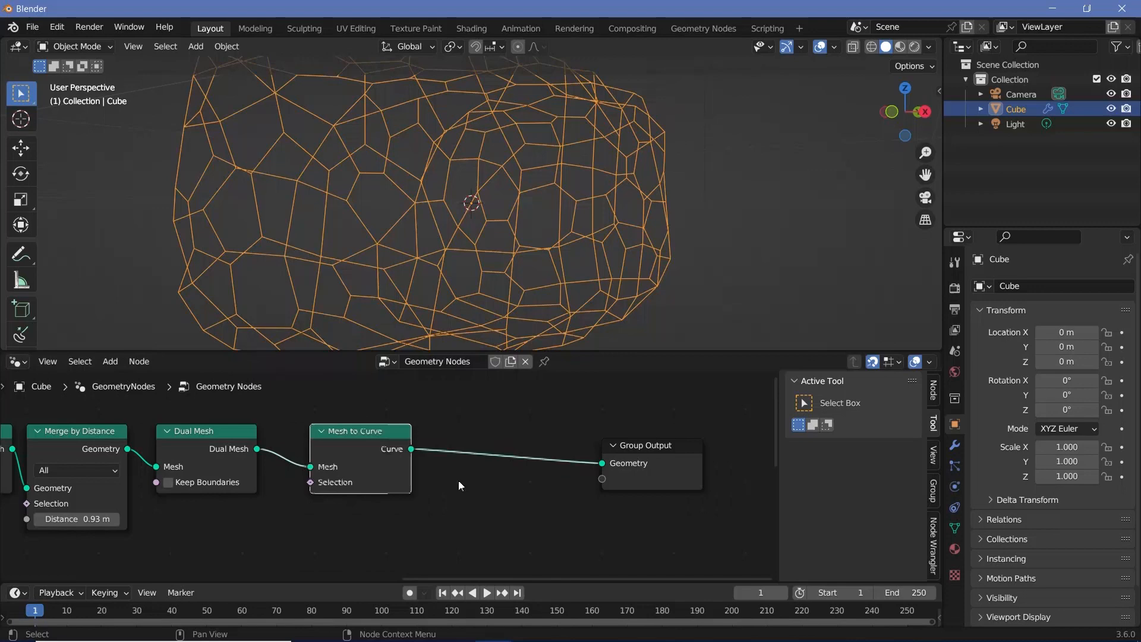
{"action": "type", "text": "curve"}
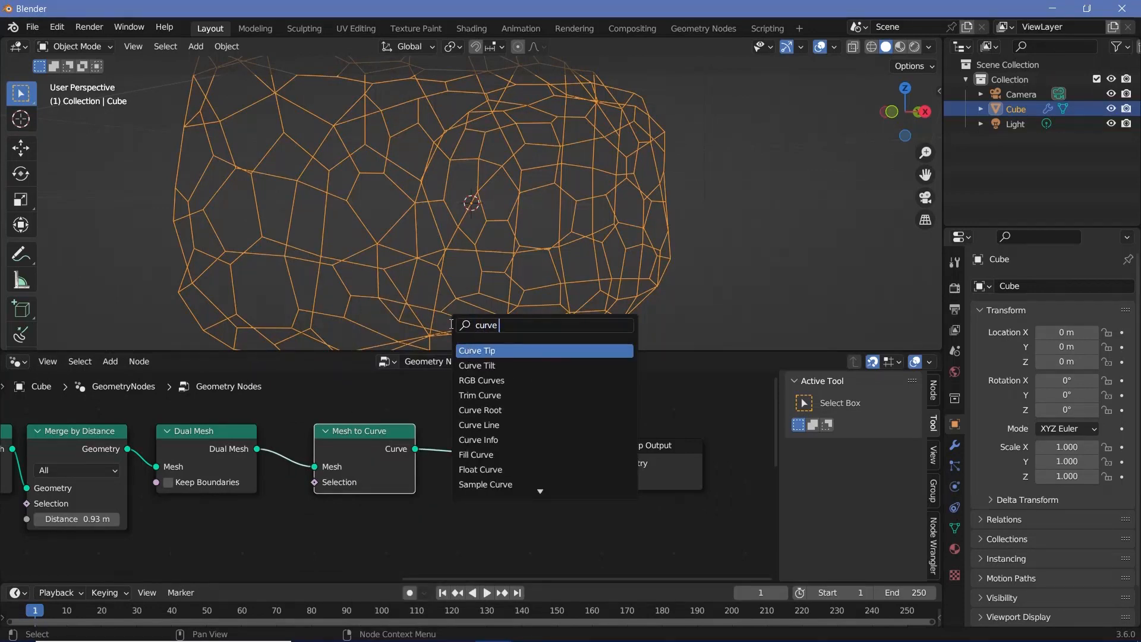
{"action": "left_click", "coordinate": [483, 351]}
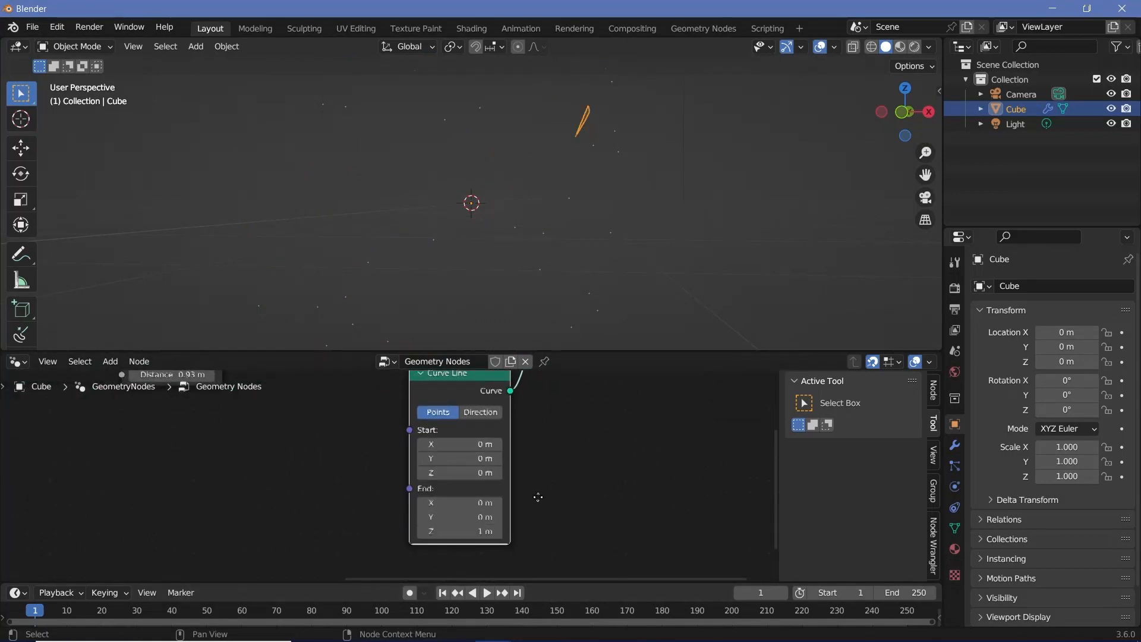
Use Curve Line as the Profile Curve and set its End values to 0.5 and 4.6.
{"action": "left_click_drag", "start_coordinate": [486, 503], "coordinate": [471, 497]}
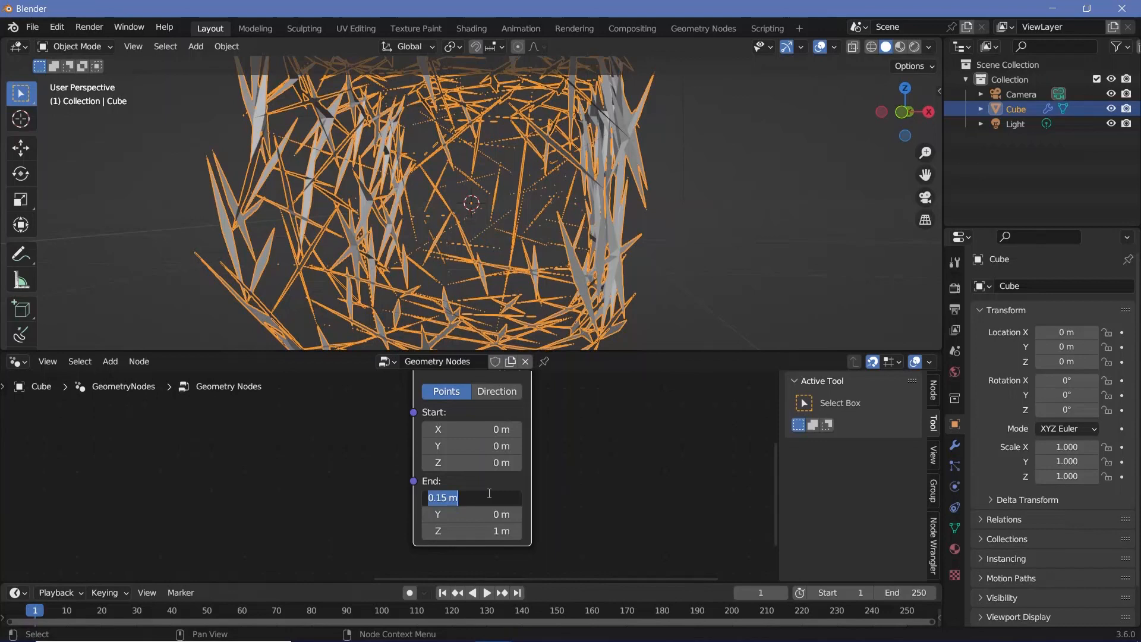
{"action": "type", "text": "0.5"}
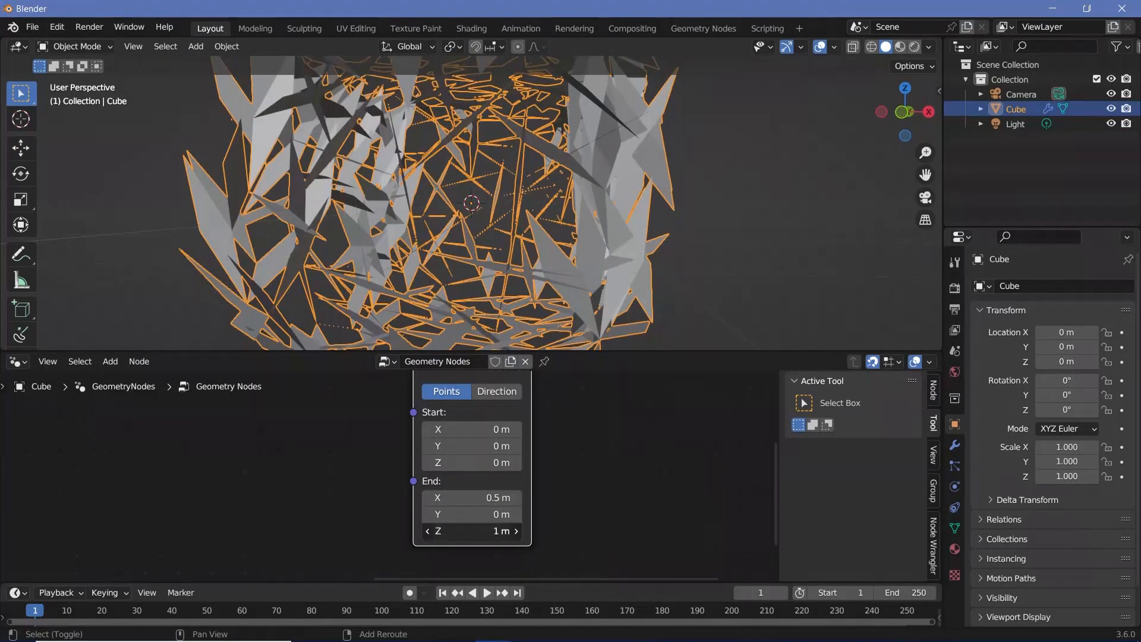
{"action": "left_click_drag", "start_coordinate": [472, 531], "coordinate": [495, 531]}
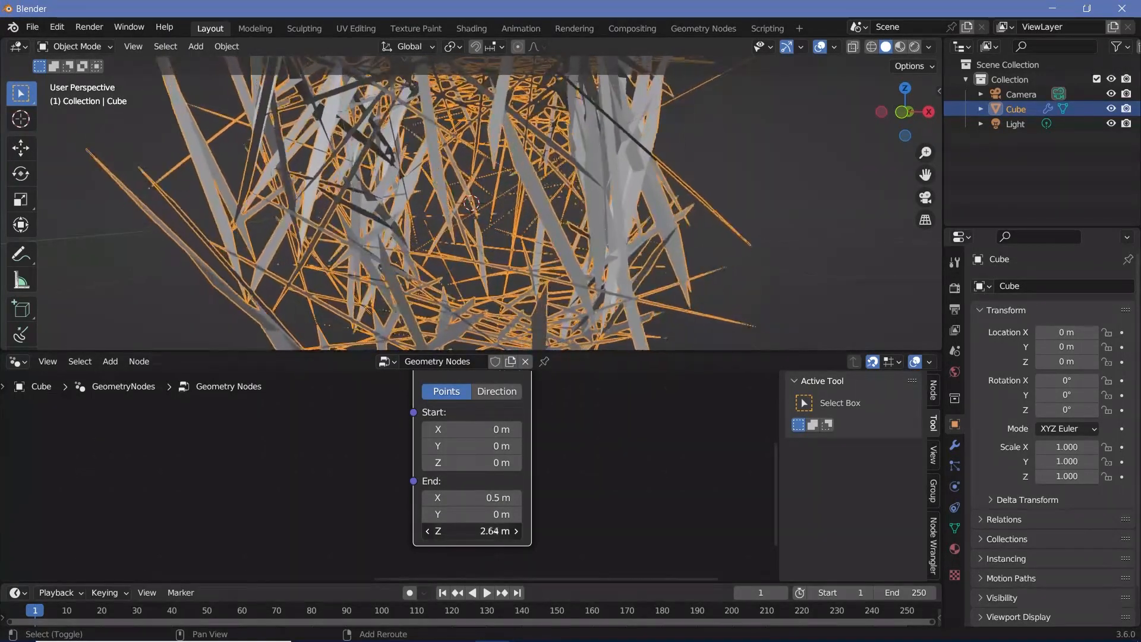
{"action": "double_click", "coordinate": [472, 531]}
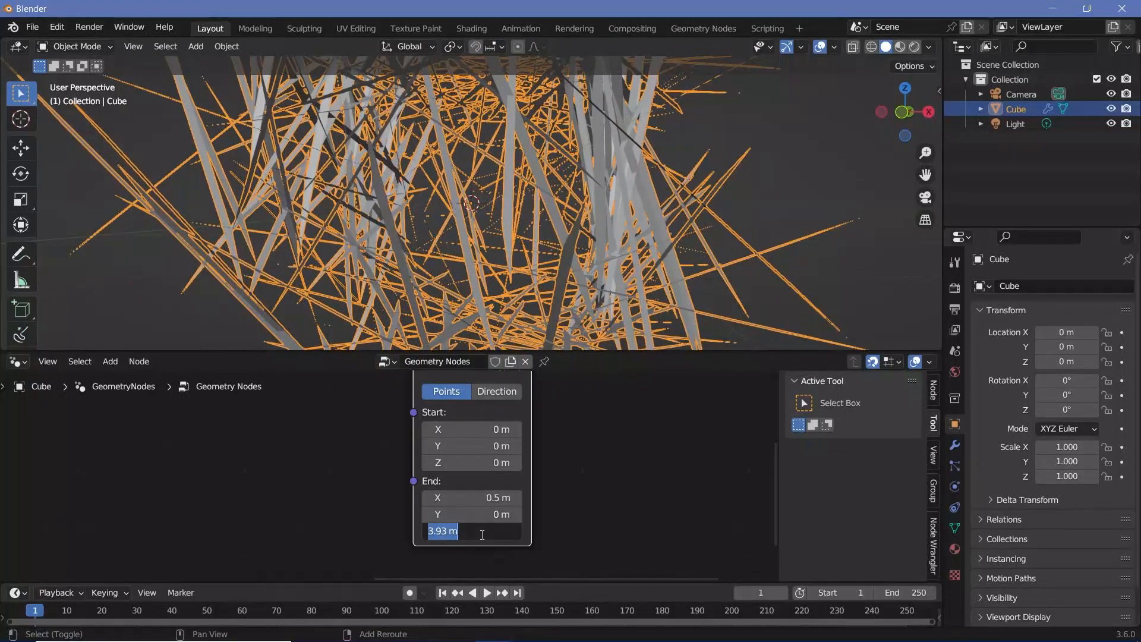
{"action": "type", "text": "4.6"}
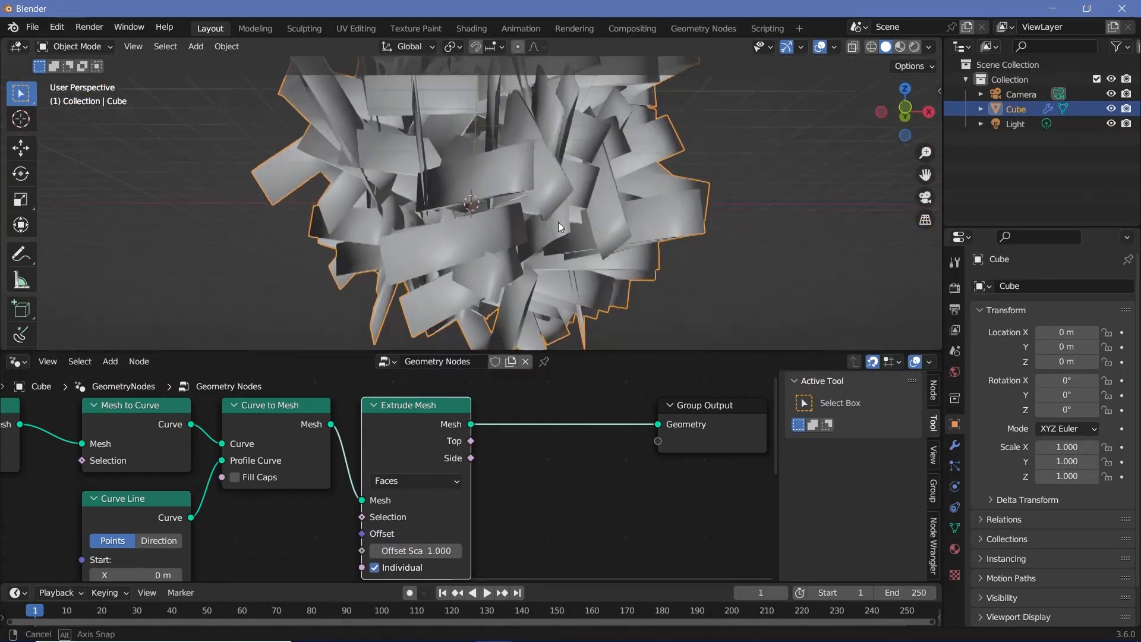
Set the Extrude Mesh offset scale to 0.12 with Individual turned off.
{"action": "left_click_drag", "start_coordinate": [561, 226], "coordinate": [397, 287]}
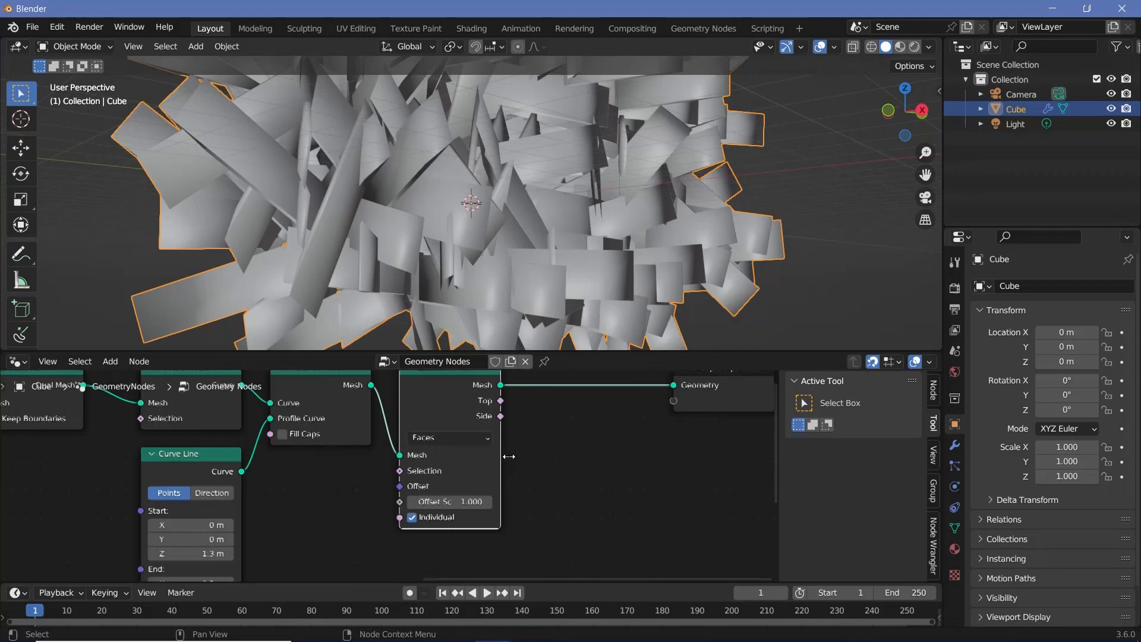
{"action": "double_click", "coordinate": [448, 502]}
{"action": "type", "text": "0.120"}
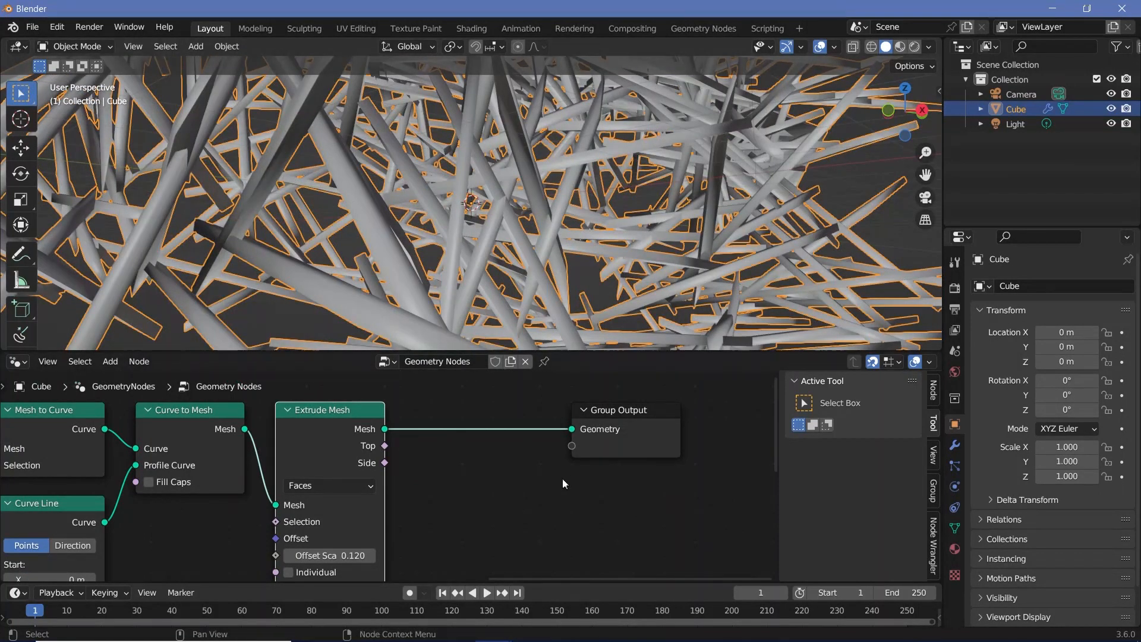
{"action": "type", "text": "set"}
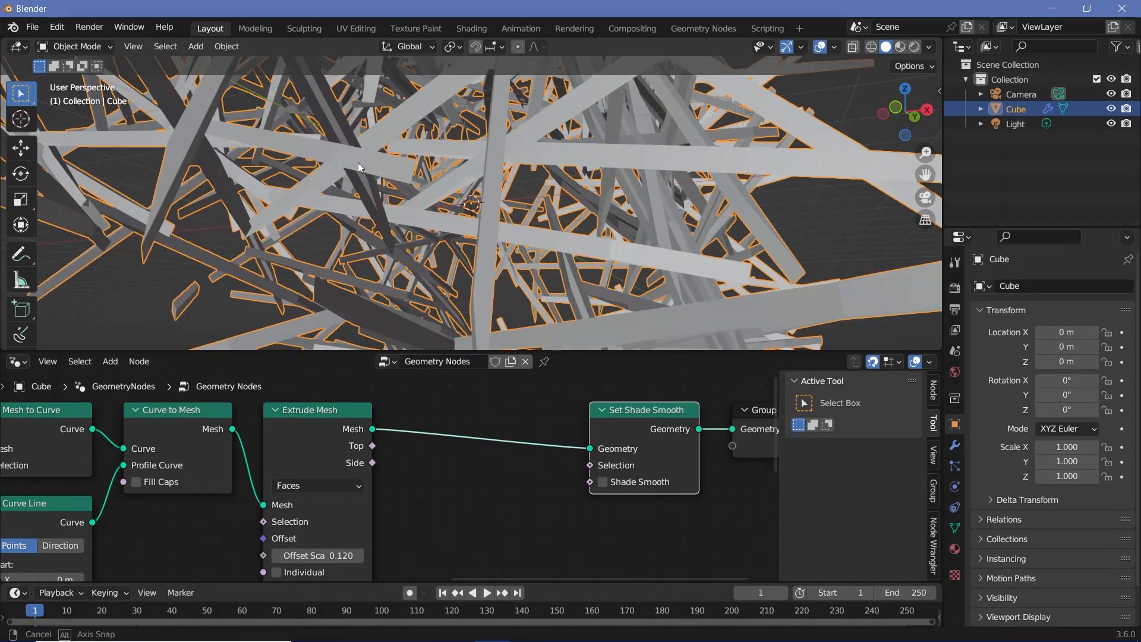
Add Join Geometry and Flip Faces nodes to merge a flipped Curve to Mesh copy with the extrusion.
{"action": "left_click", "coordinate": [110, 361]}
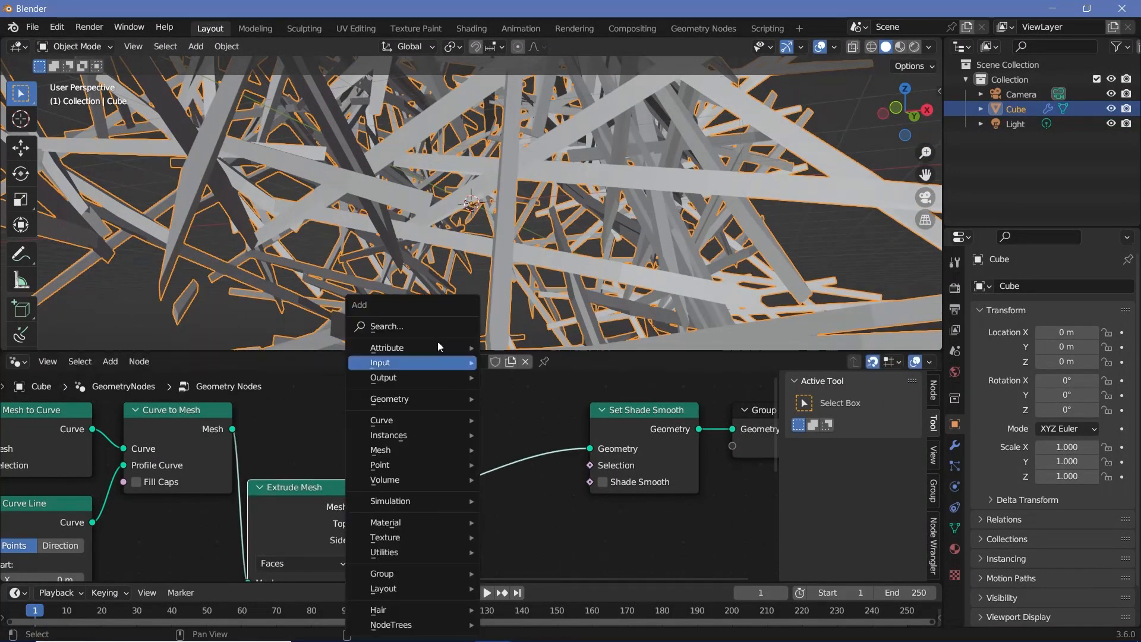
{"action": "type", "text": "Join"}
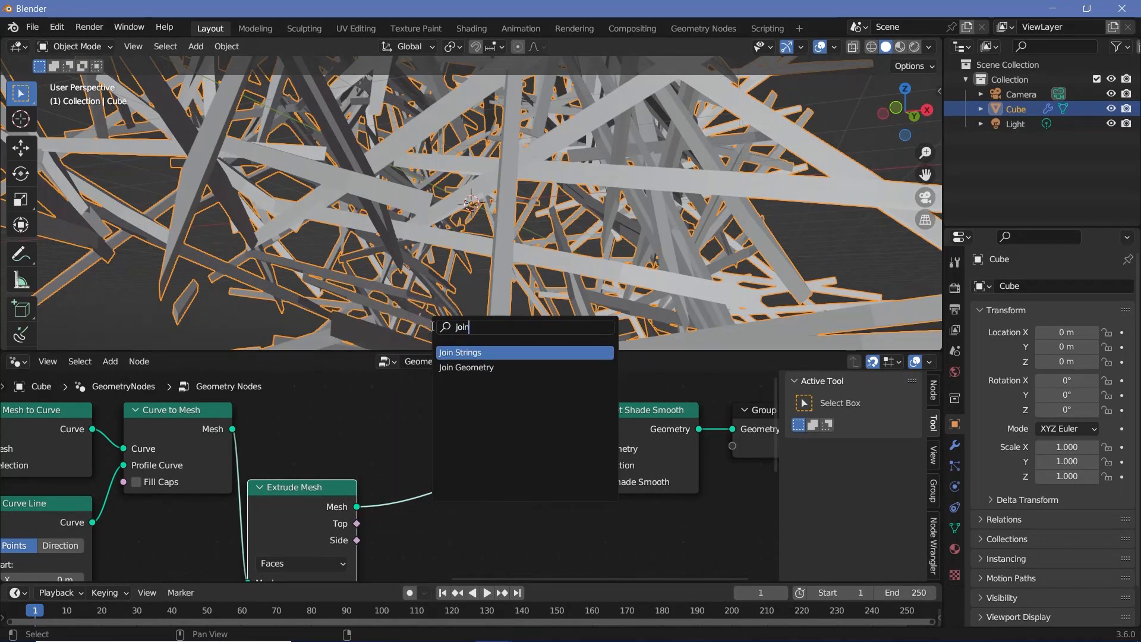
{"action": "left_click", "coordinate": [465, 368]}
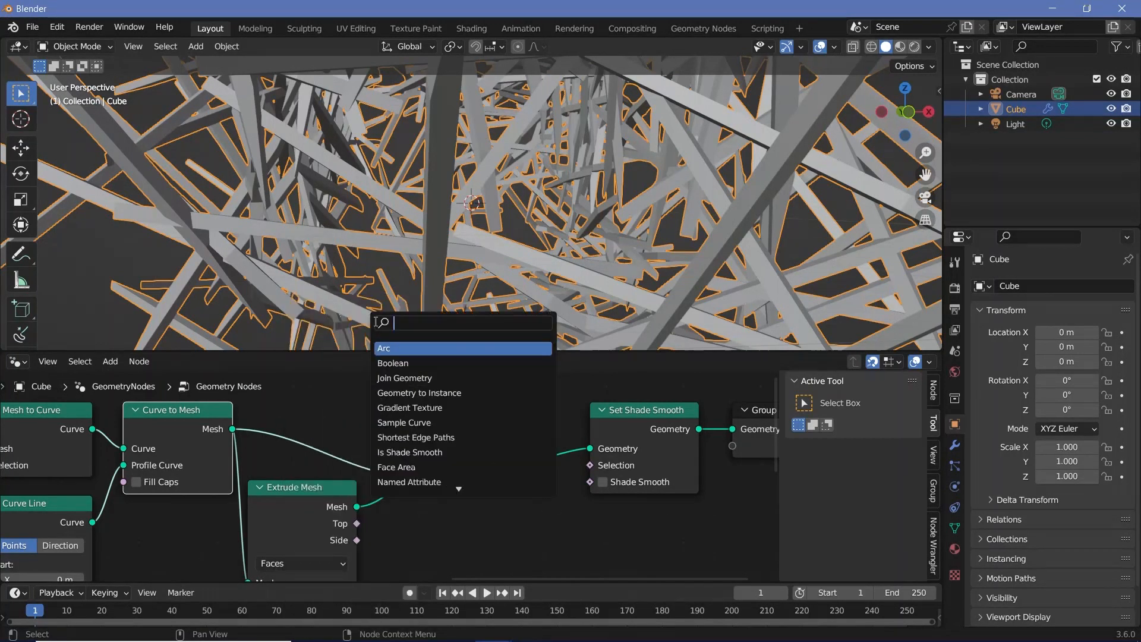
{"action": "type", "text": "flip"}
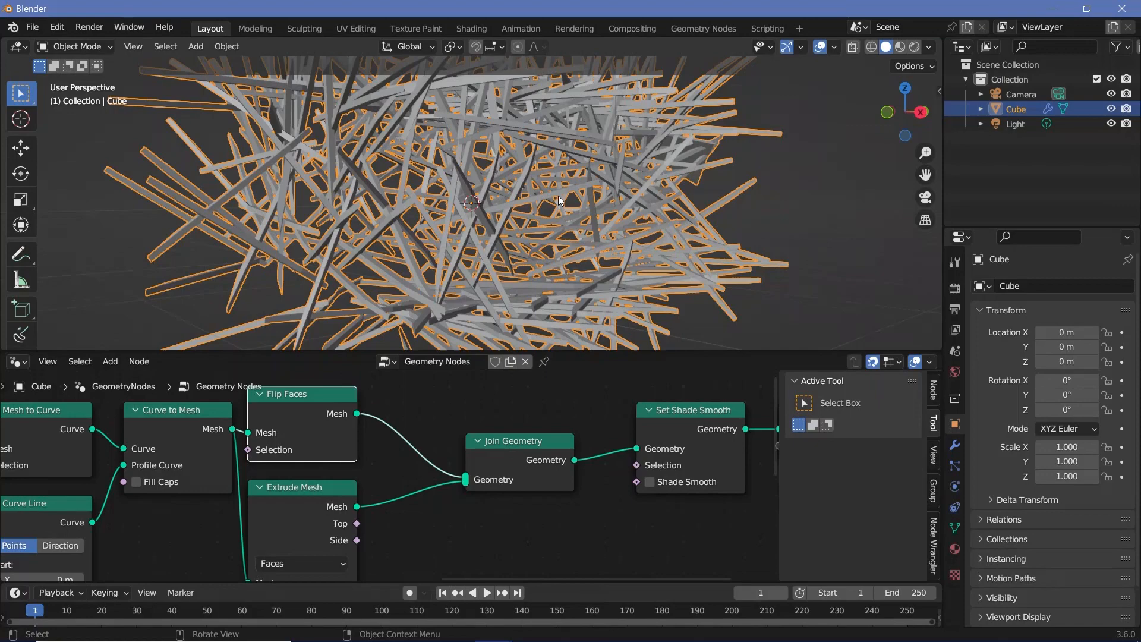
Select the camera, rotate it 90° on X and raise it to about 0.877 m.
{"action": "left_click_drag", "start_coordinate": [561, 201], "coordinate": [782, 195]}
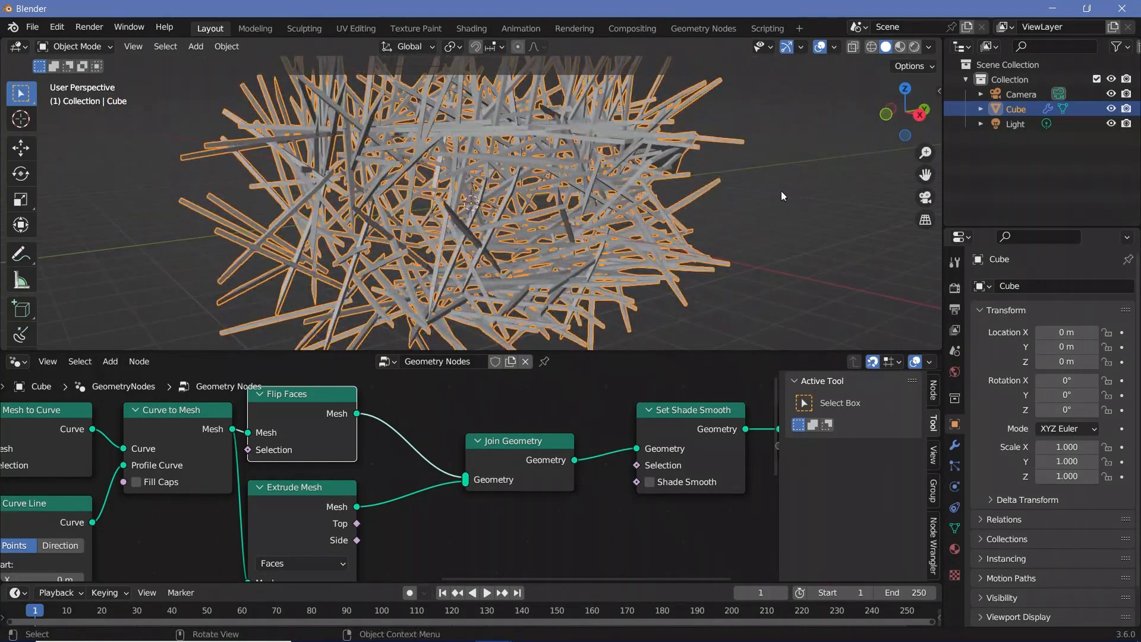
{"action": "left_click", "coordinate": [1020, 94]}
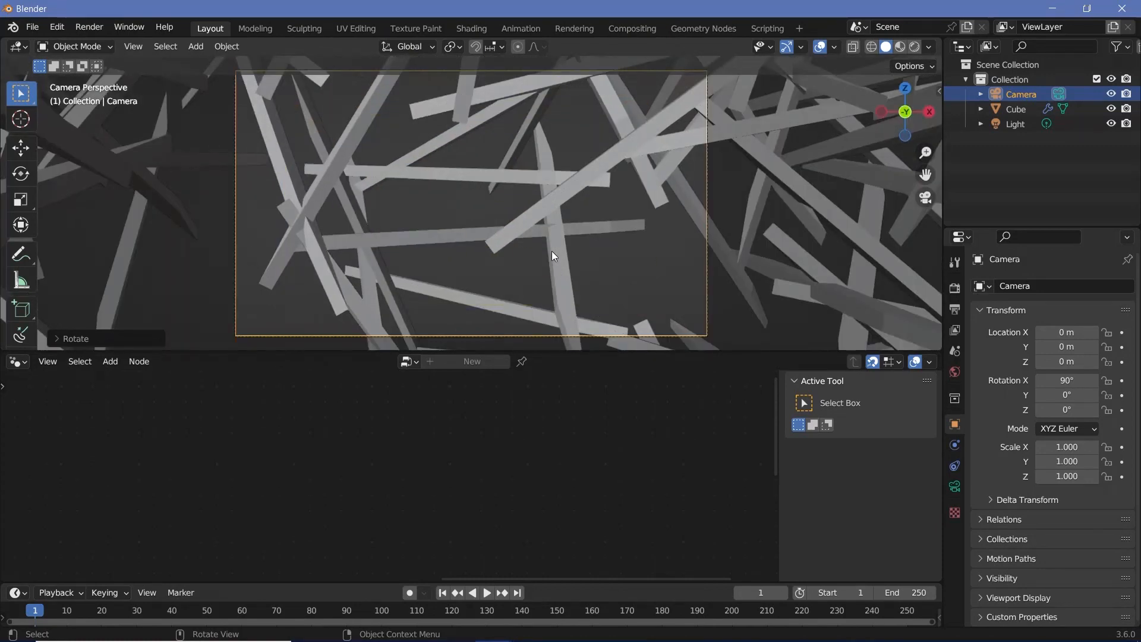
{"action": "key", "text": "g"}
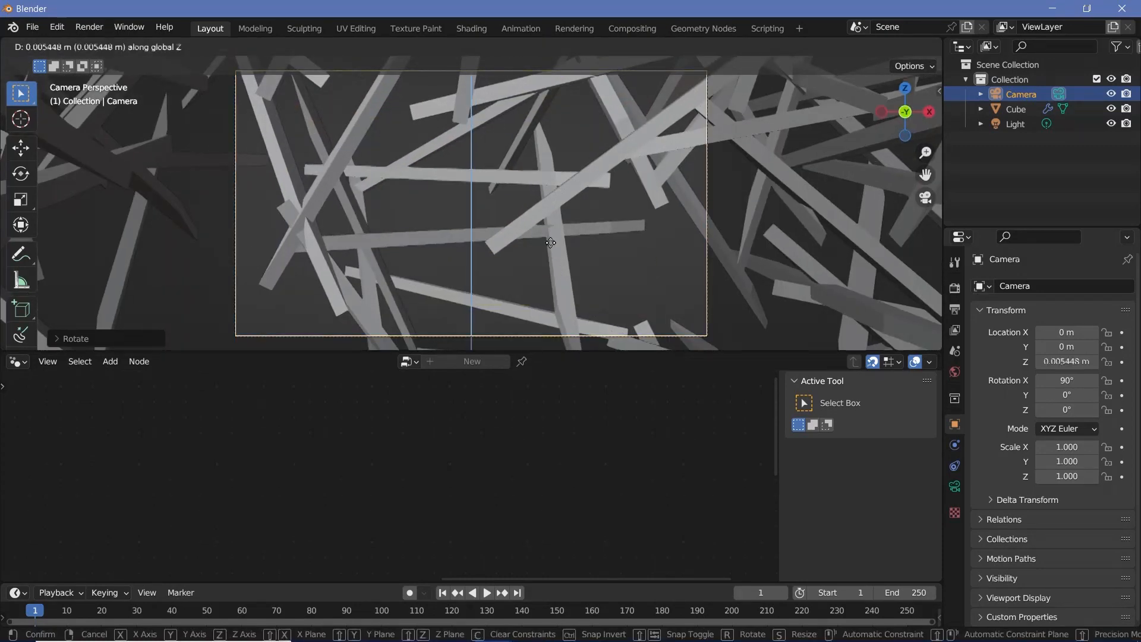
{"action": "left_click", "coordinate": [539, 308]}
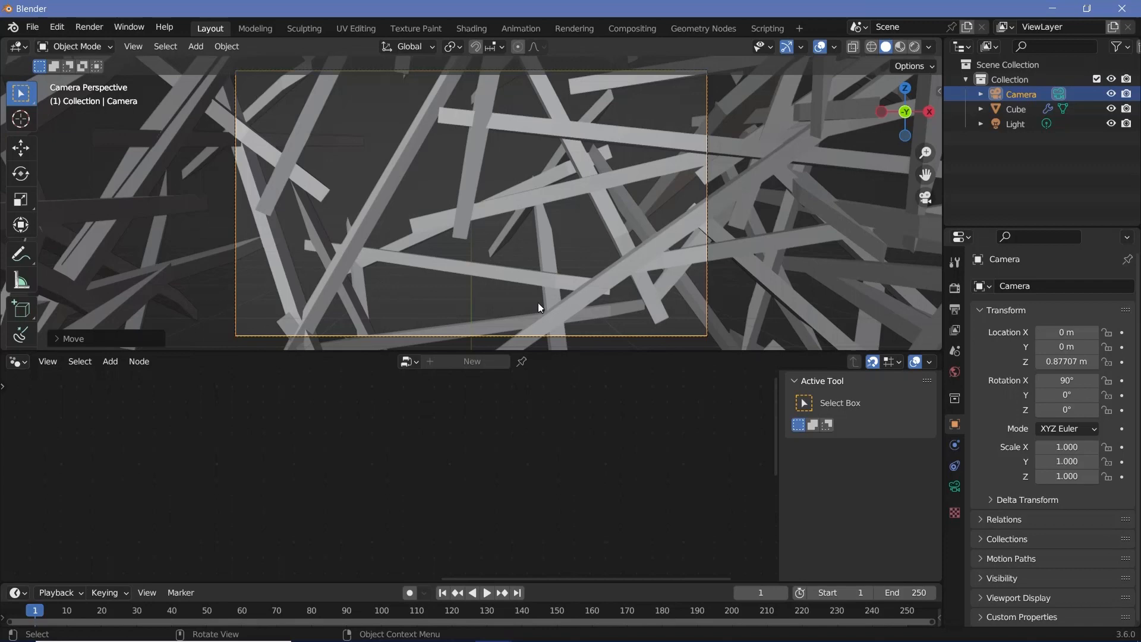
{"action": "left_click_drag", "start_coordinate": [539, 307], "coordinate": [510, 240]}
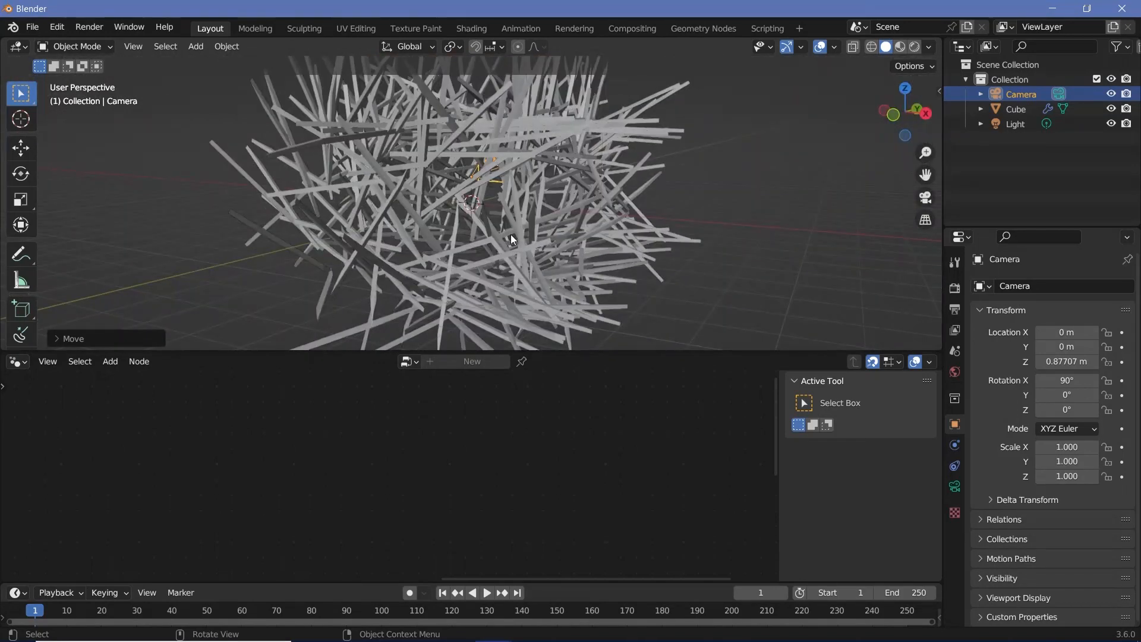
Add a plane scaled 5× as the floor and move the camera back to Y −5 m.
{"action": "left_click", "coordinate": [196, 46]}
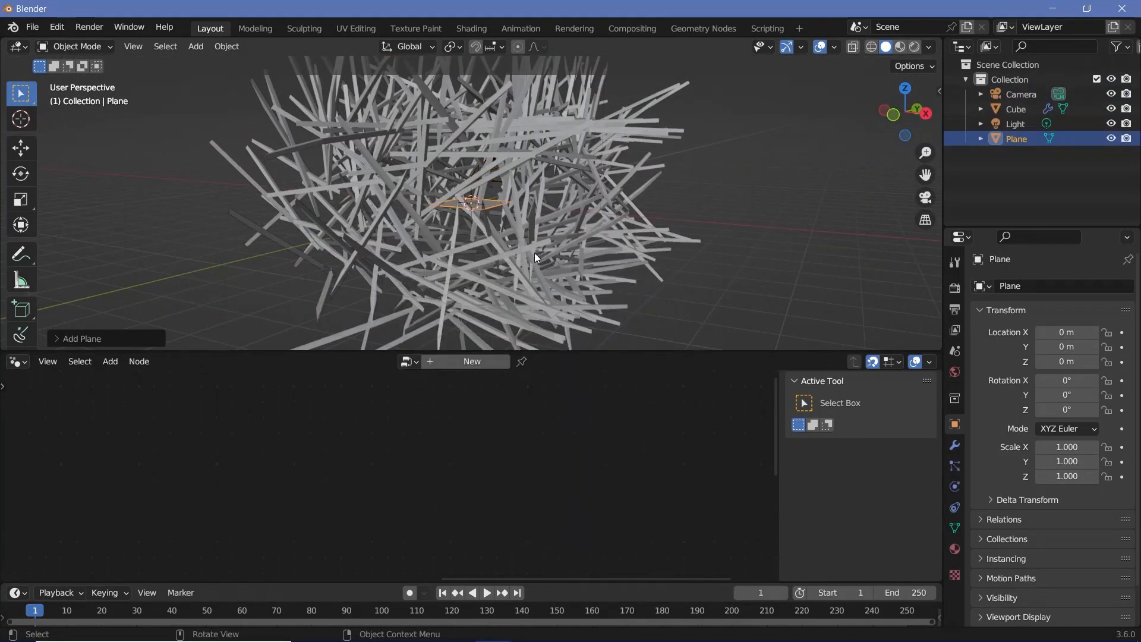
{"action": "key", "text": "s"}
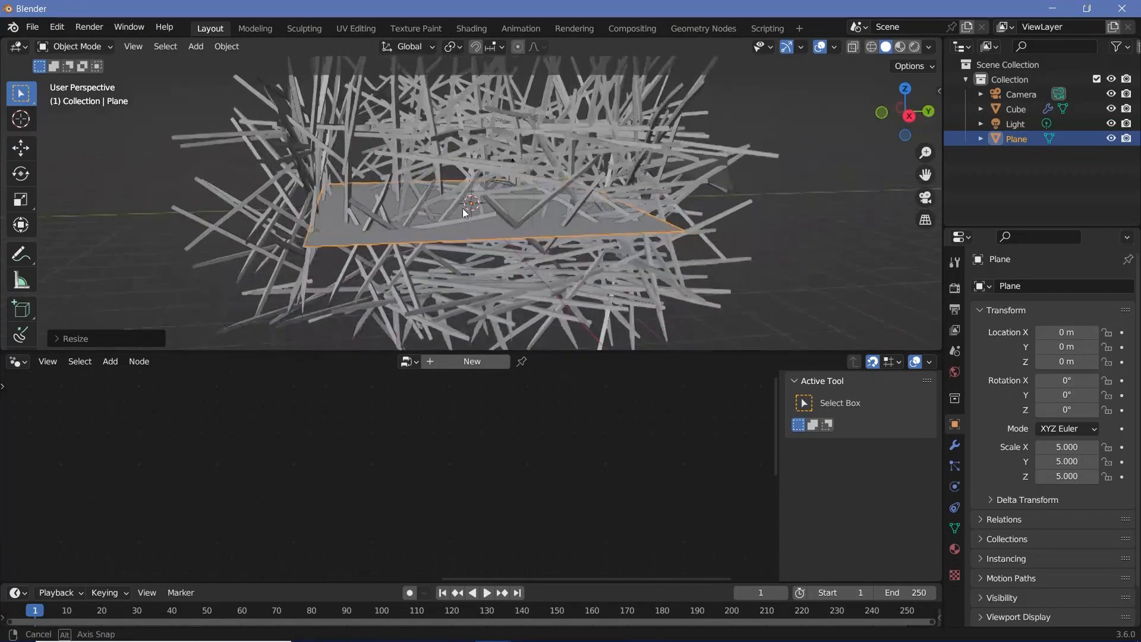
{"action": "left_click_drag", "start_coordinate": [466, 211], "coordinate": [490, 243]}
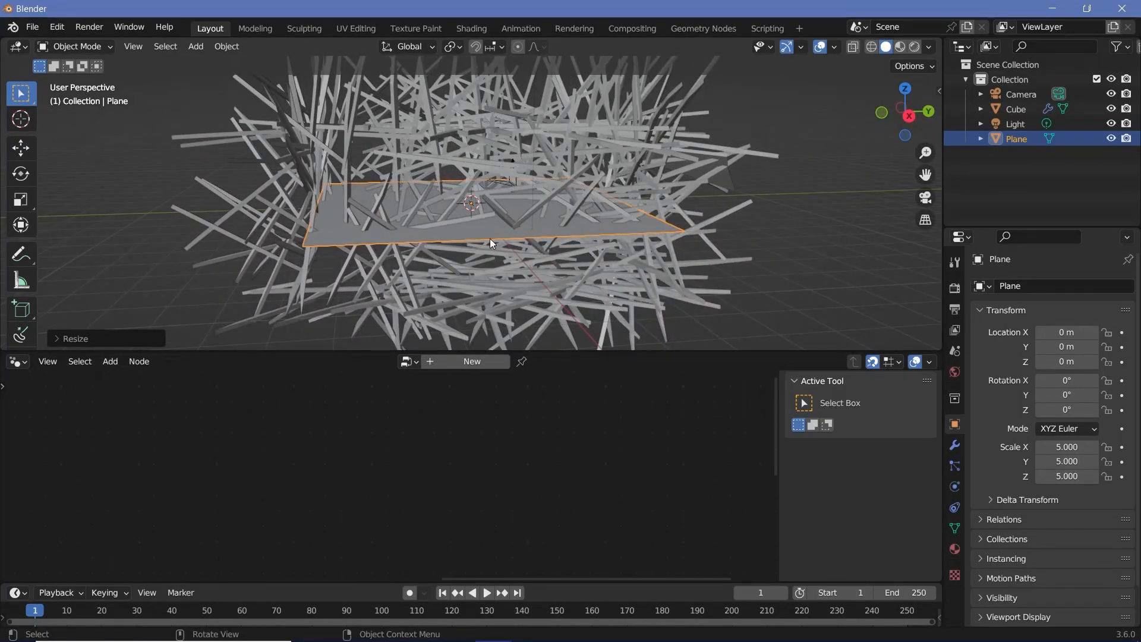
{"action": "key", "text": "KP_0"}
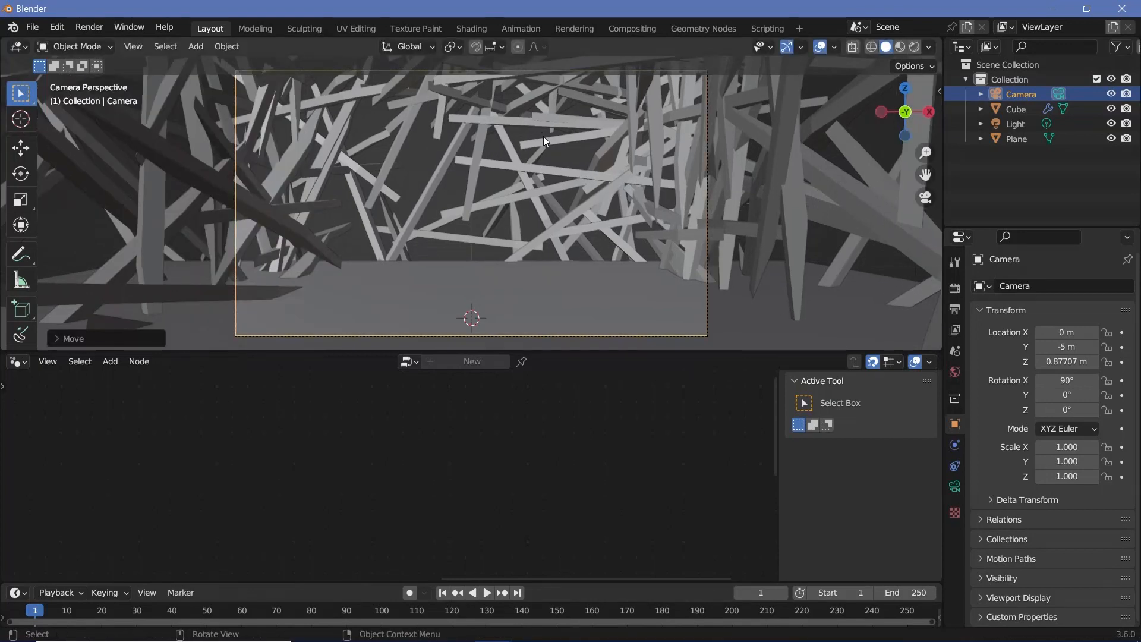
Linked-duplicate the rod cluster and floor plane along Y, the latest copy at 30 m.
{"action": "left_click", "coordinate": [1016, 109]}
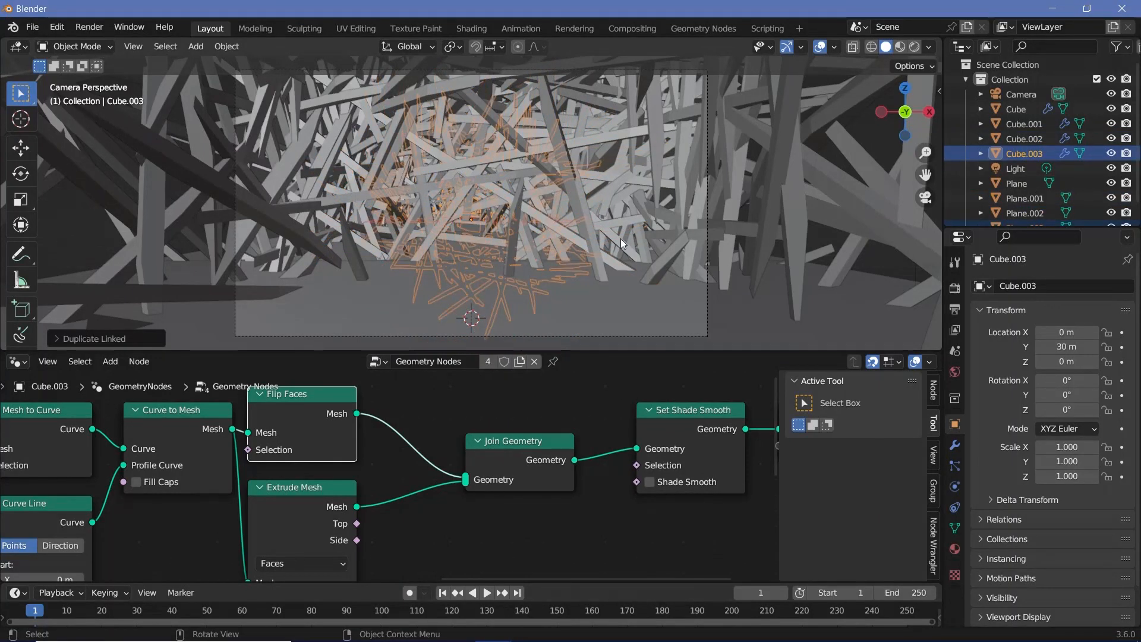
{"action": "left_click_drag", "start_coordinate": [619, 241], "coordinate": [364, 251]}
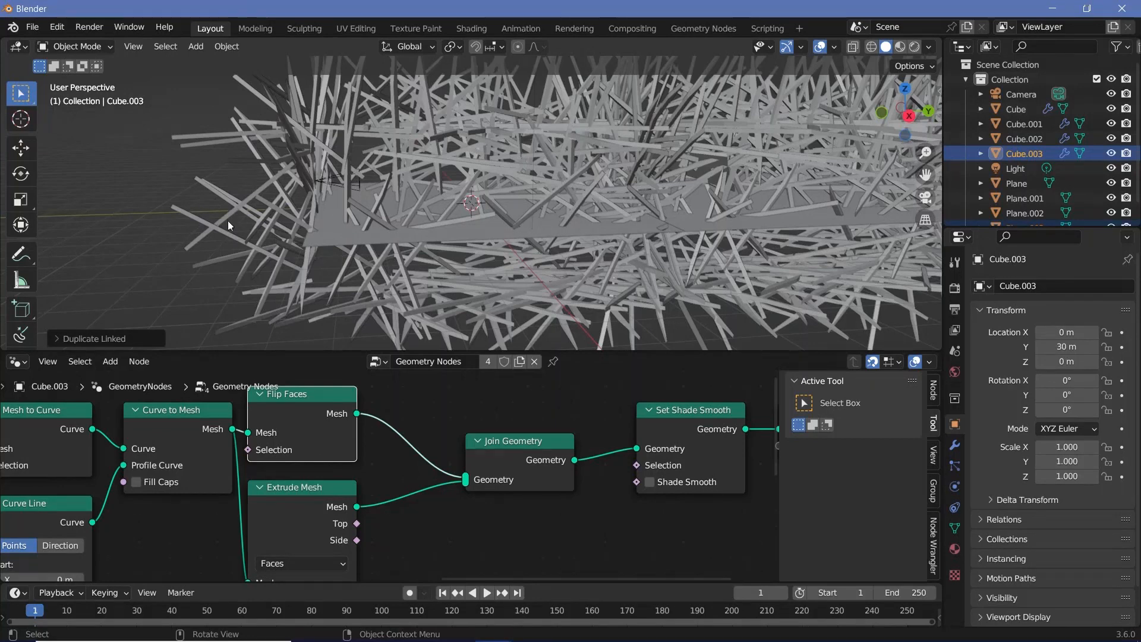
{"action": "mouse_move", "coordinate": [259, 221]}
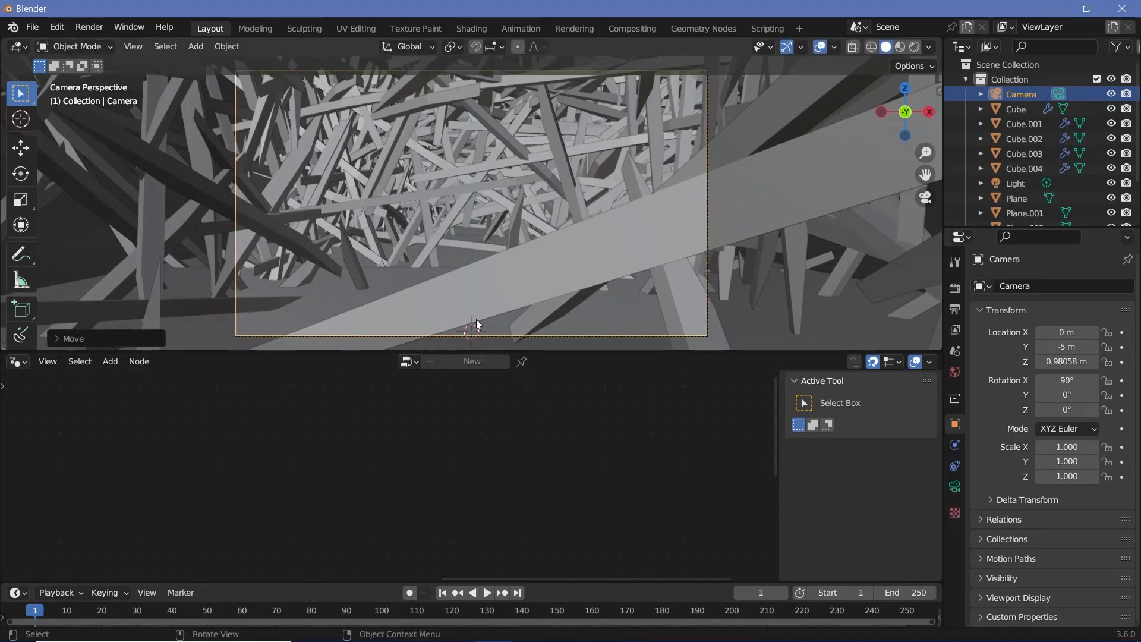
Set a 150-frame range and FFmpeg MPEG-4 video output at perceptually lossless quality.
{"action": "left_click", "coordinate": [955, 309]}
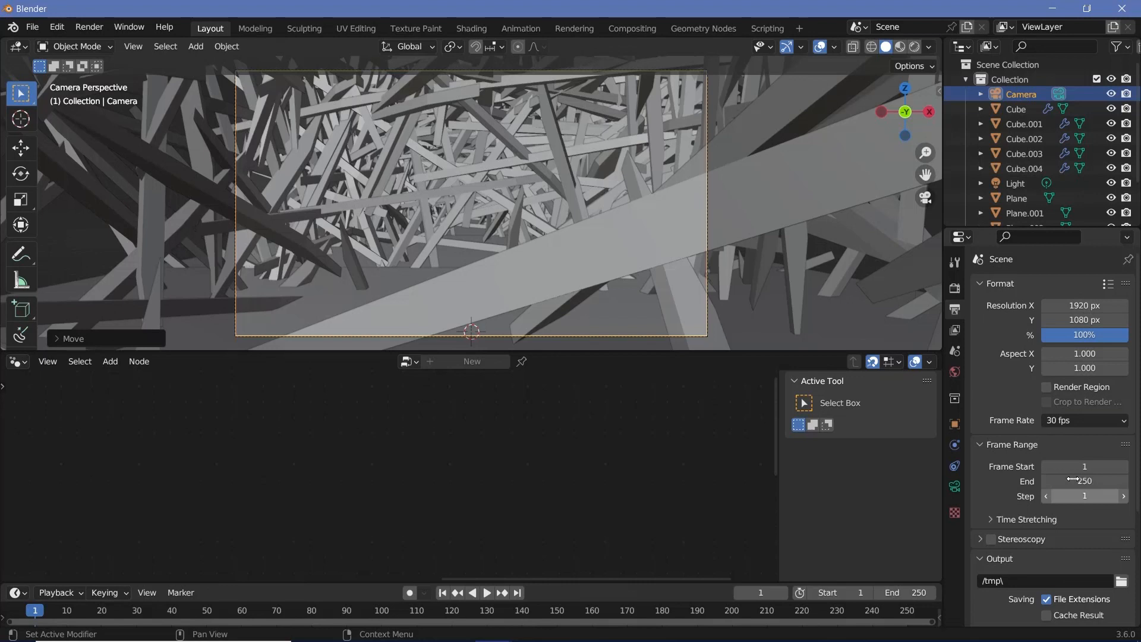
{"action": "type", "text": "150"}
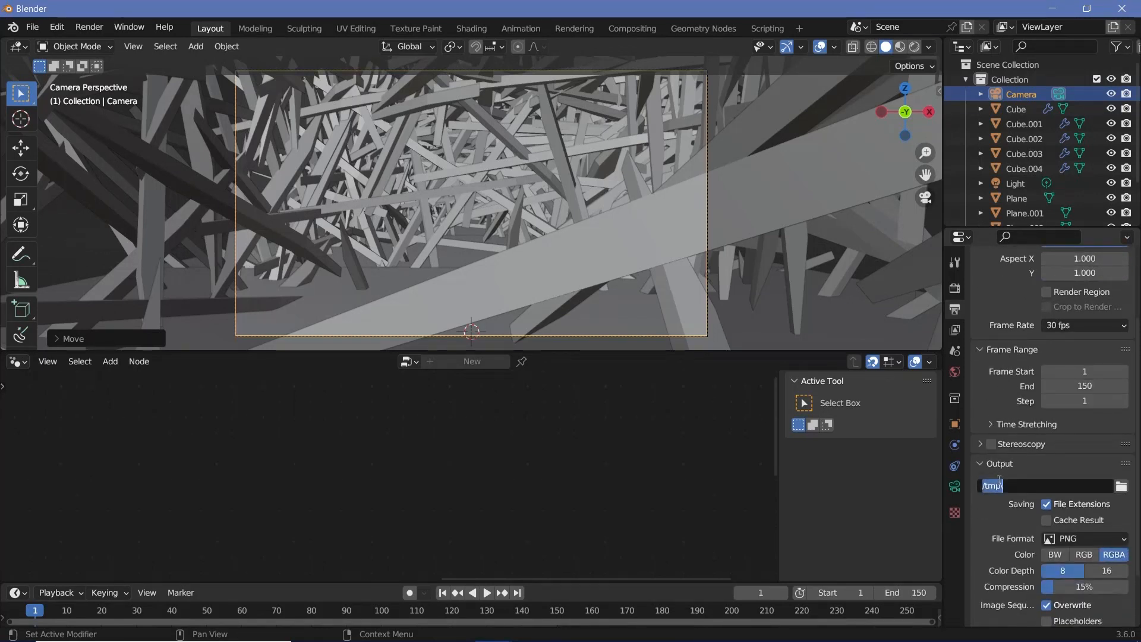
{"action": "left_click", "coordinate": [1085, 538]}
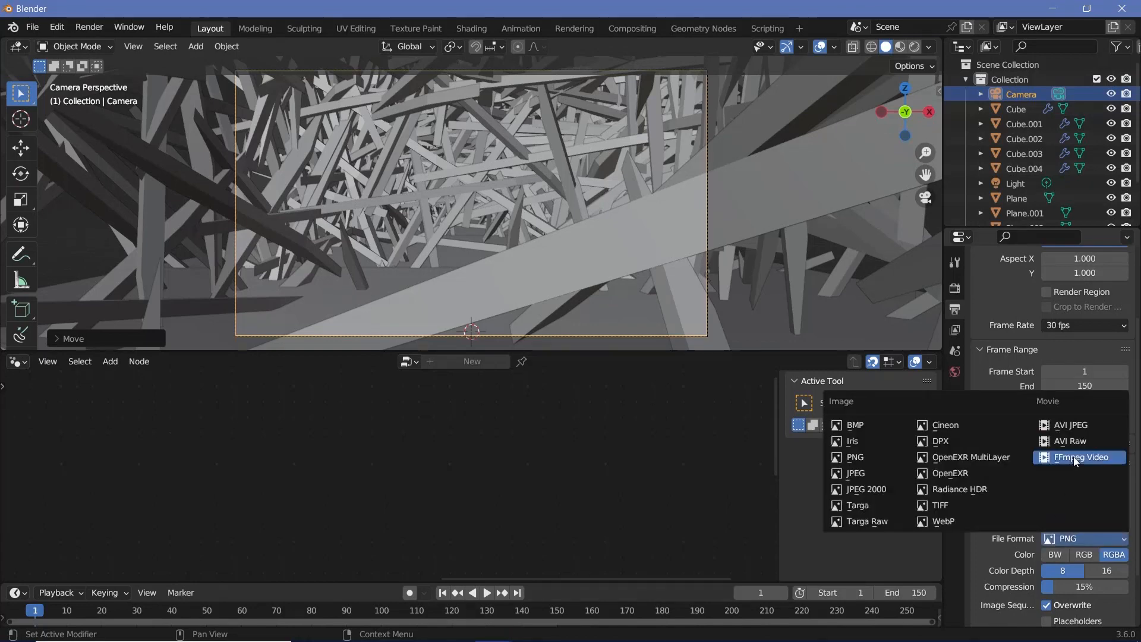
{"action": "left_click", "coordinate": [1085, 458]}
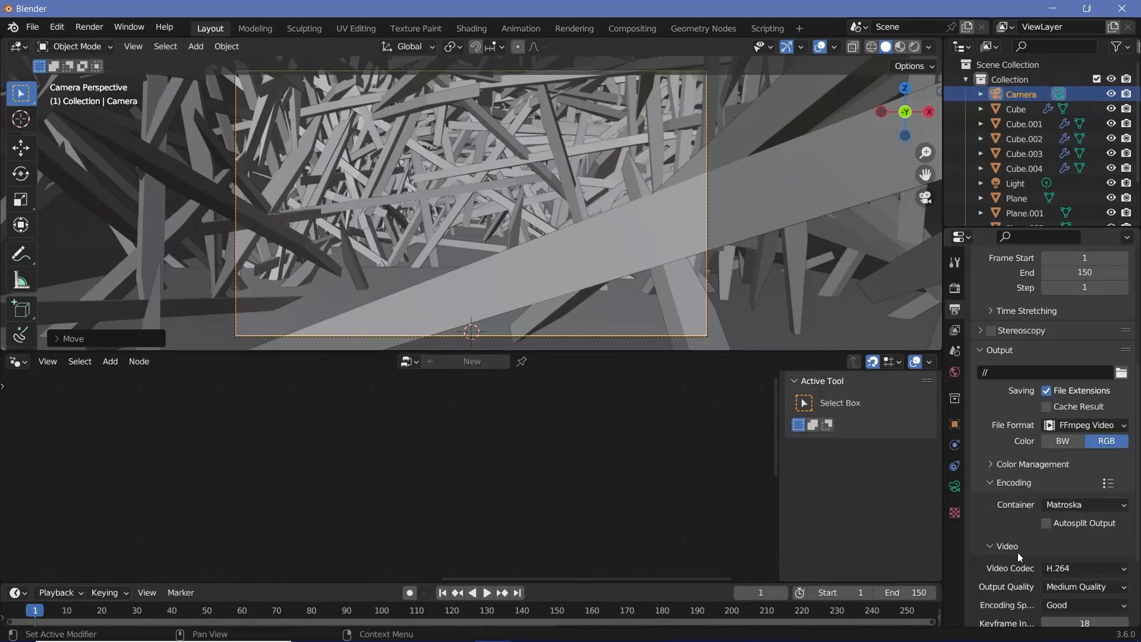
{"action": "left_click", "coordinate": [1083, 587]}
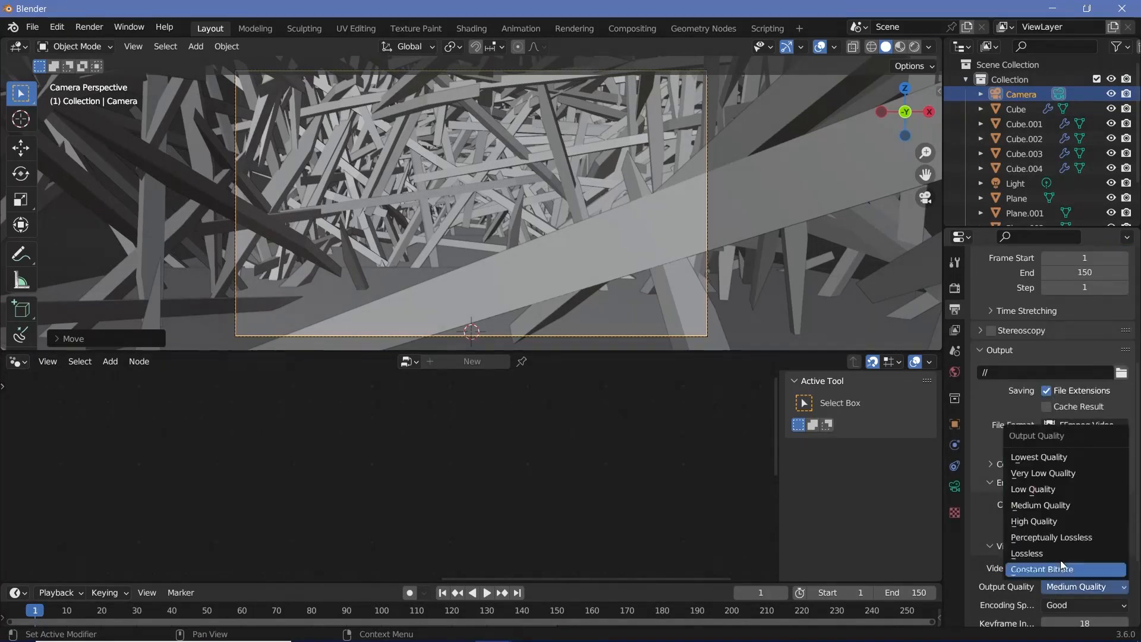
{"action": "left_click", "coordinate": [1051, 538]}
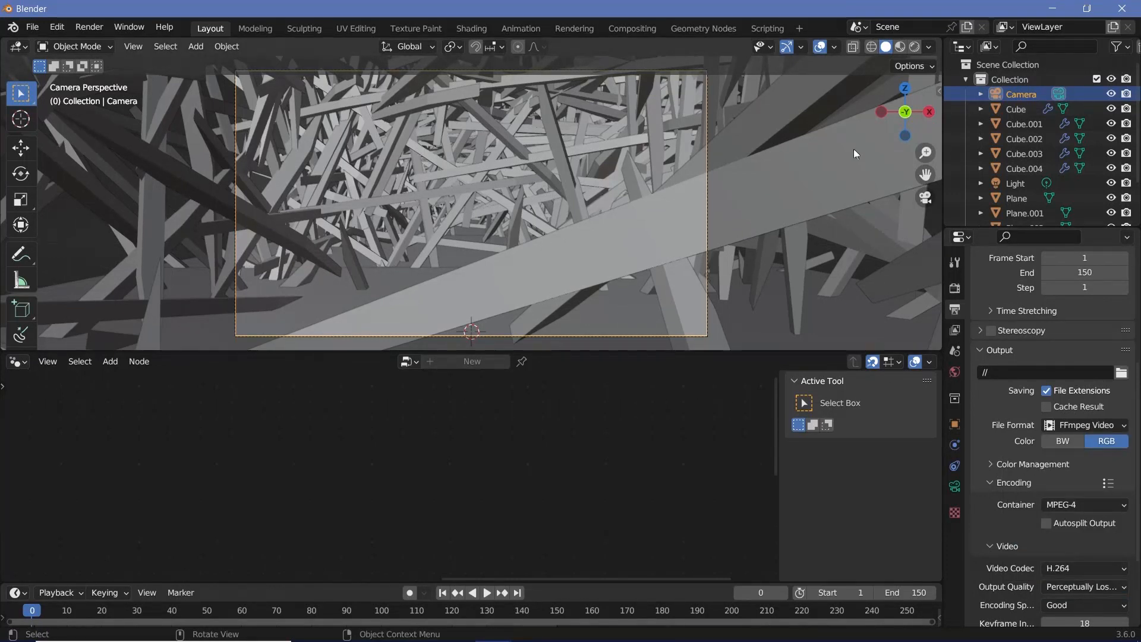
Keyframe the camera location at frames 0 and 150, 10 m apart on Y, and play it back.
{"action": "key", "text": "i"}
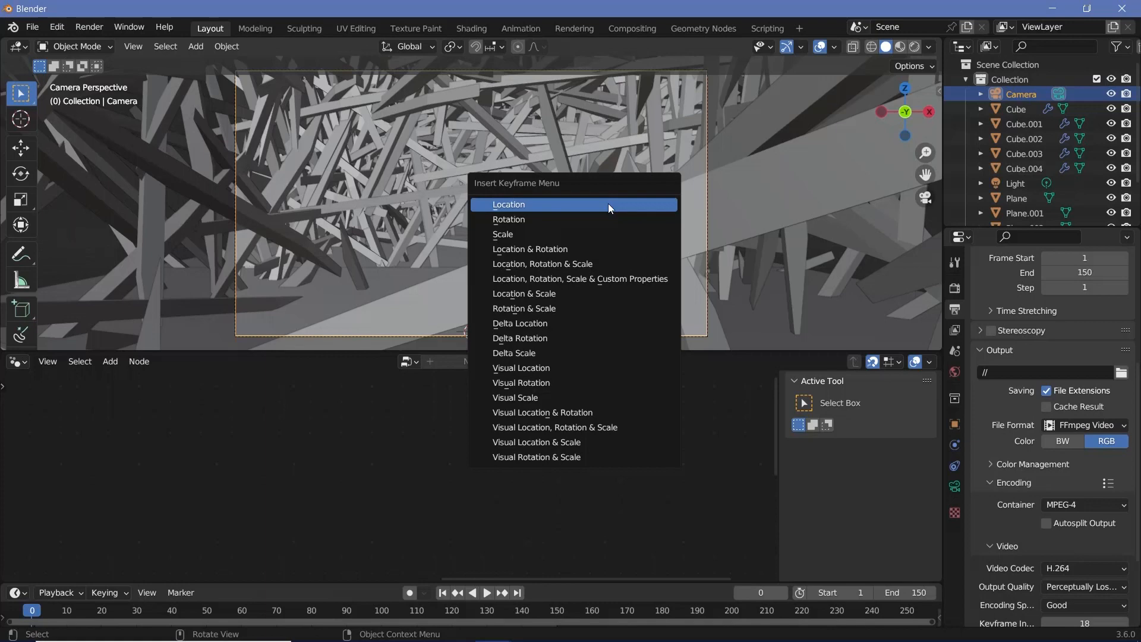
{"action": "left_click", "coordinate": [509, 205]}
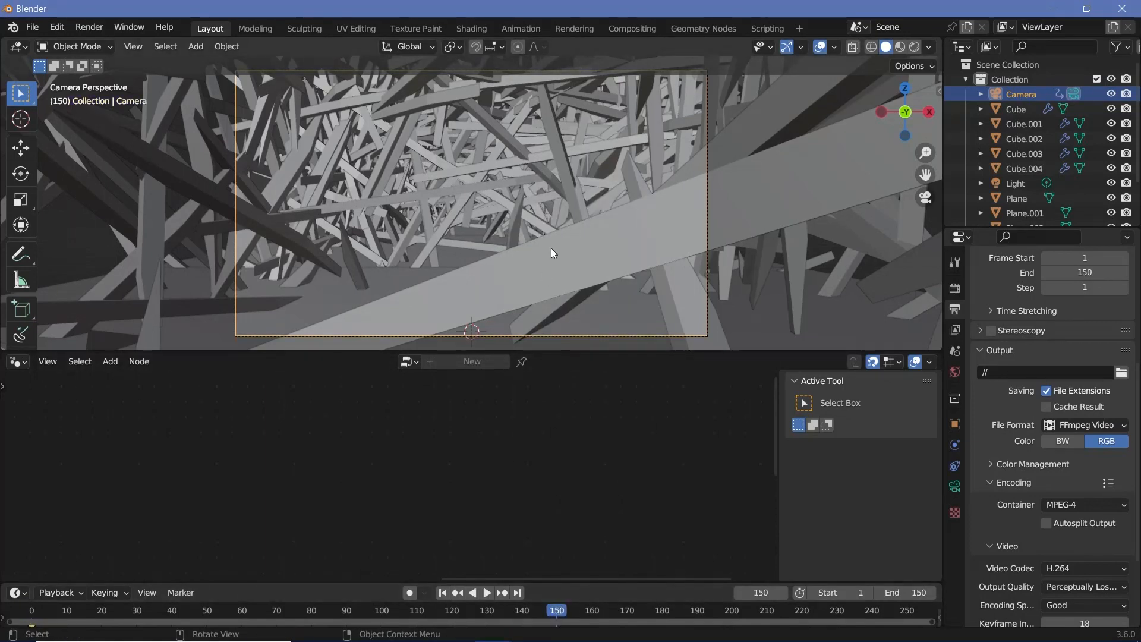
{"action": "key", "text": "g"}
{"action": "type", "text": "10"}
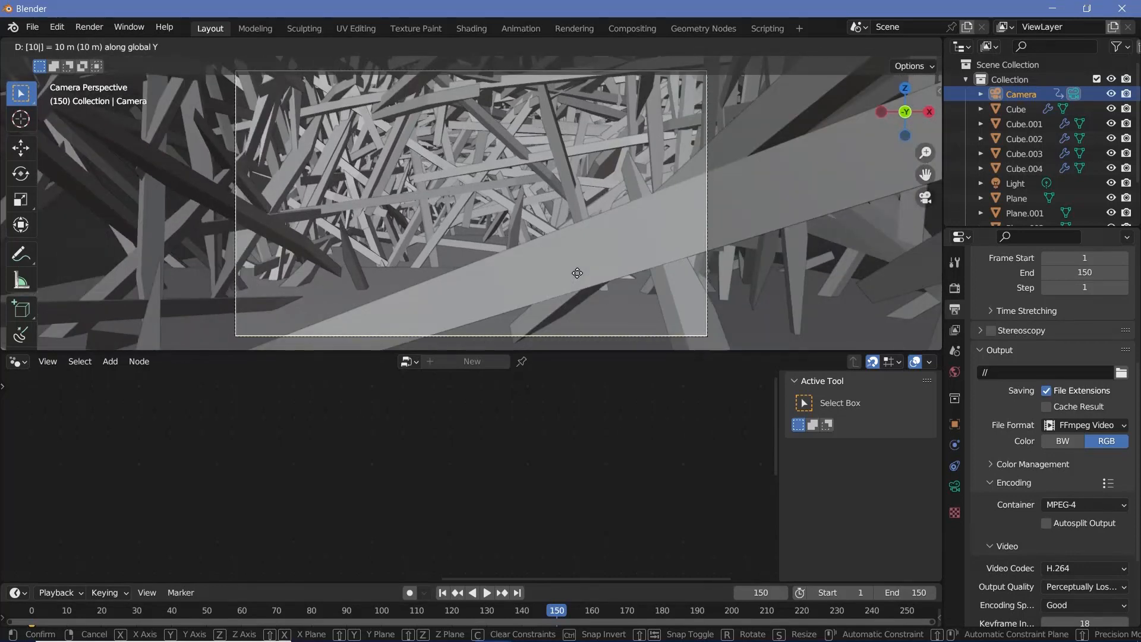
{"action": "key", "text": "I"}
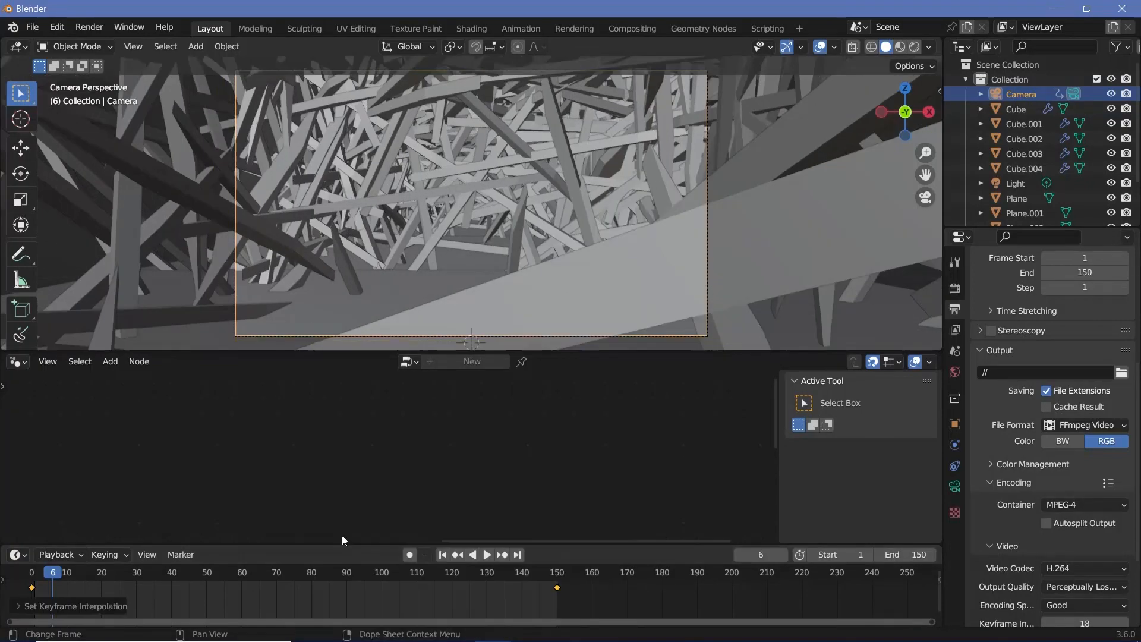
{"action": "left_click", "coordinate": [487, 555]}
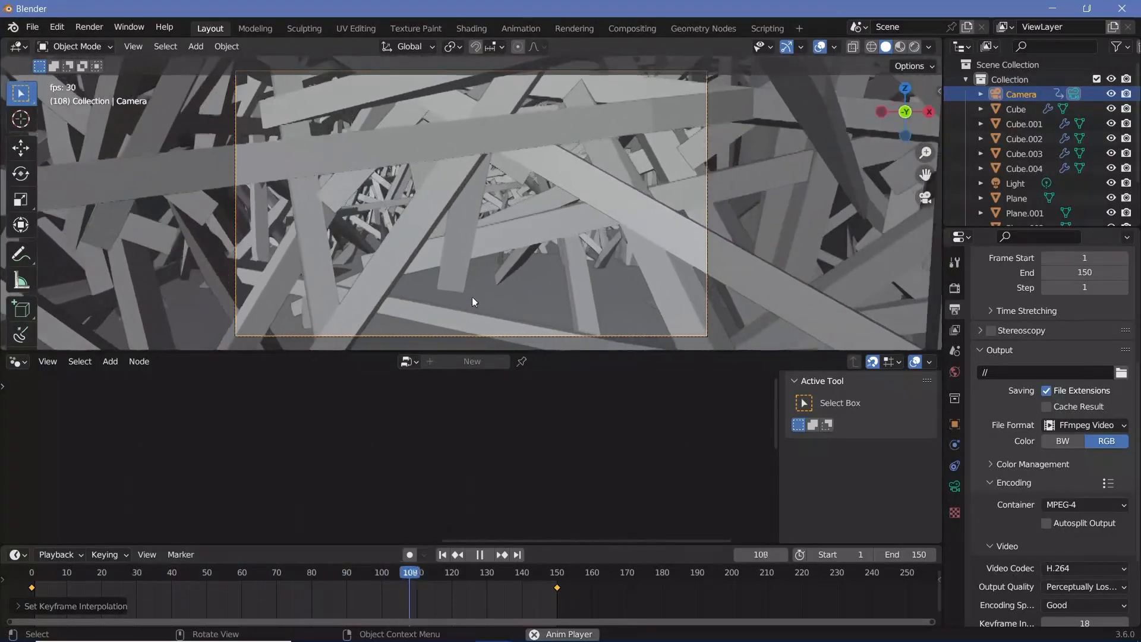
{"action": "left_click", "coordinate": [479, 554]}
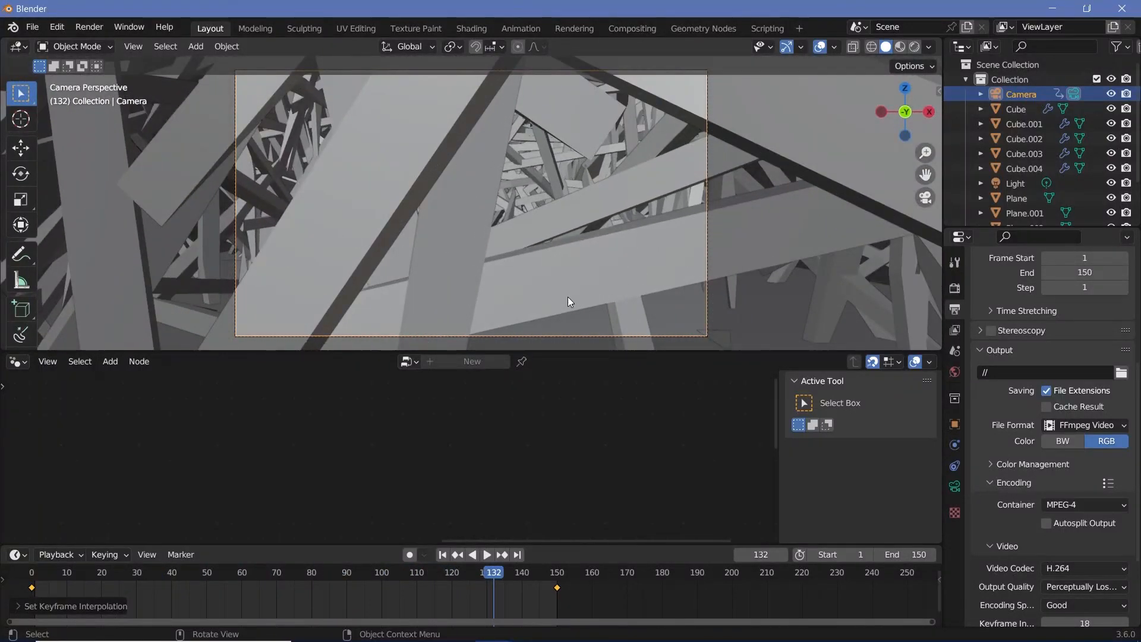
{"action": "mouse_move", "coordinate": [954, 424]}
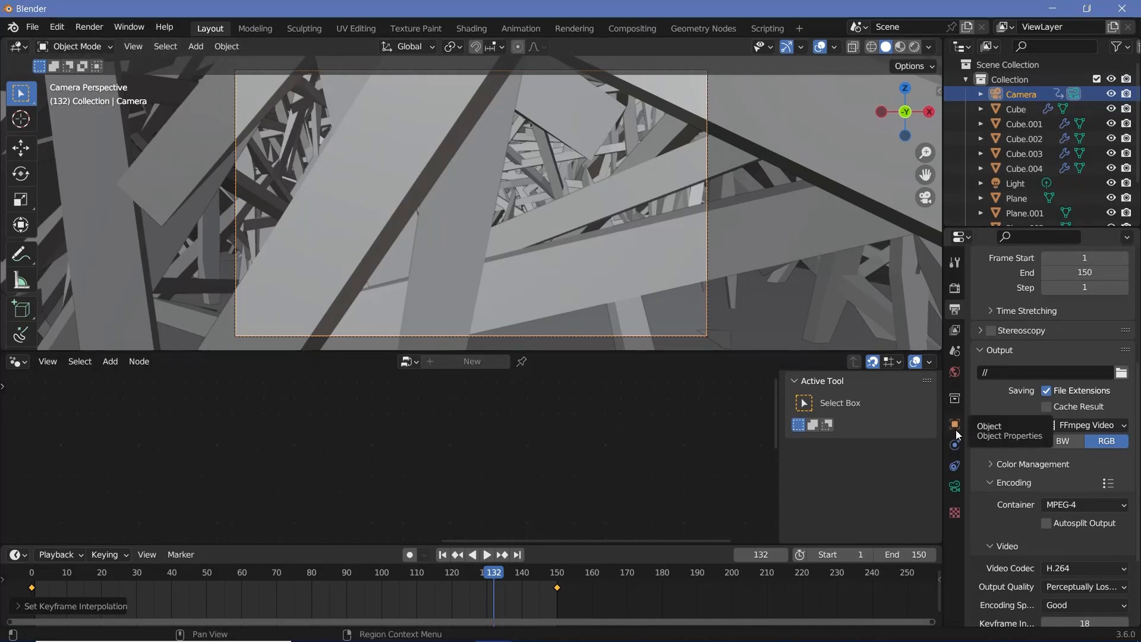
Set the camera's Delta Transform Location Z to −0.5 m in Object Properties.
{"action": "left_click", "coordinate": [954, 424]}
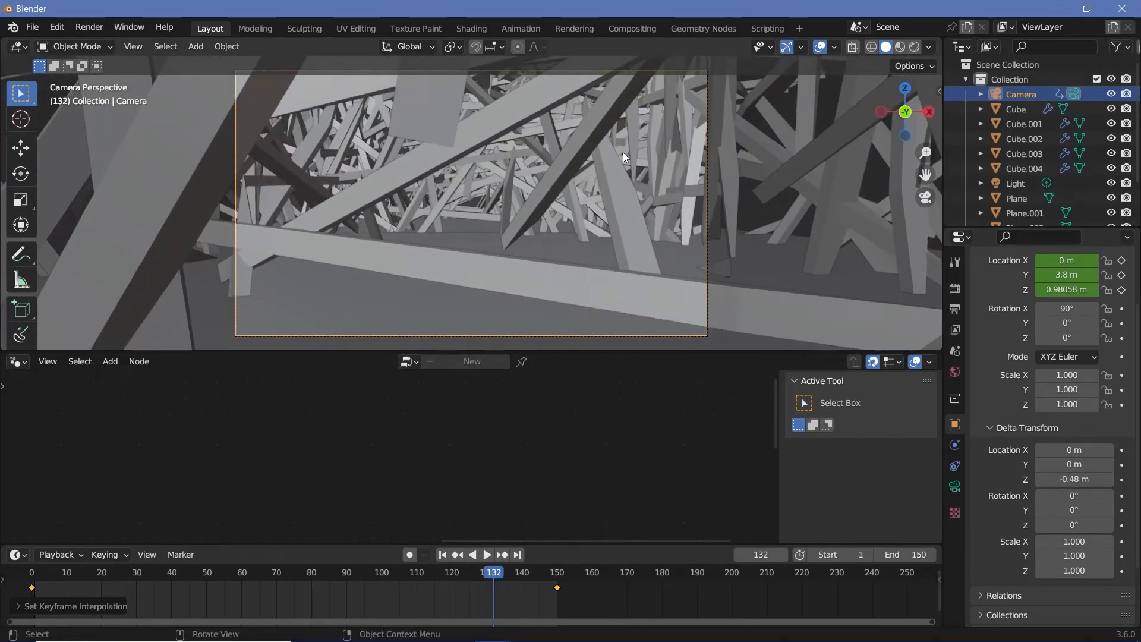
{"action": "left_click", "coordinate": [1024, 124]}
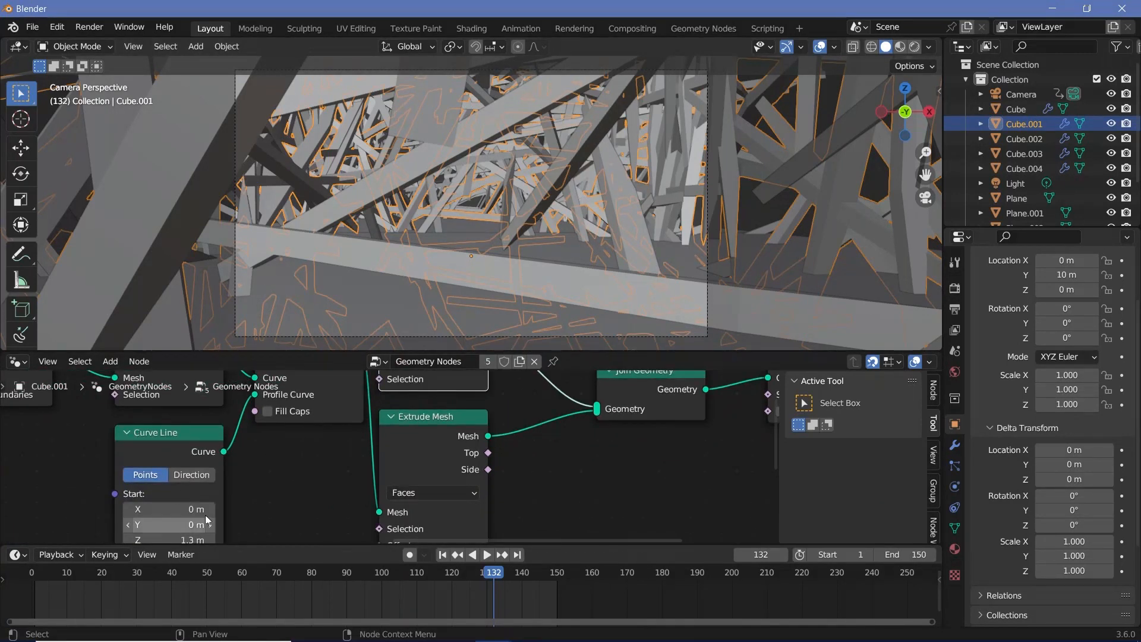
{"action": "left_click", "coordinate": [1021, 94]}
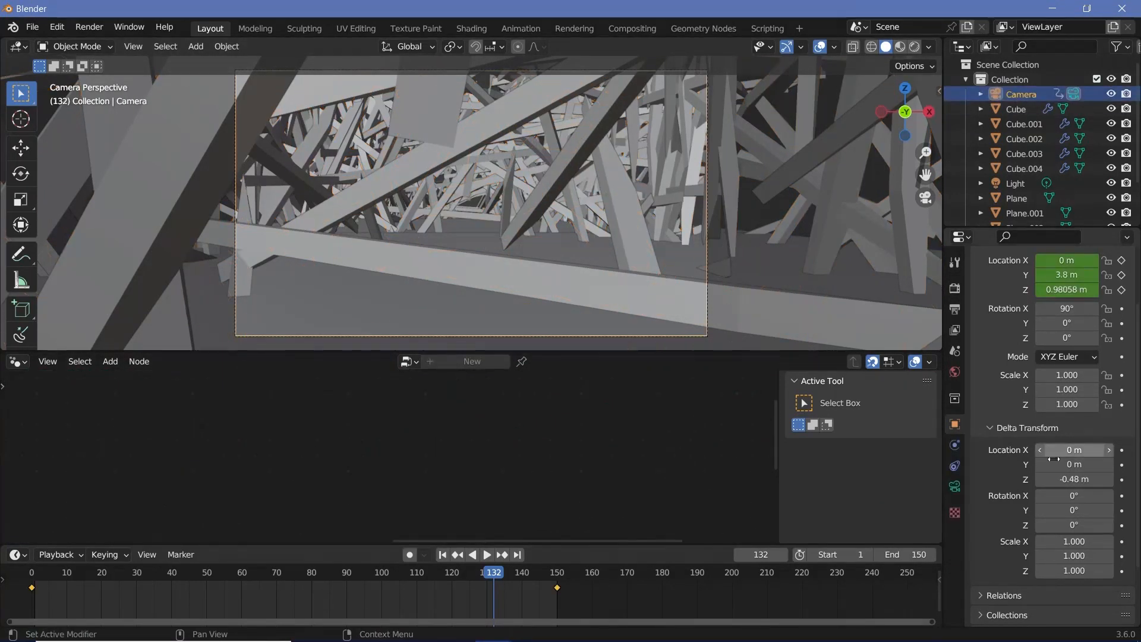
{"action": "left_click_drag", "start_coordinate": [1073, 479], "coordinate": [1074, 484]}
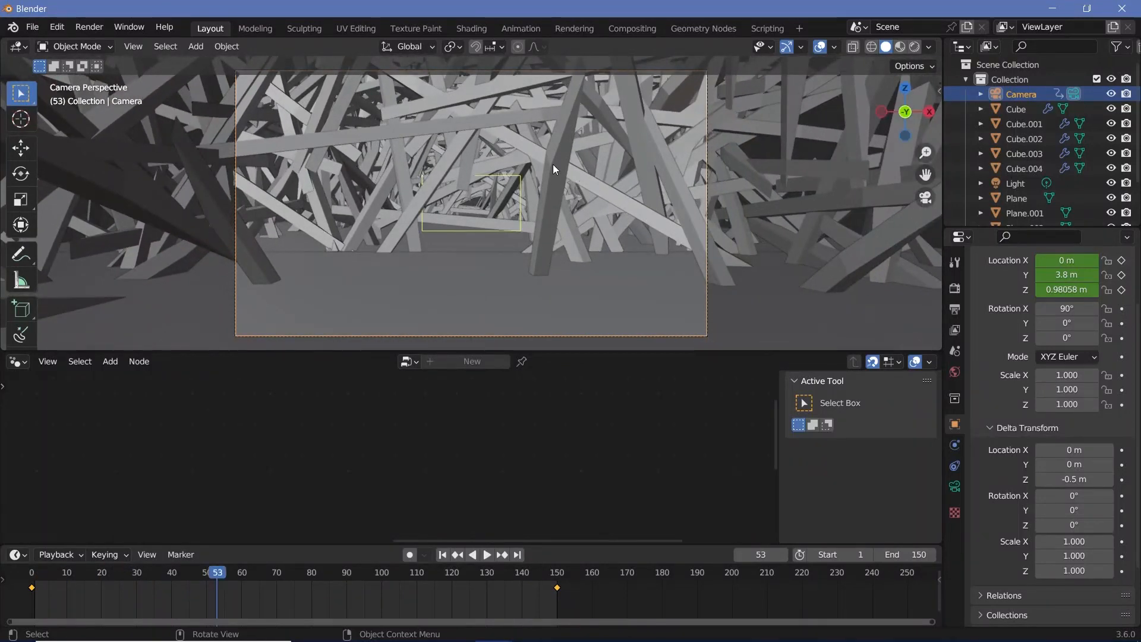
Select Cube.001 and open World settings, with the background white at strength 1.0.
{"action": "left_click", "coordinate": [1024, 124]}
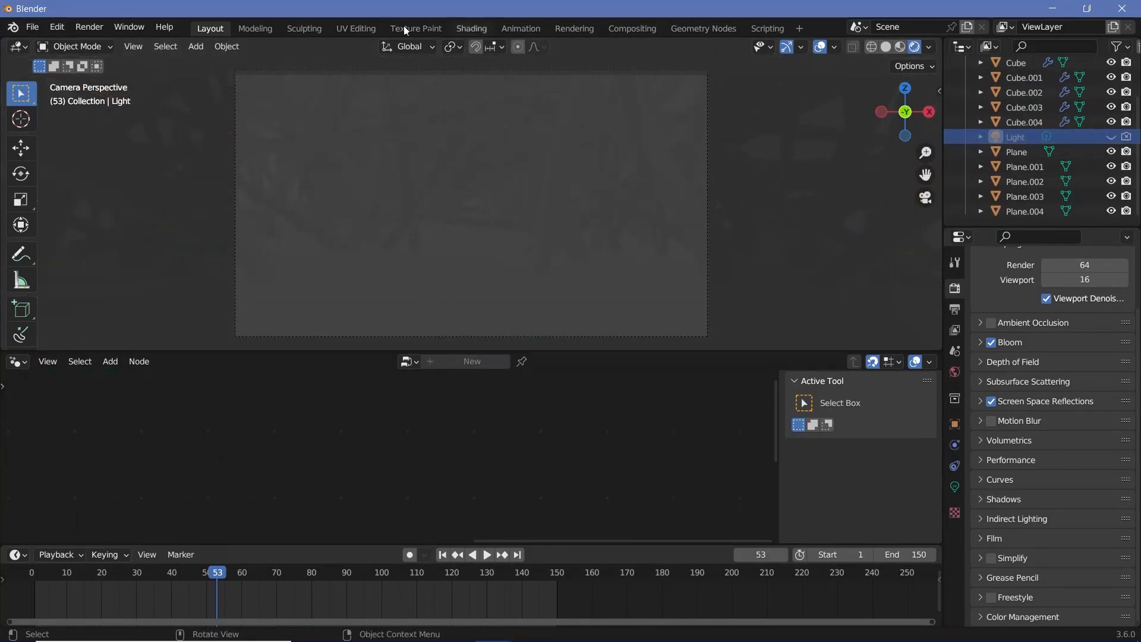
{"action": "mouse_move", "coordinate": [955, 371]}
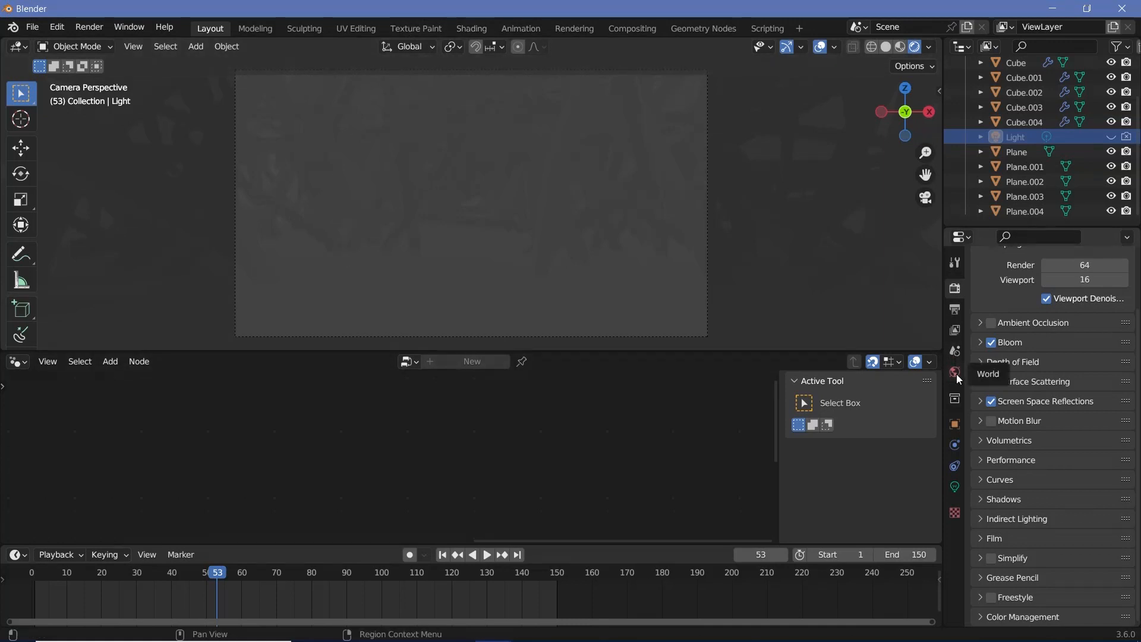
{"action": "left_click", "coordinate": [954, 372]}
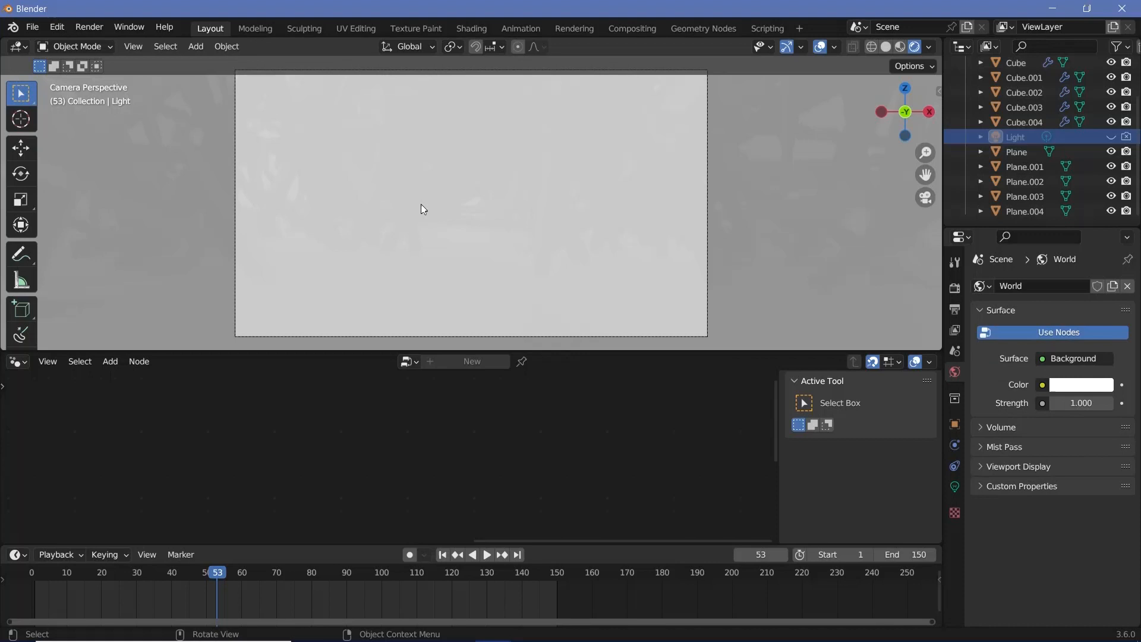
Make the world colour dark grey, then add a cylinder rotated 90° on X and scaled up.
{"action": "left_click", "coordinate": [1023, 77]}
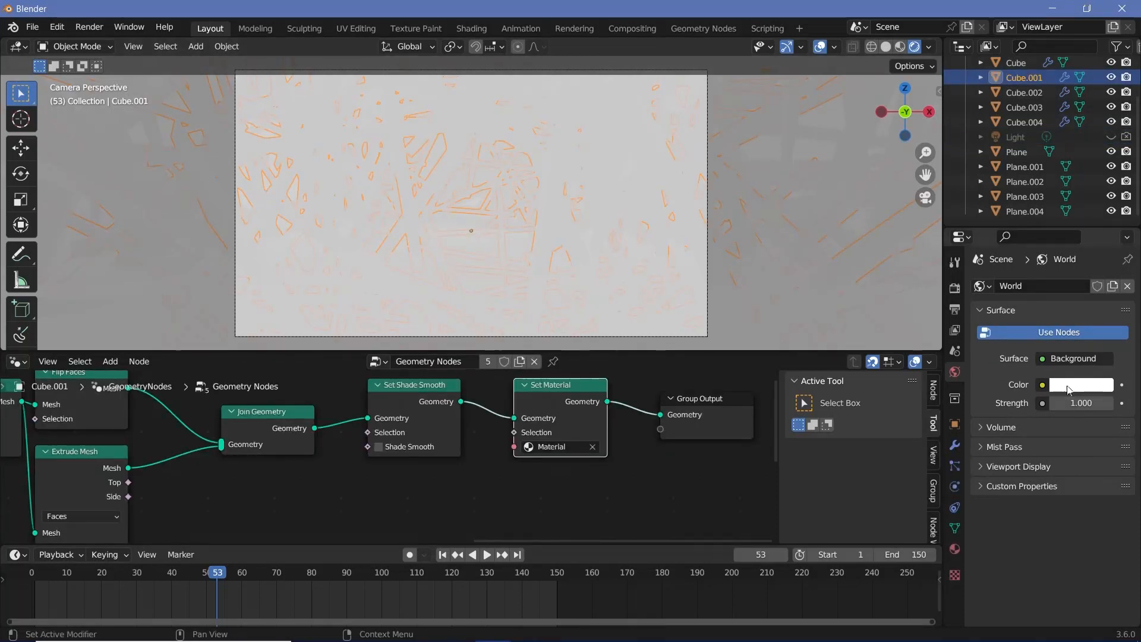
{"action": "left_click", "coordinate": [1080, 384]}
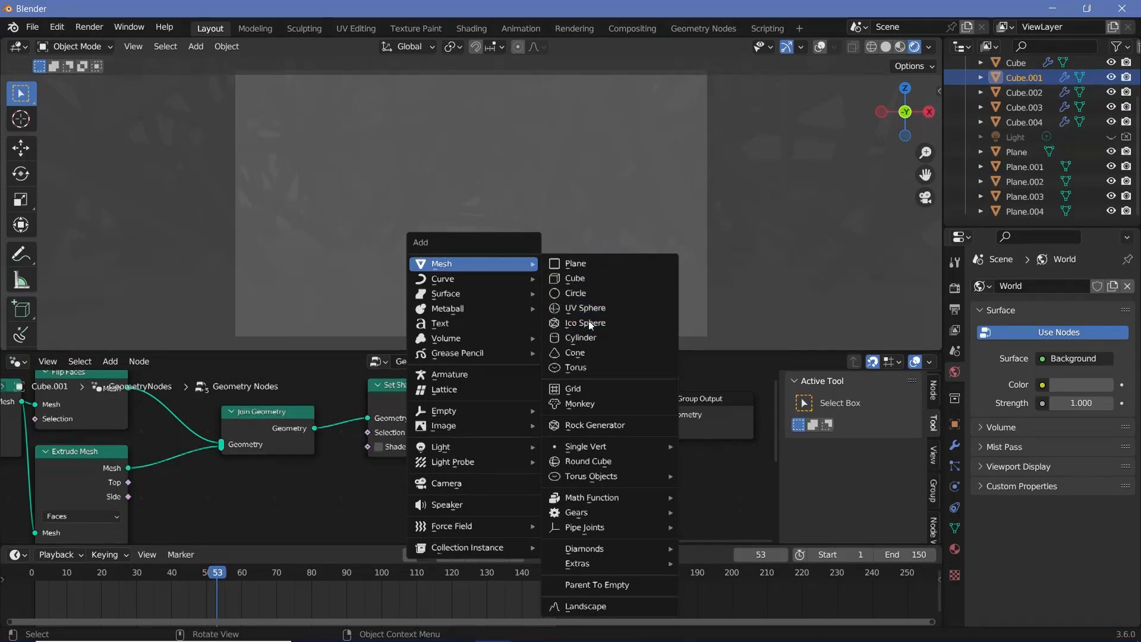
{"action": "left_click", "coordinate": [581, 338]}
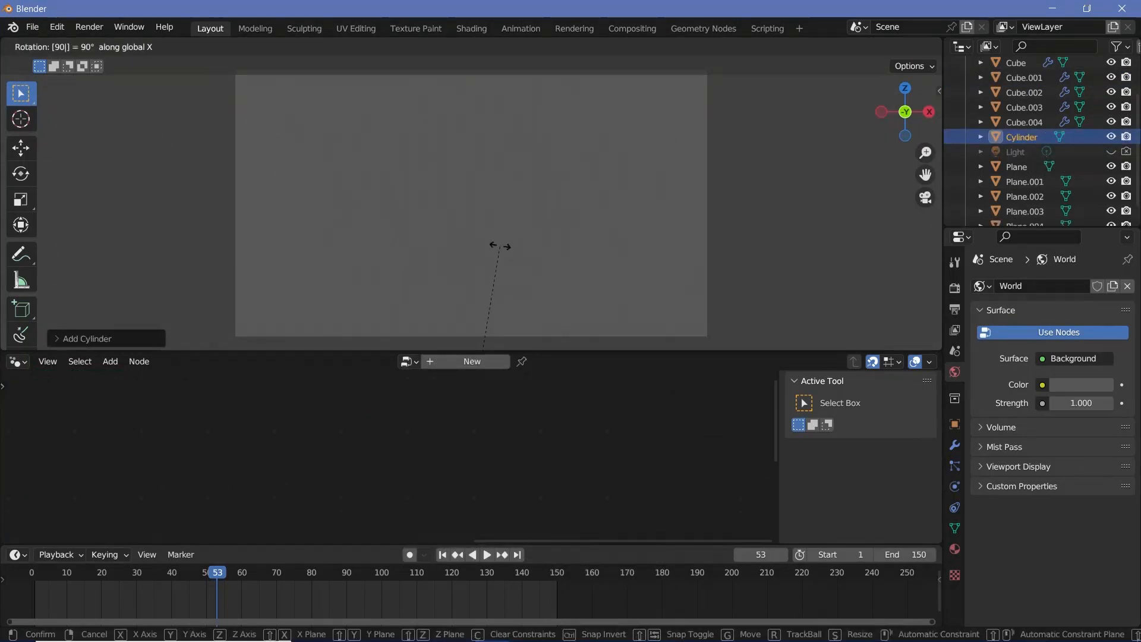
{"action": "key", "text": "s"}
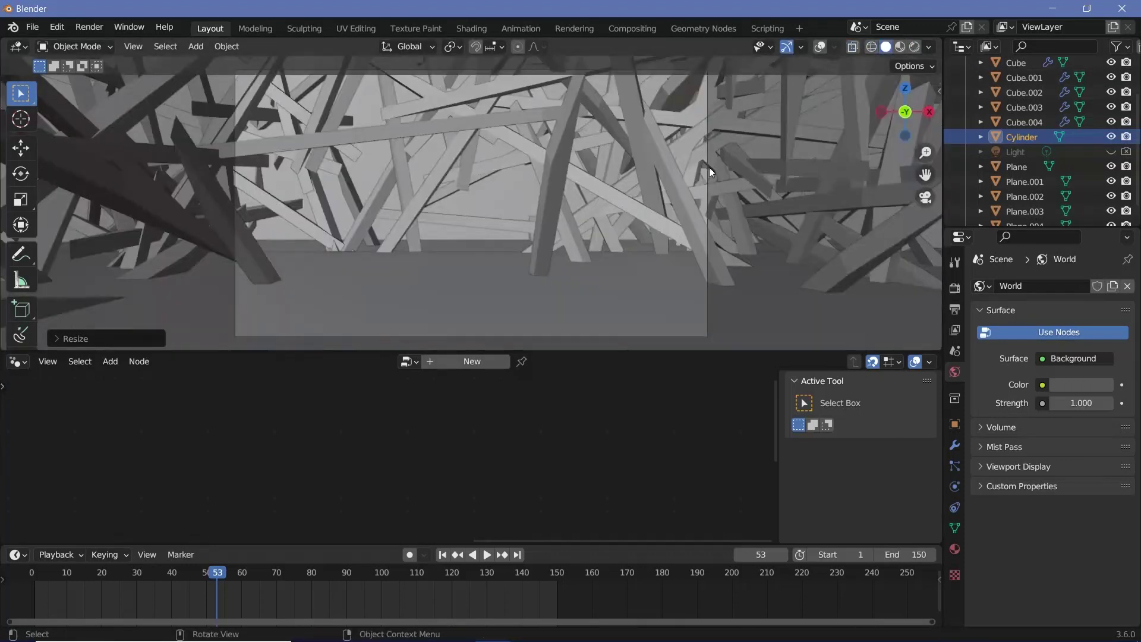
{"action": "key", "text": "s"}
{"action": "type", "text": "10"}
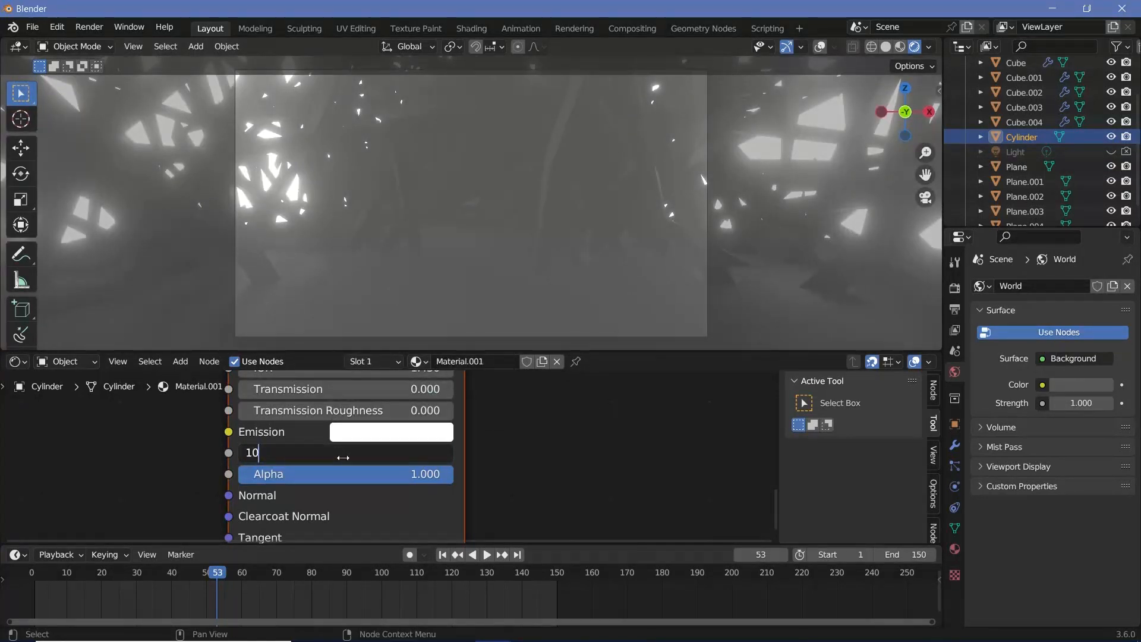
Tint the cylinder's emission a warm pale yellow at emission strength 10.
{"action": "left_click", "coordinate": [391, 431]}
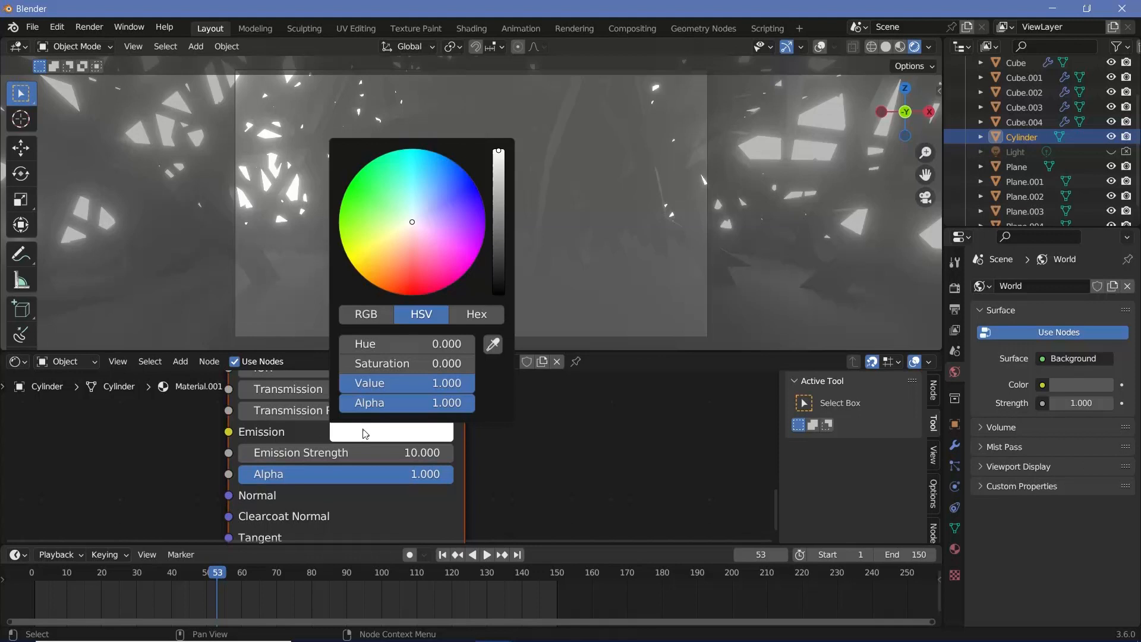
{"action": "mouse_move", "coordinate": [413, 233]}
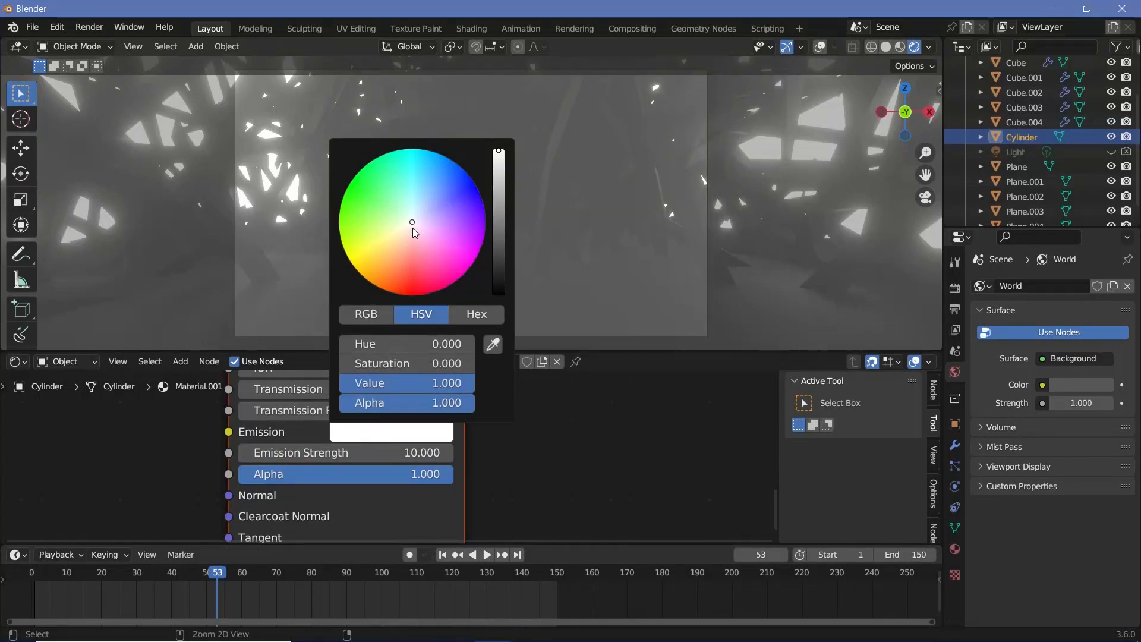
{"action": "left_click", "coordinate": [396, 231]}
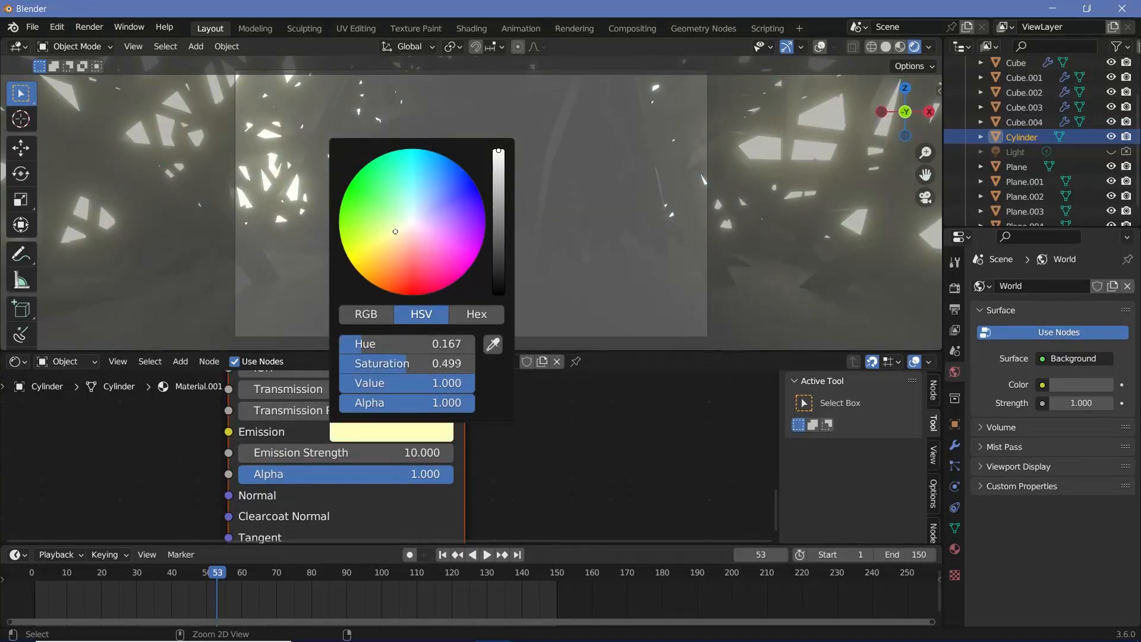
{"action": "left_click", "coordinate": [413, 258]}
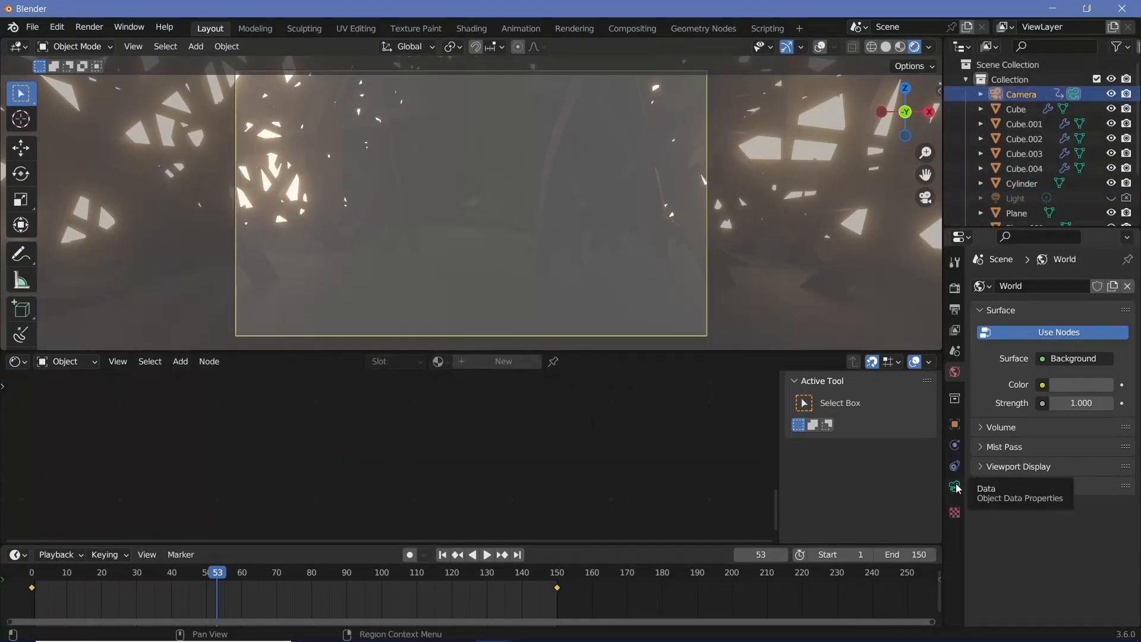
Open the camera's Object Data properties to view its lens and display settings.
{"action": "left_click", "coordinate": [954, 487]}
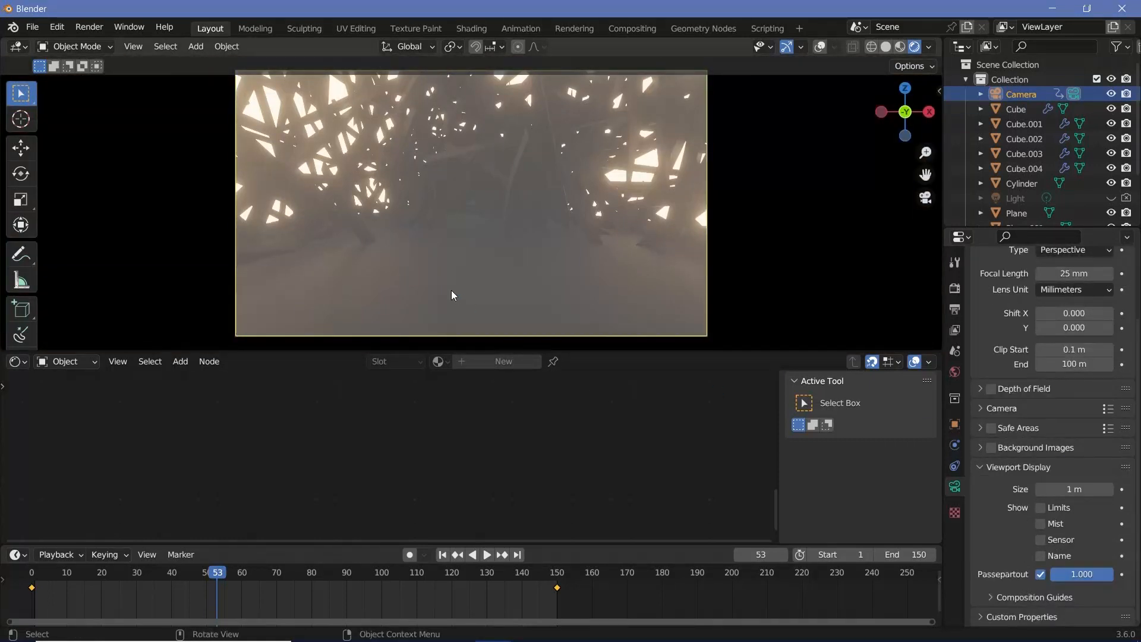
{"action": "mouse_move", "coordinate": [221, 209]}
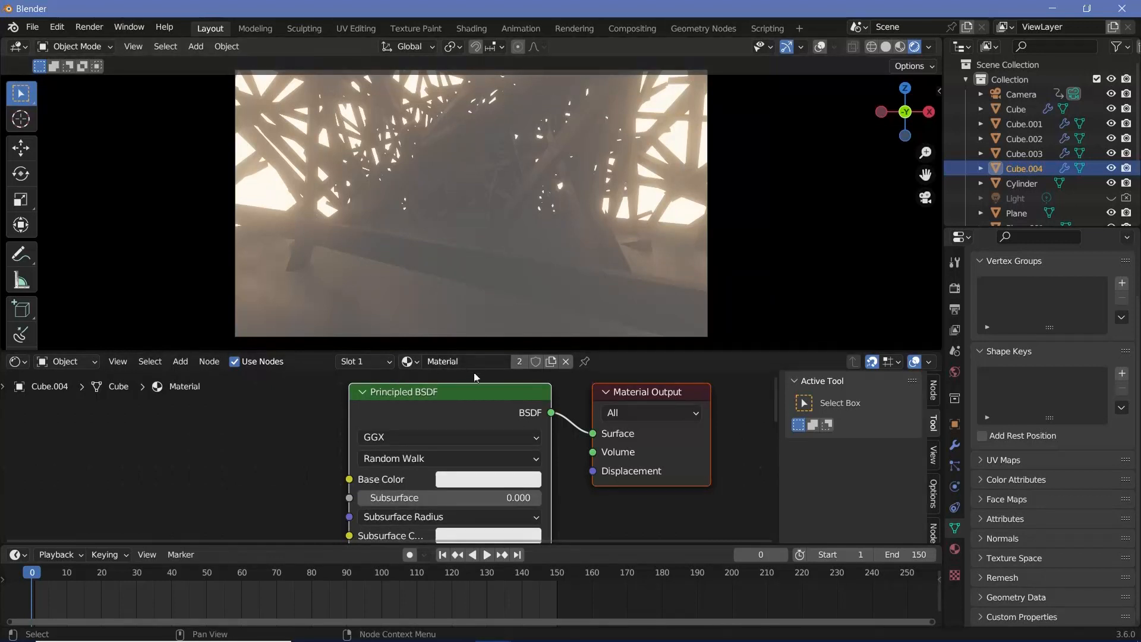
Set Metallic to 1.0 on the floor Plane's Principled BSDF node.
{"action": "scroll", "scroll_direction": "down", "scroll_amount": 3}
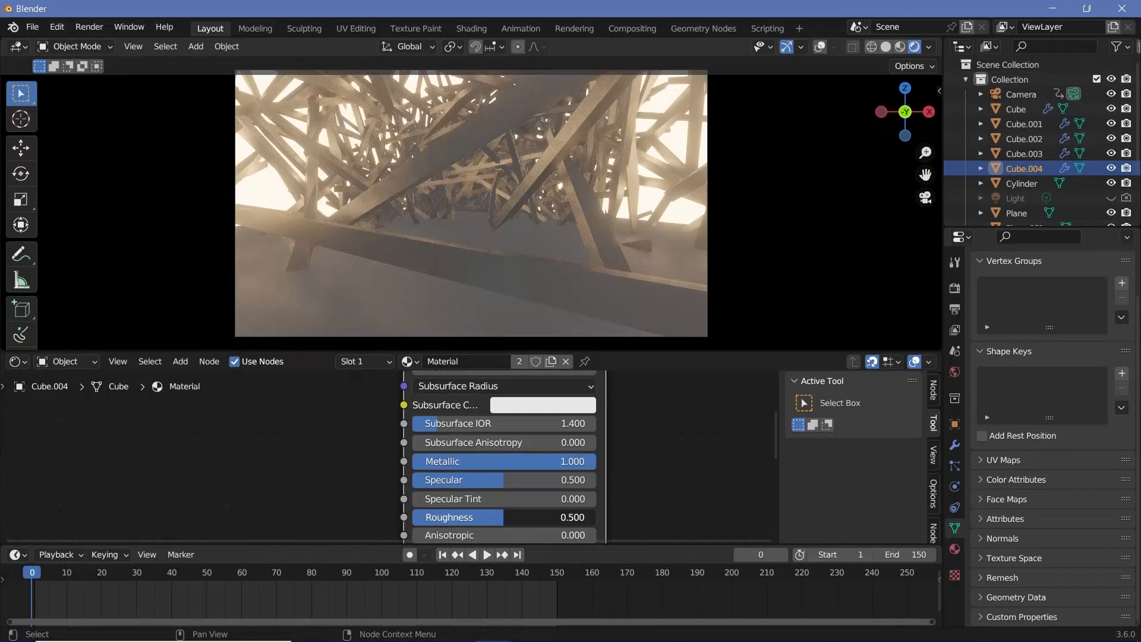
{"action": "left_click_drag", "start_coordinate": [510, 517], "coordinate": [451, 516]}
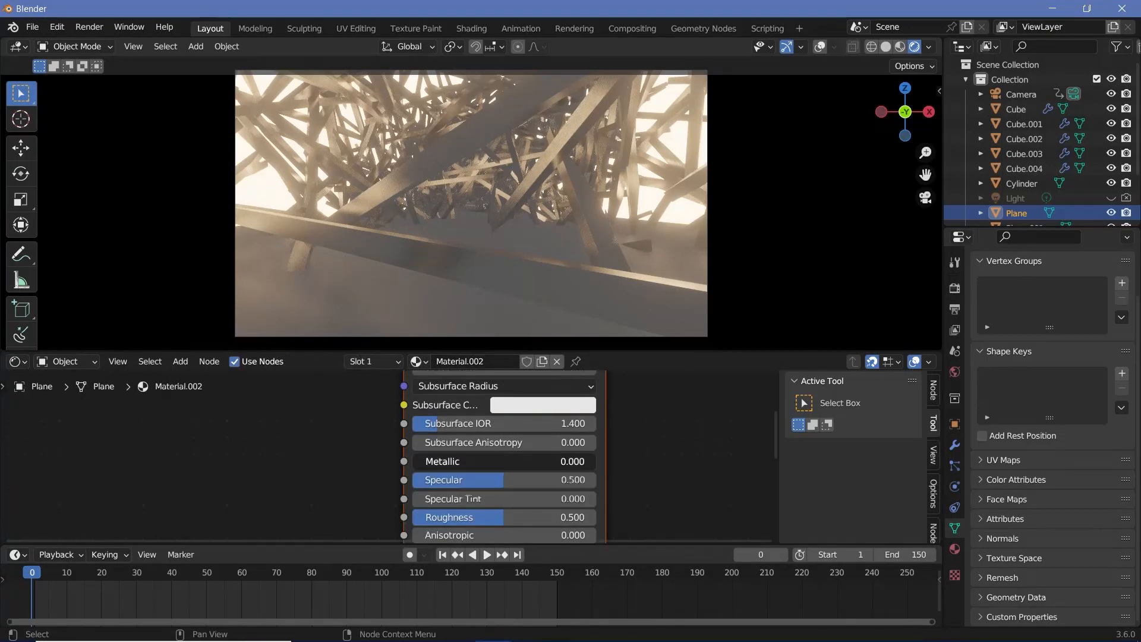
{"action": "left_click", "coordinate": [516, 429]}
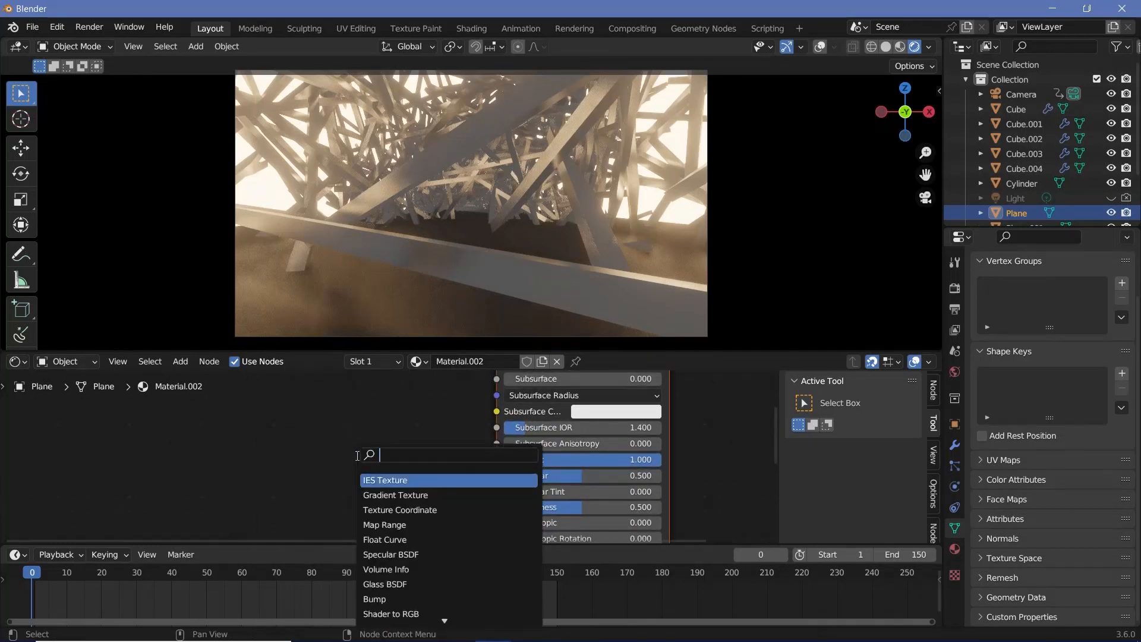
Add a Noise Texture feeding the floor's Roughness through an inserted Color Ramp.
{"action": "left_click", "coordinate": [386, 480]}
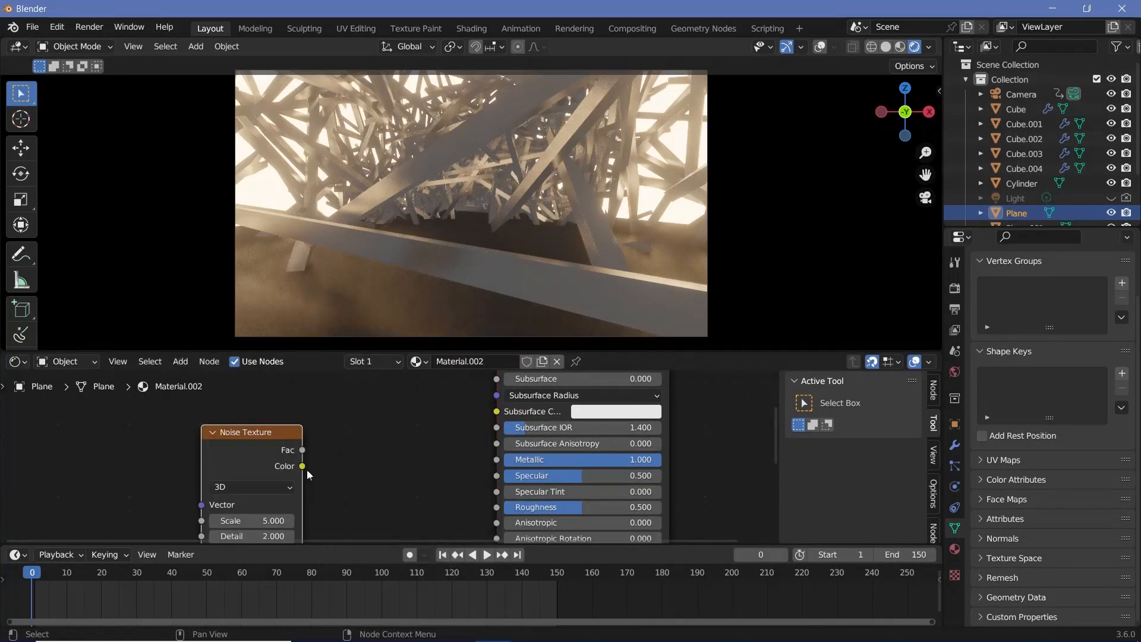
{"action": "left_click_drag", "start_coordinate": [301, 466], "coordinate": [496, 507]}
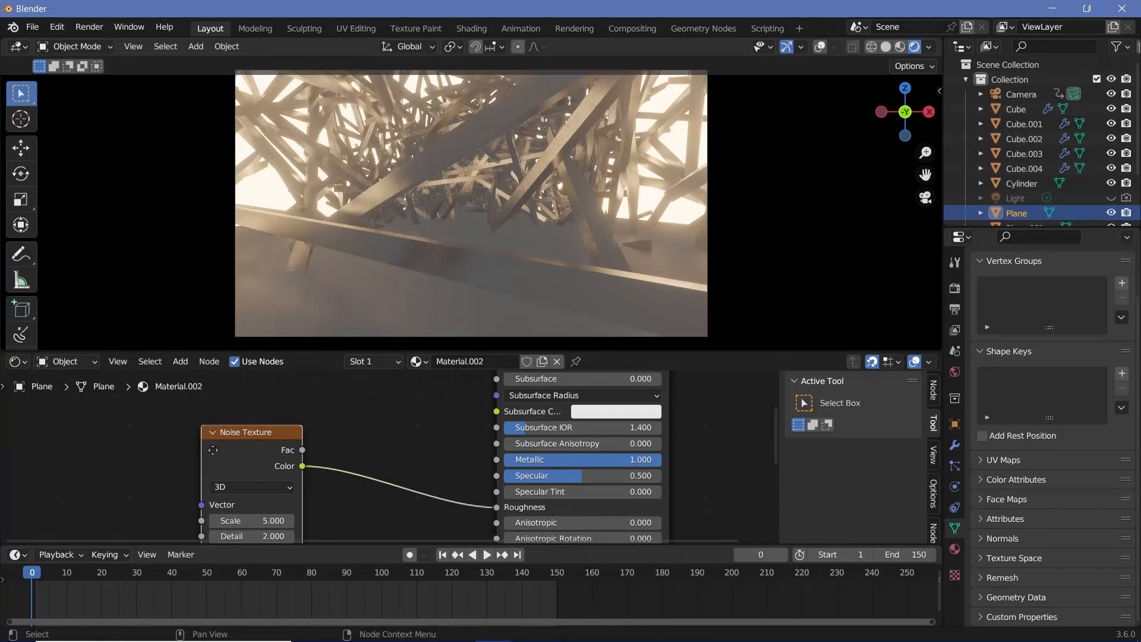
{"action": "type", "text": "c"}
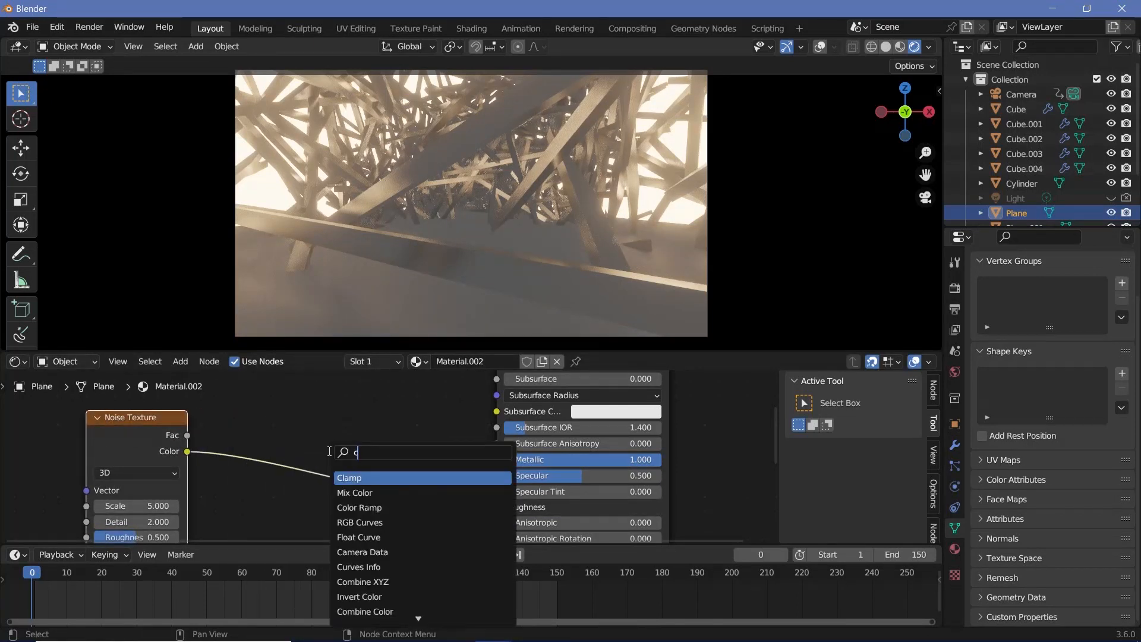
{"action": "left_click", "coordinate": [359, 508]}
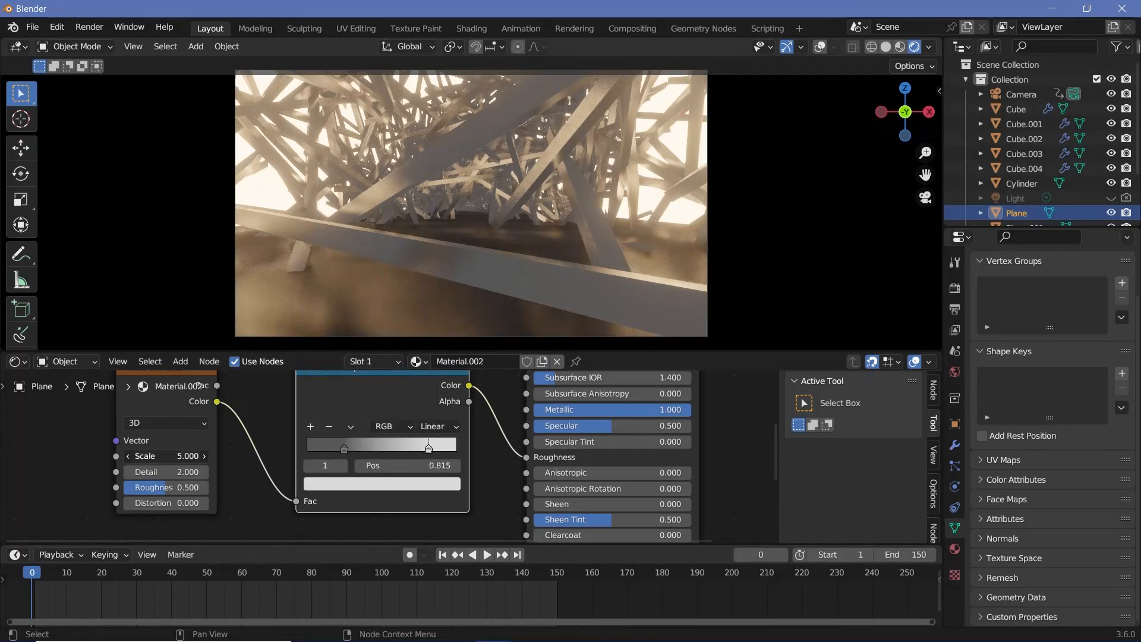
Set the noise texture's Detail to 15 and its Roughness to about 0.9.
{"action": "double_click", "coordinate": [165, 456]}
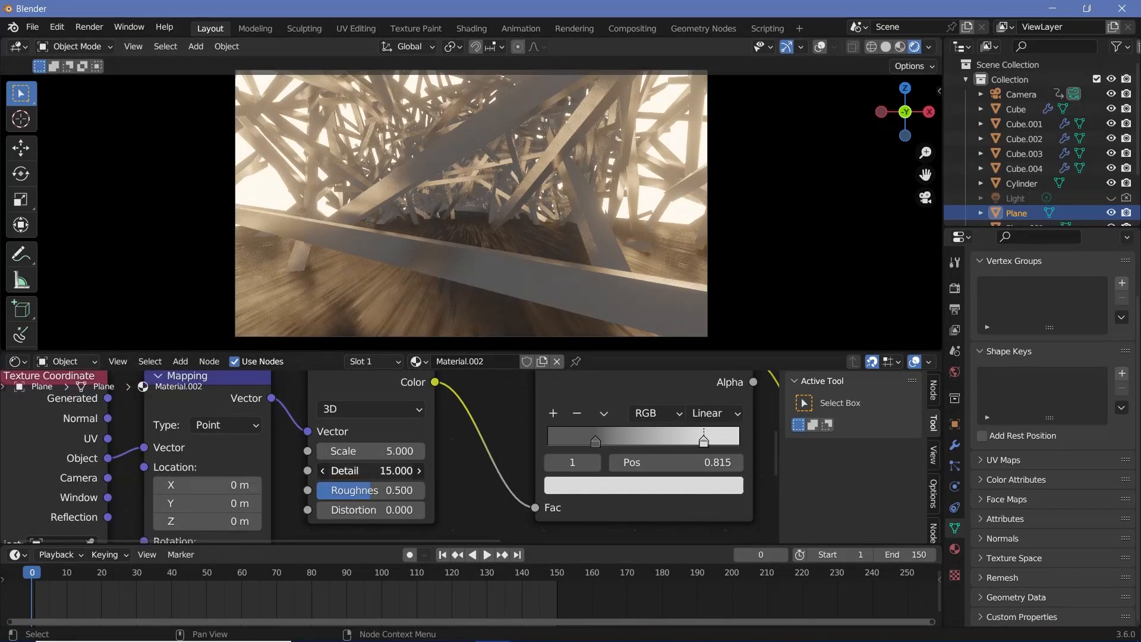
{"action": "left_click_drag", "start_coordinate": [357, 490], "coordinate": [371, 490]}
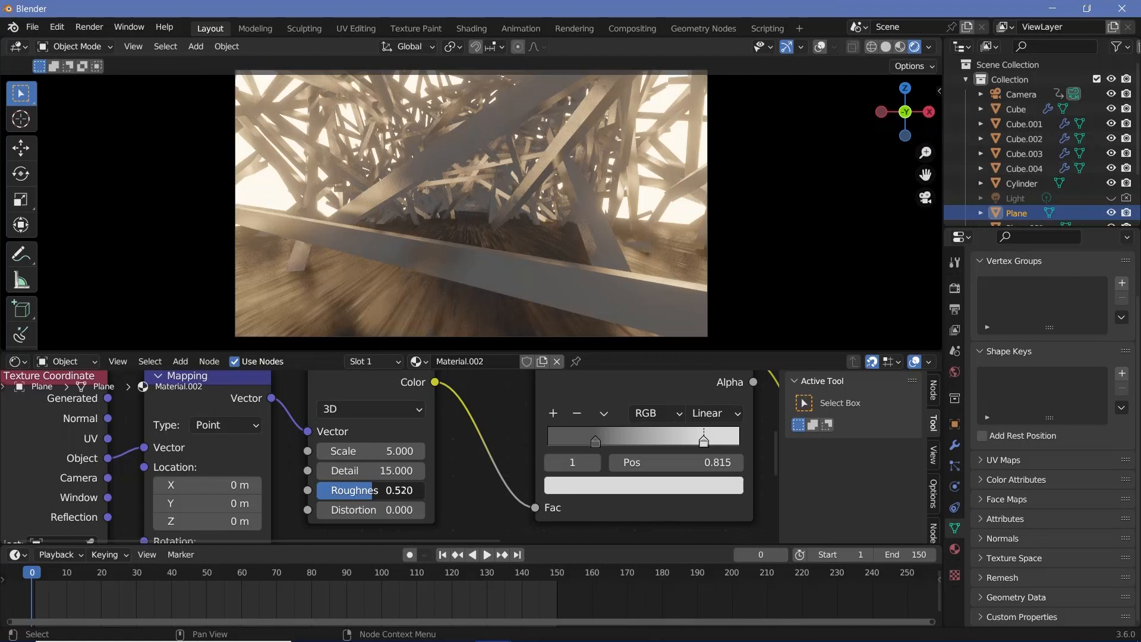
{"action": "left_click_drag", "start_coordinate": [357, 490], "coordinate": [386, 490]}
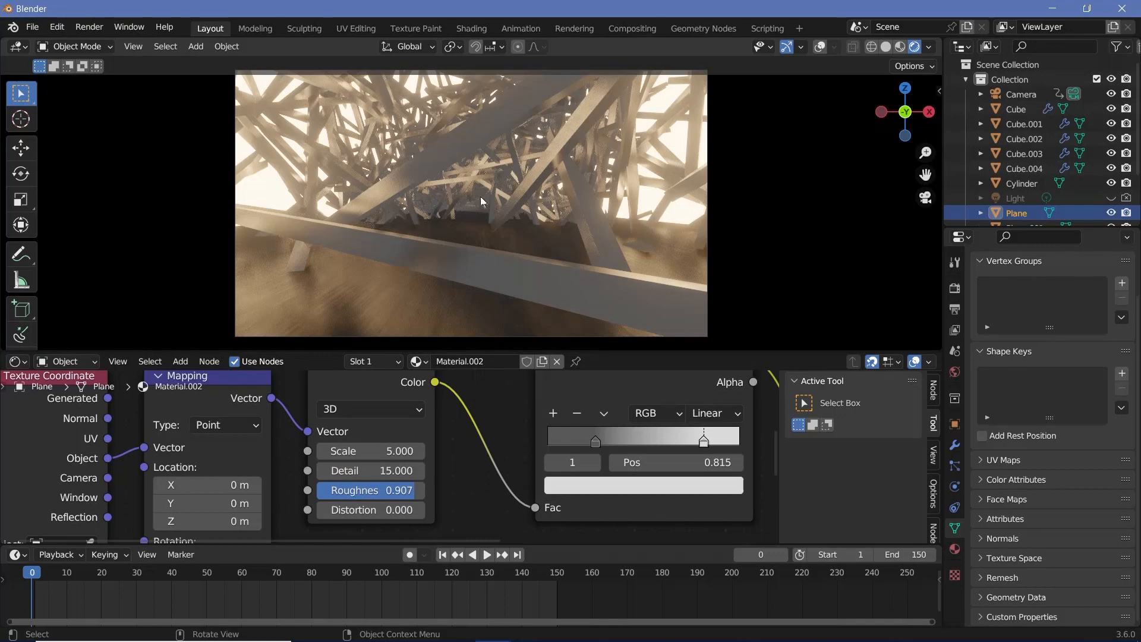
Clear the light's location, move it into camera view, and show World shader nodes.
{"action": "left_click", "coordinate": [1016, 198]}
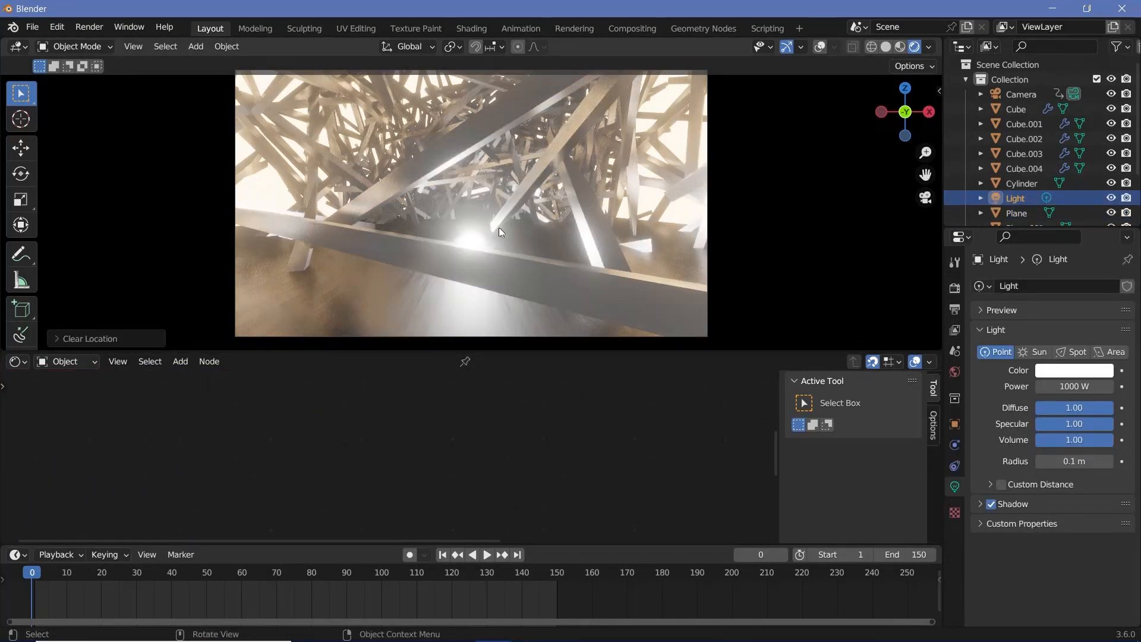
{"action": "key", "text": "g"}
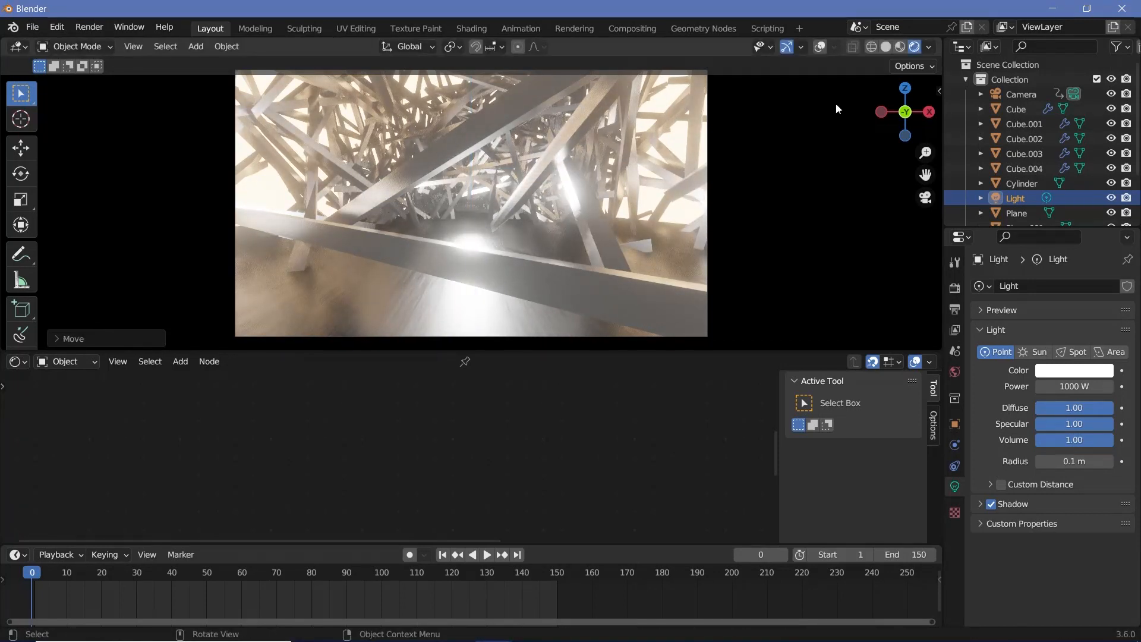
{"action": "key", "text": "g"}
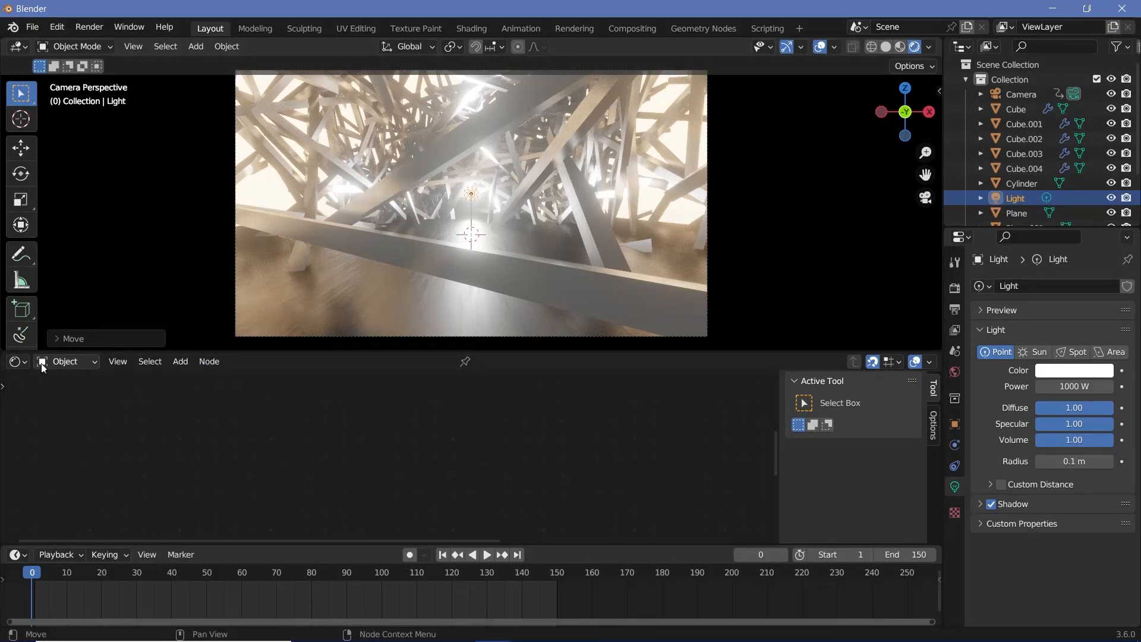
{"action": "left_click", "coordinate": [42, 361]}
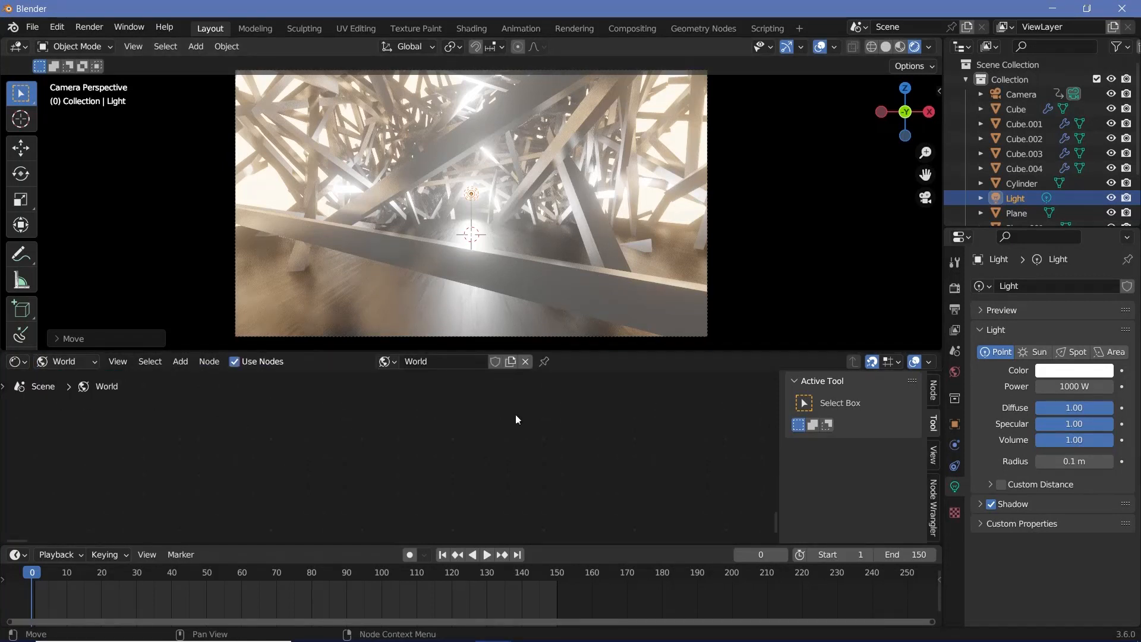
Feed a 0.1-density Volume Scatter into World Output Volume and move the light along Y.
{"action": "left_click", "coordinate": [179, 362]}
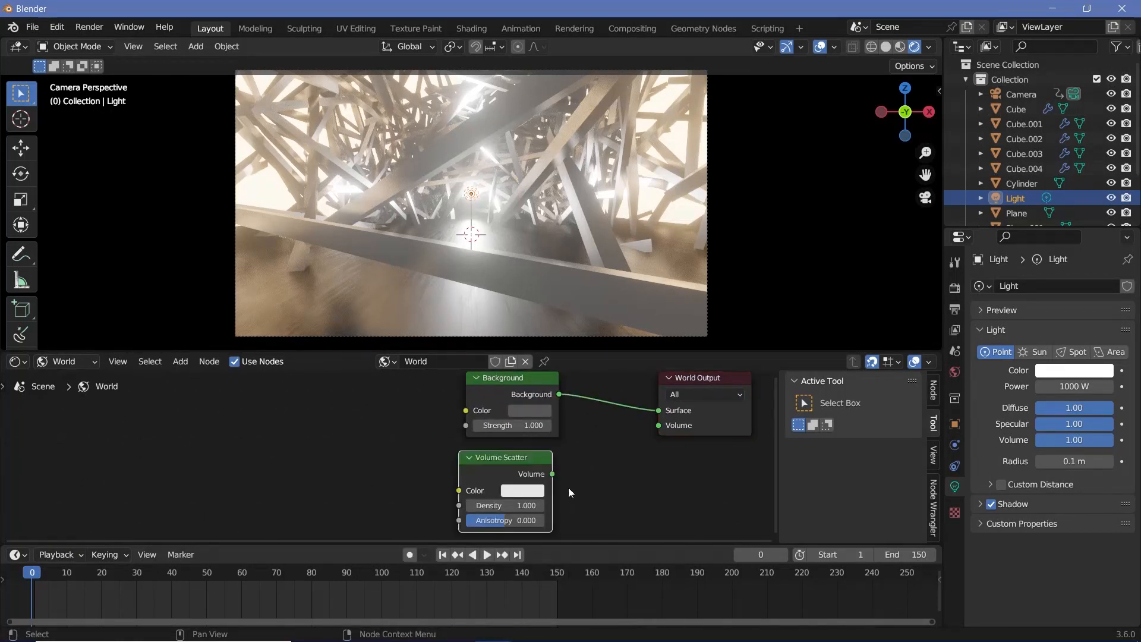
{"action": "left_click_drag", "start_coordinate": [551, 474], "coordinate": [659, 425]}
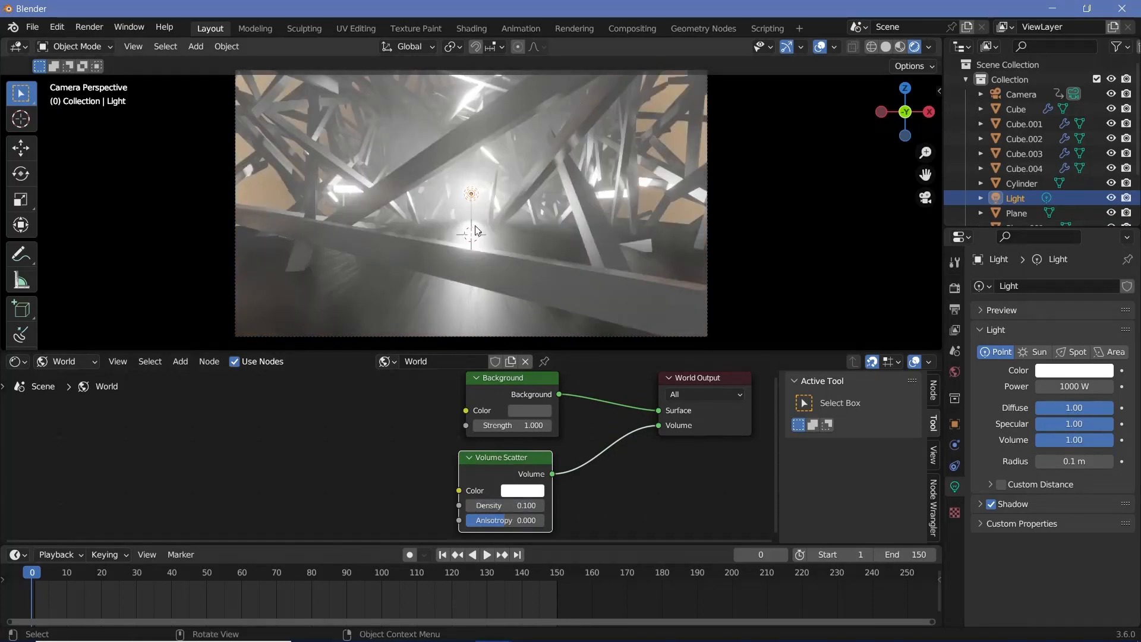
{"action": "key", "text": "g"}
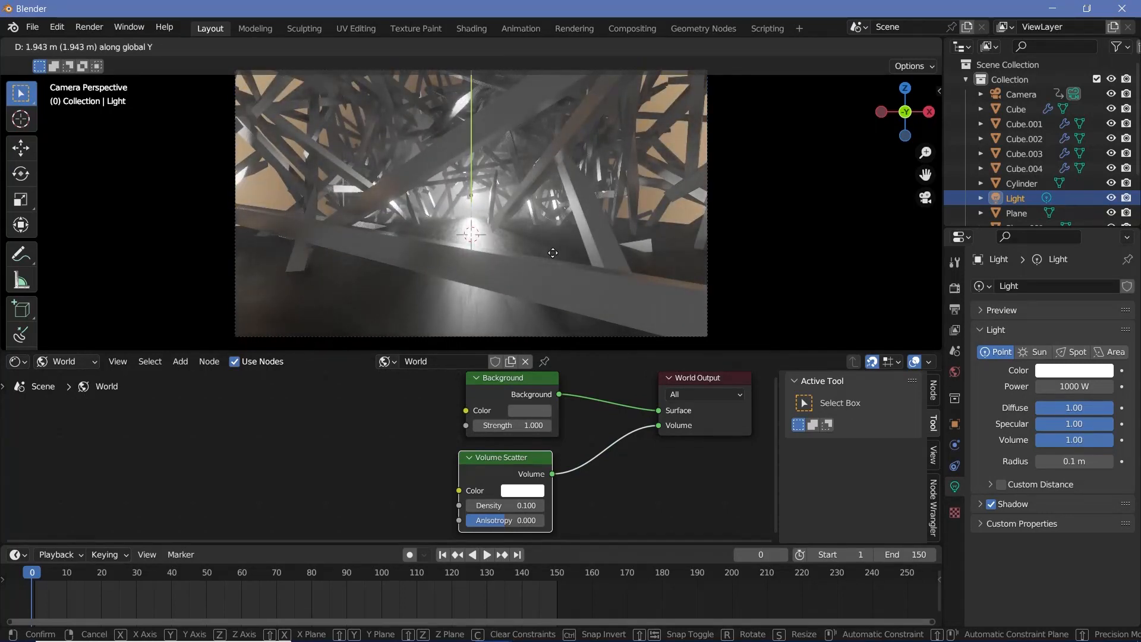
{"action": "left_click", "coordinate": [553, 254]}
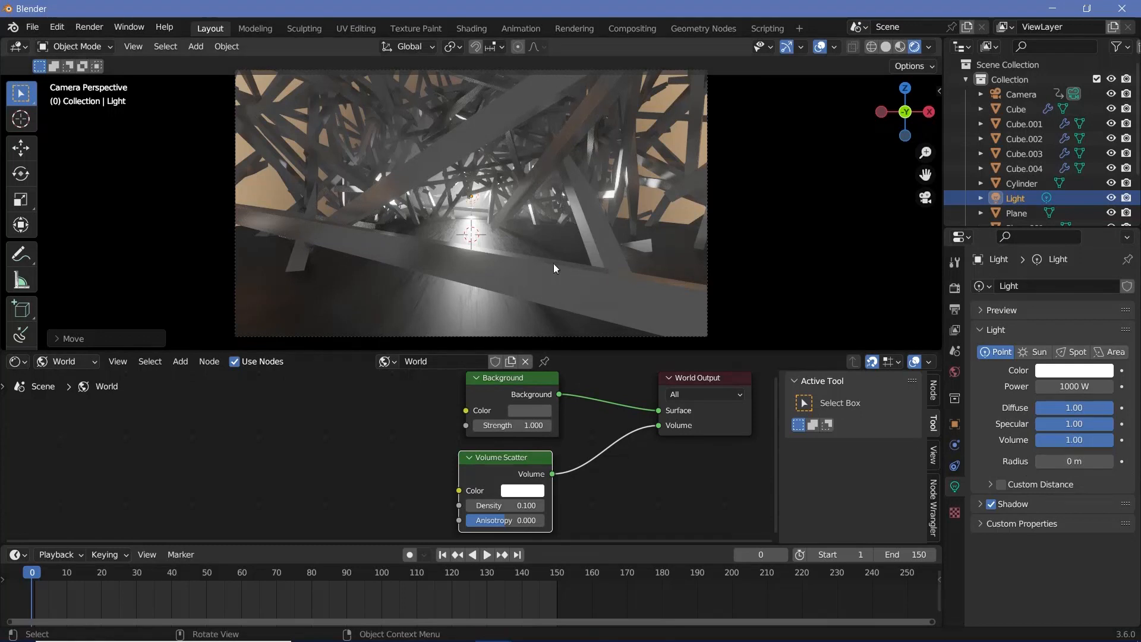
{"action": "left_click", "coordinate": [1022, 183]}
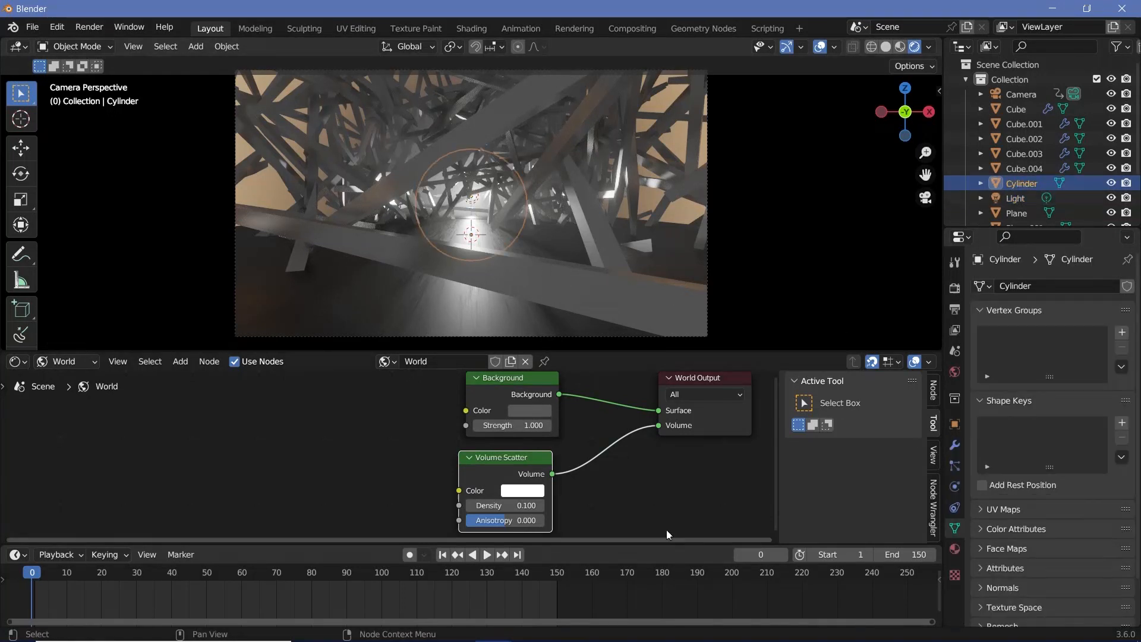
Switch the Shader Editor back to Object, then Ctrl+P parent Light to Camera as Object.
{"action": "left_click", "coordinate": [64, 362]}
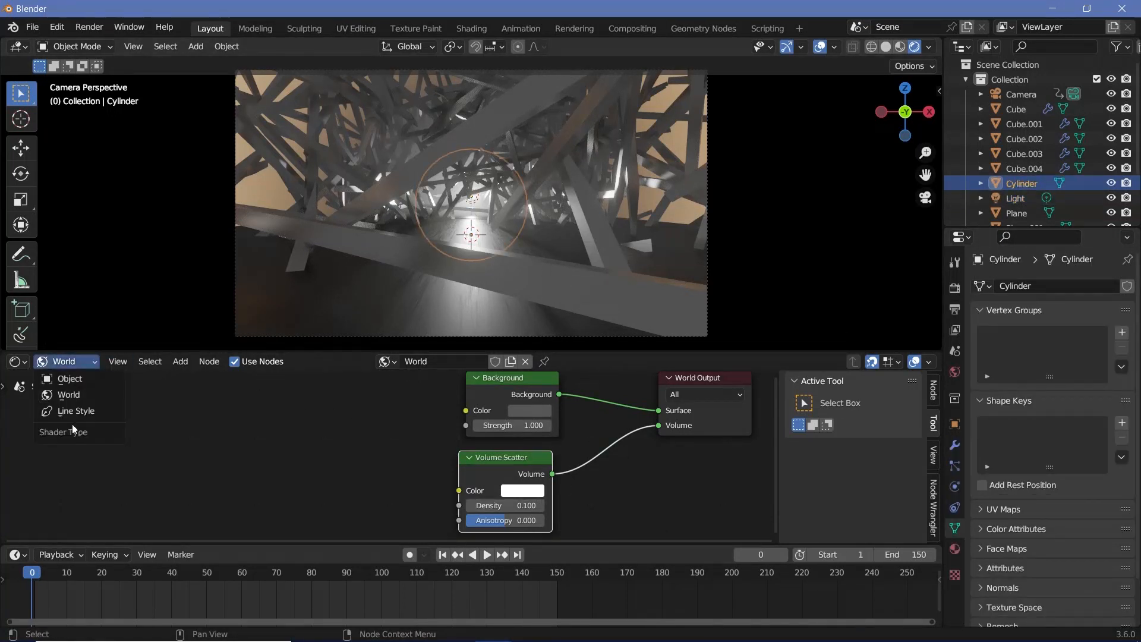
{"action": "left_click", "coordinate": [70, 379]}
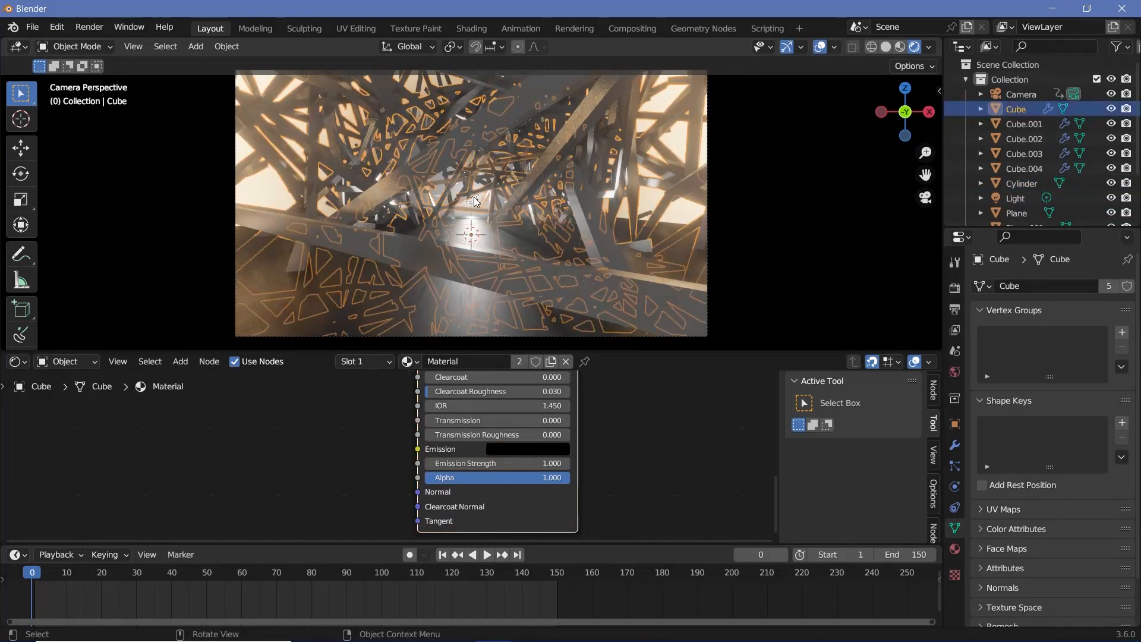
{"action": "left_click", "coordinate": [1016, 198]}
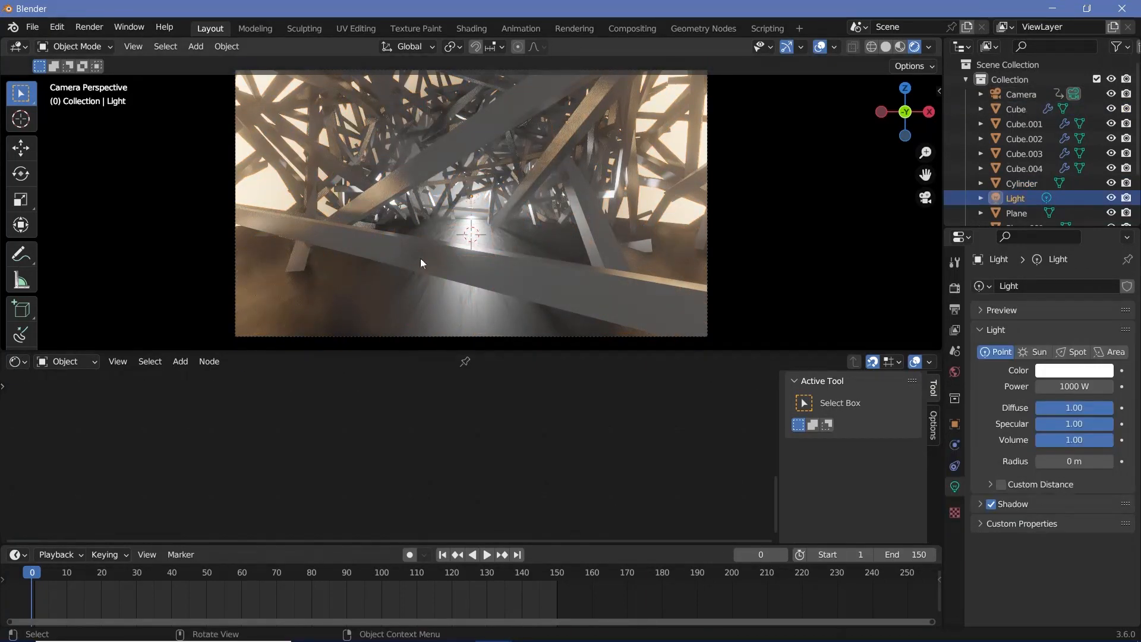
{"action": "left_click", "coordinate": [1019, 94]}
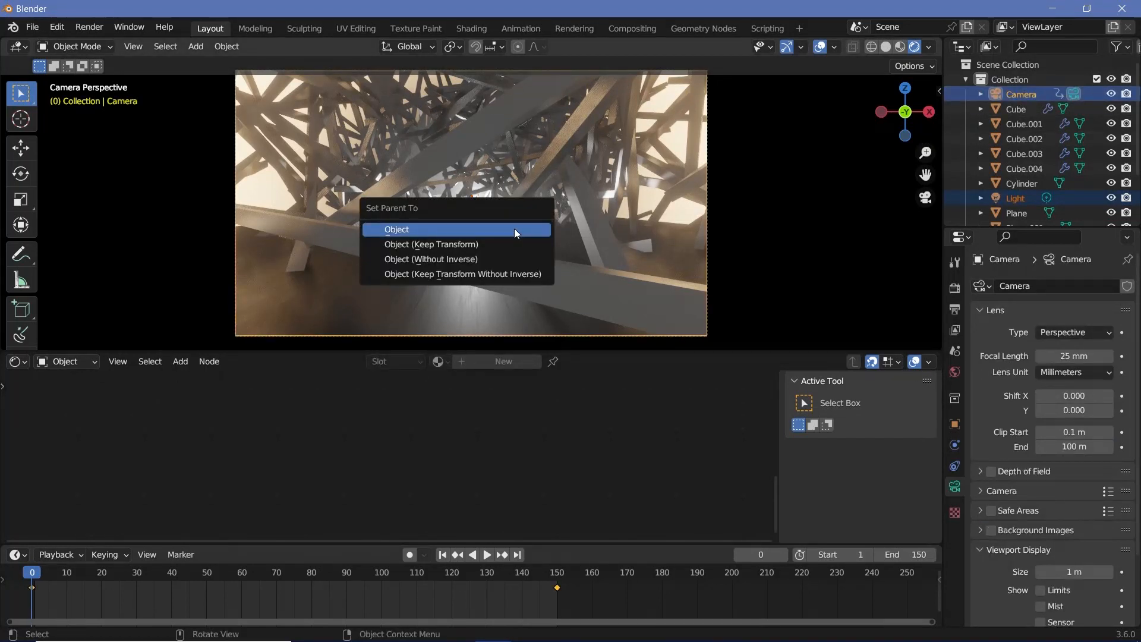
{"action": "left_click", "coordinate": [420, 229]}
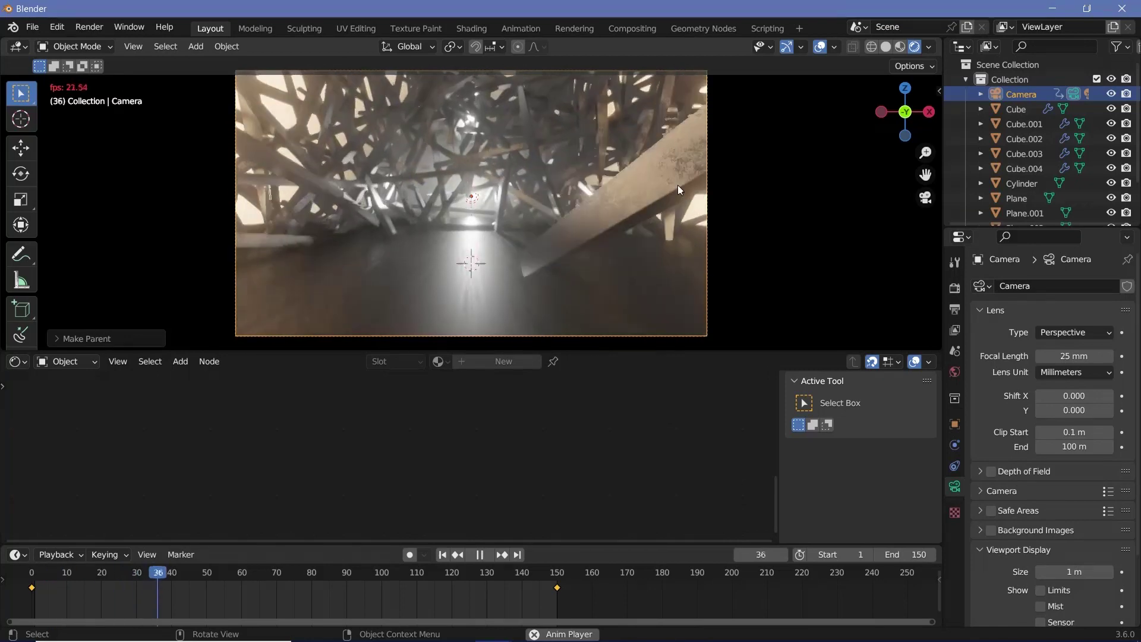